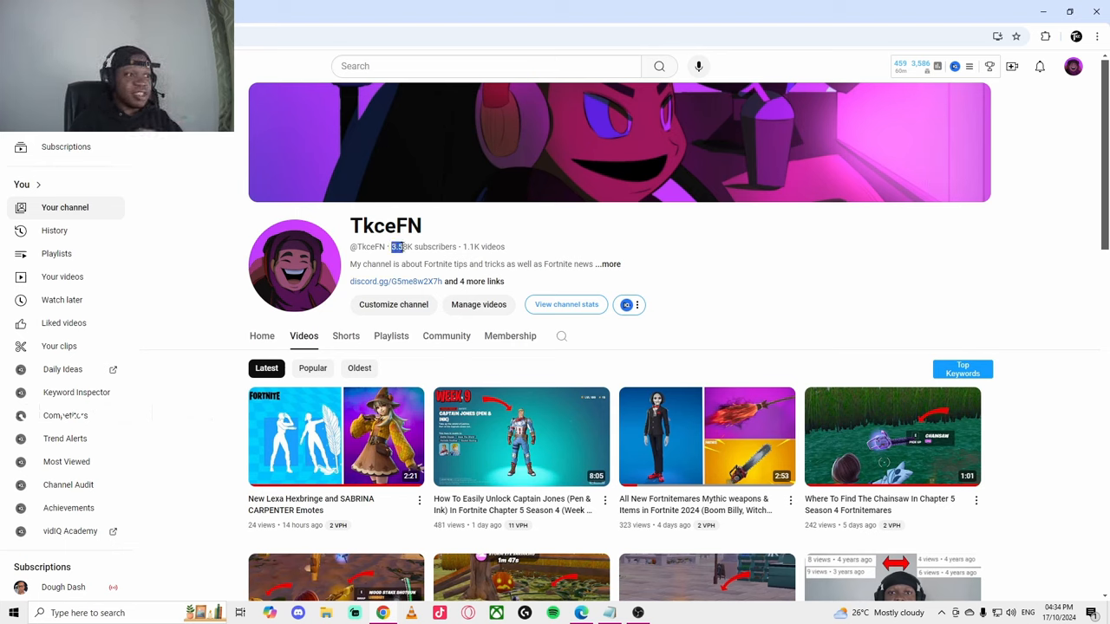
# Put the script notes away, sort the channel's videos by Popular, and scroll to the least-viewed uploads
pyautogui.doubleClick(471, 247)
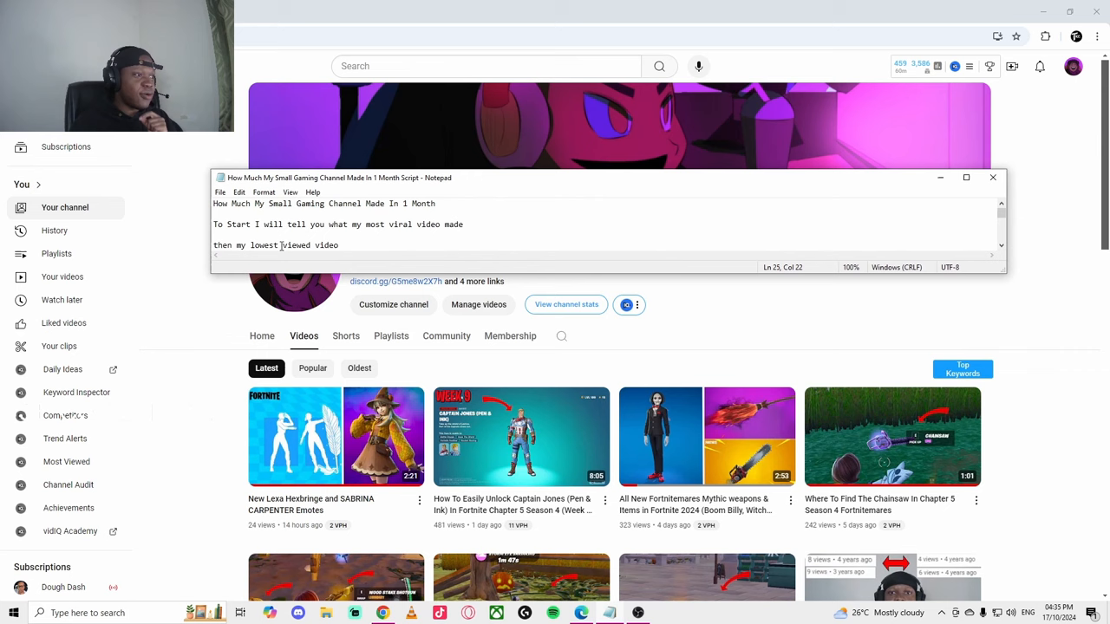
pyautogui.click(992, 177)
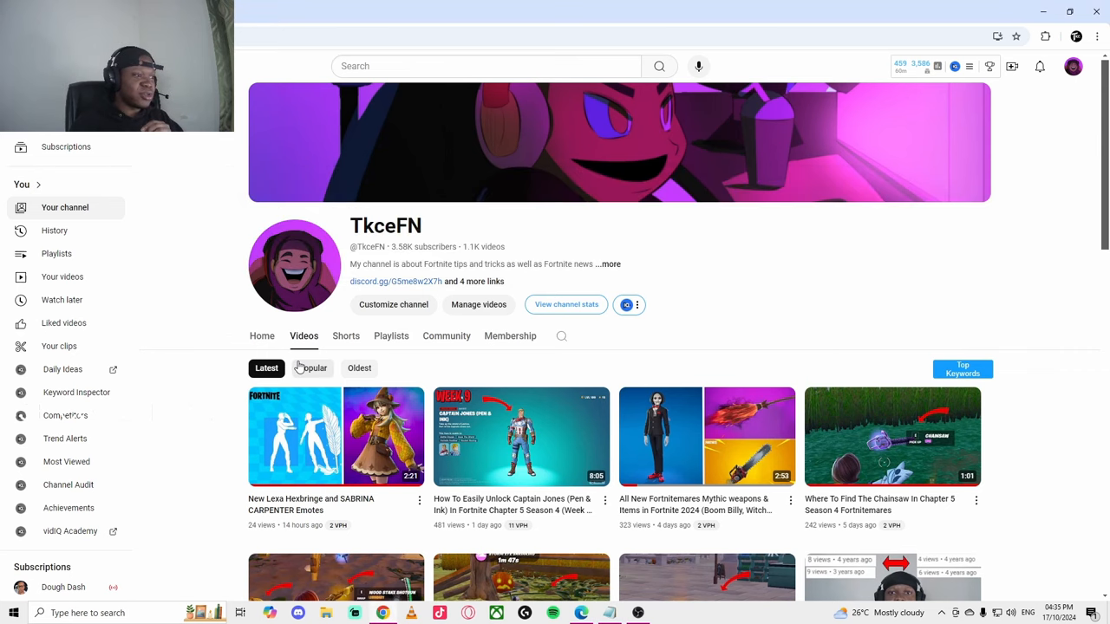
pyautogui.click(312, 367)
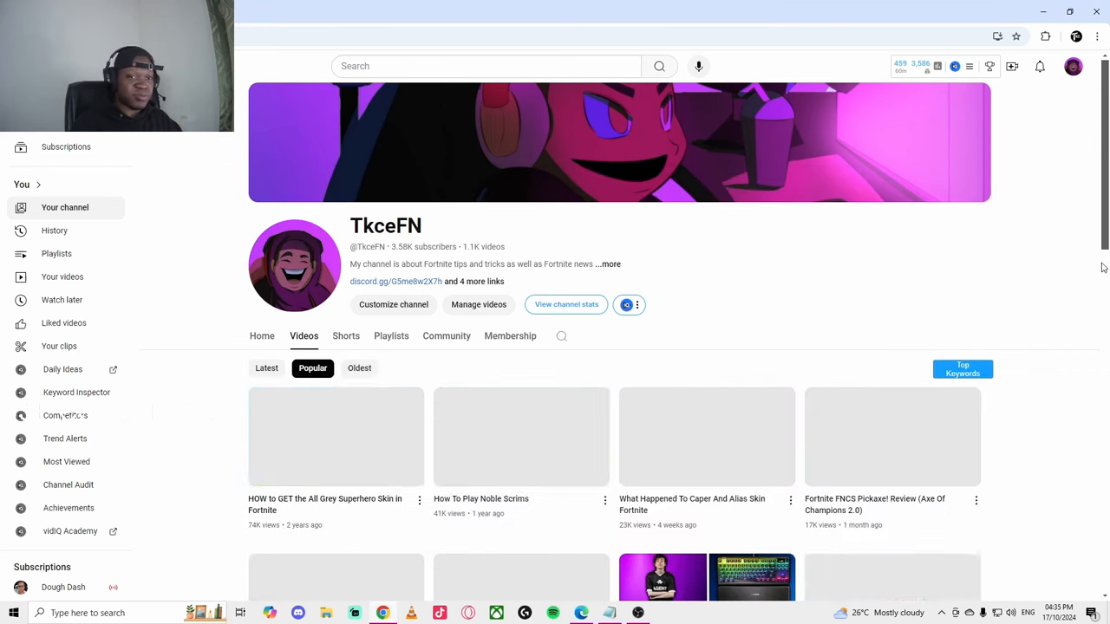
pyautogui.scroll(-3)
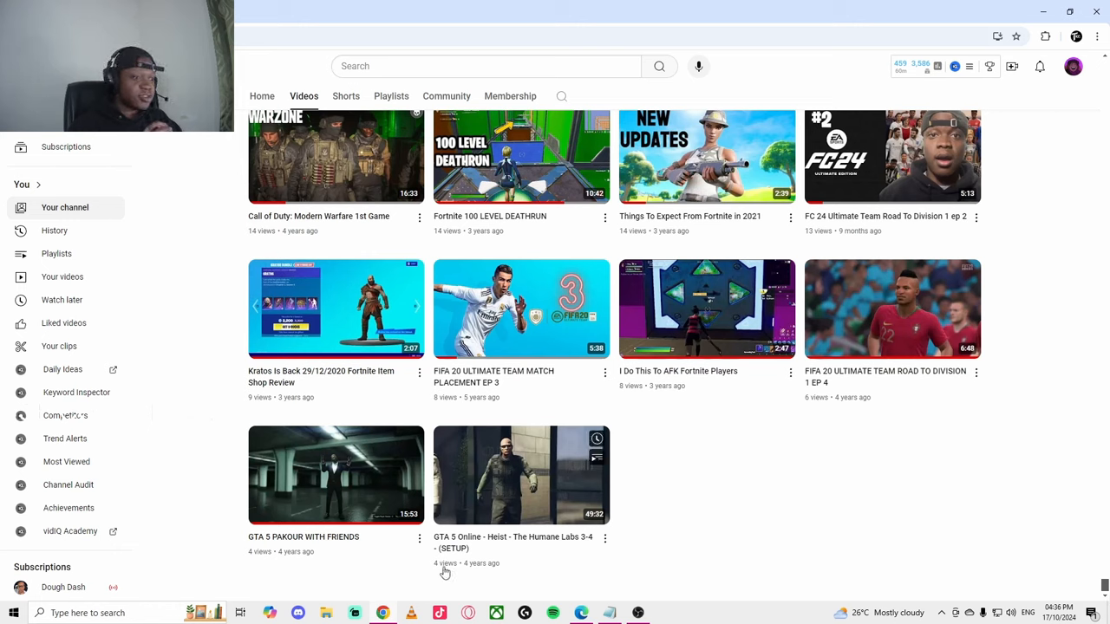
pyautogui.moveTo(584, 440)
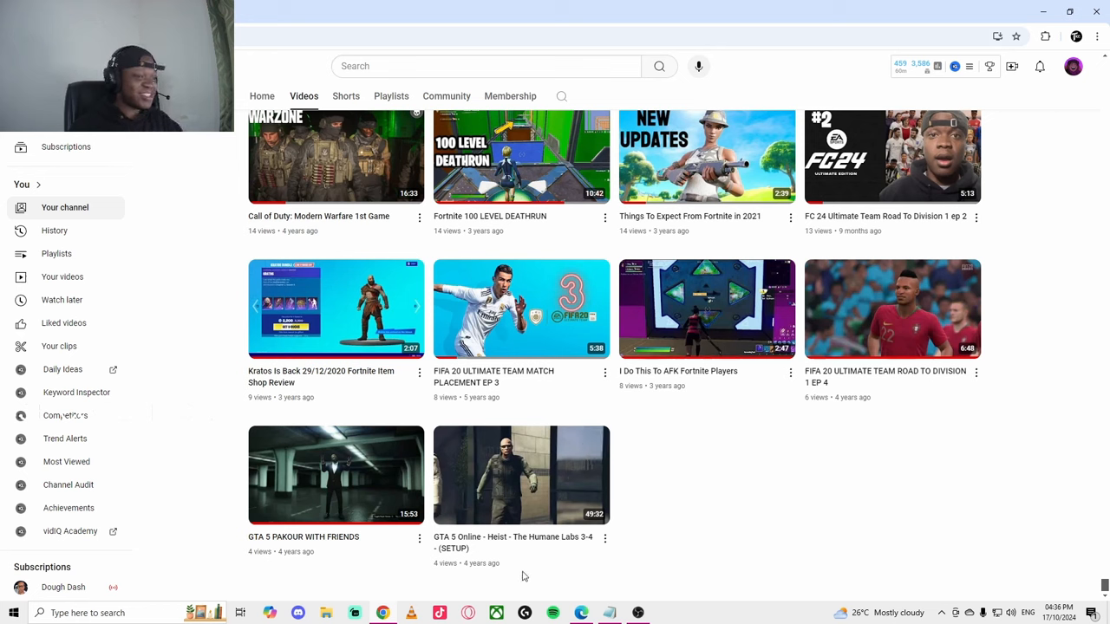
pyautogui.moveTo(538, 542)
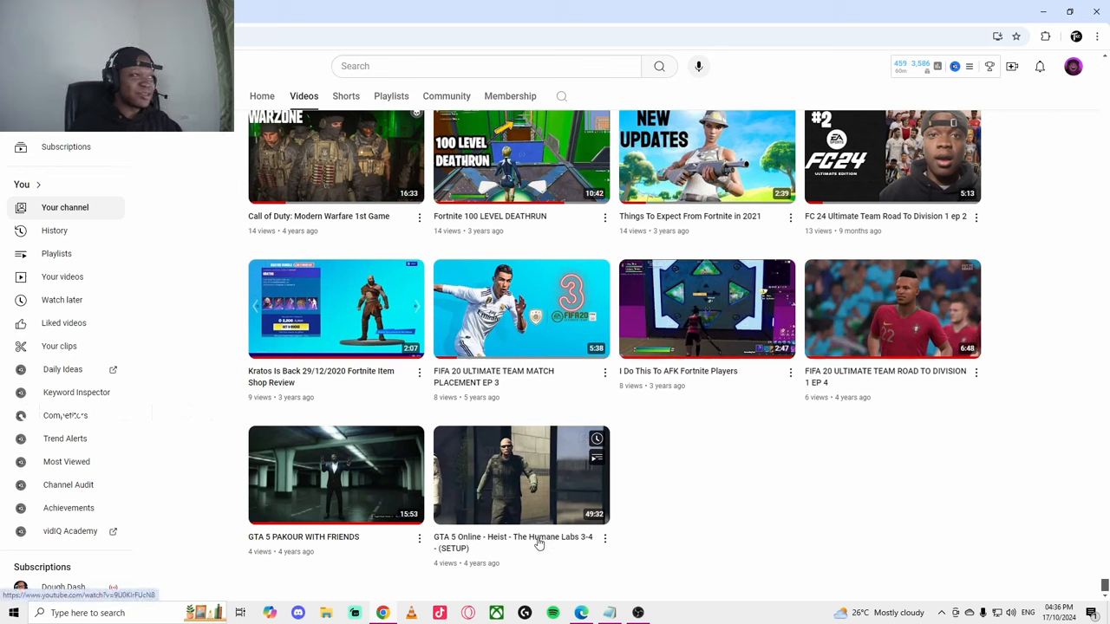
# Open the 4-view GTA 5 Online Humane Labs heist video and its Analytics
pyautogui.click(521, 476)
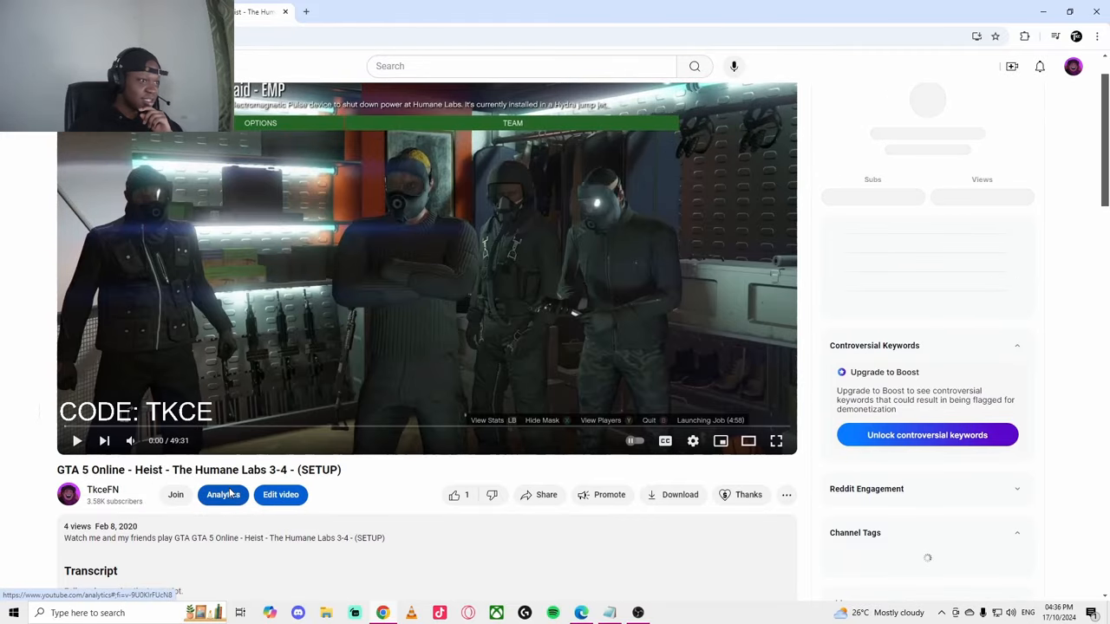
pyautogui.click(222, 494)
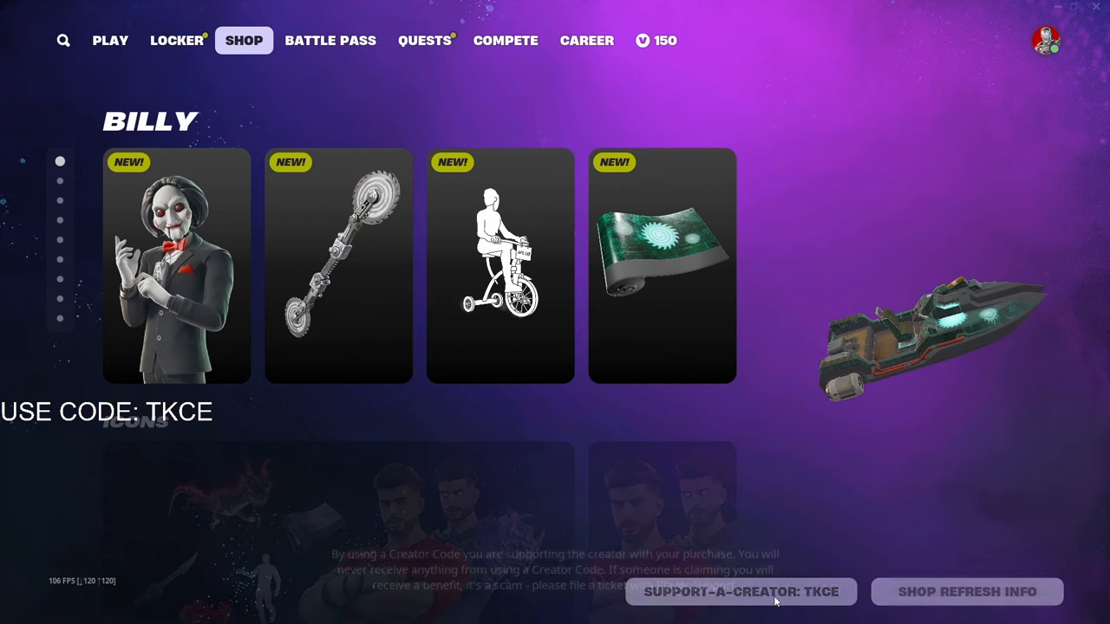
# Bring up Fortnite's Support a Creator box with code TKCE, then cancel it
pyautogui.click(741, 592)
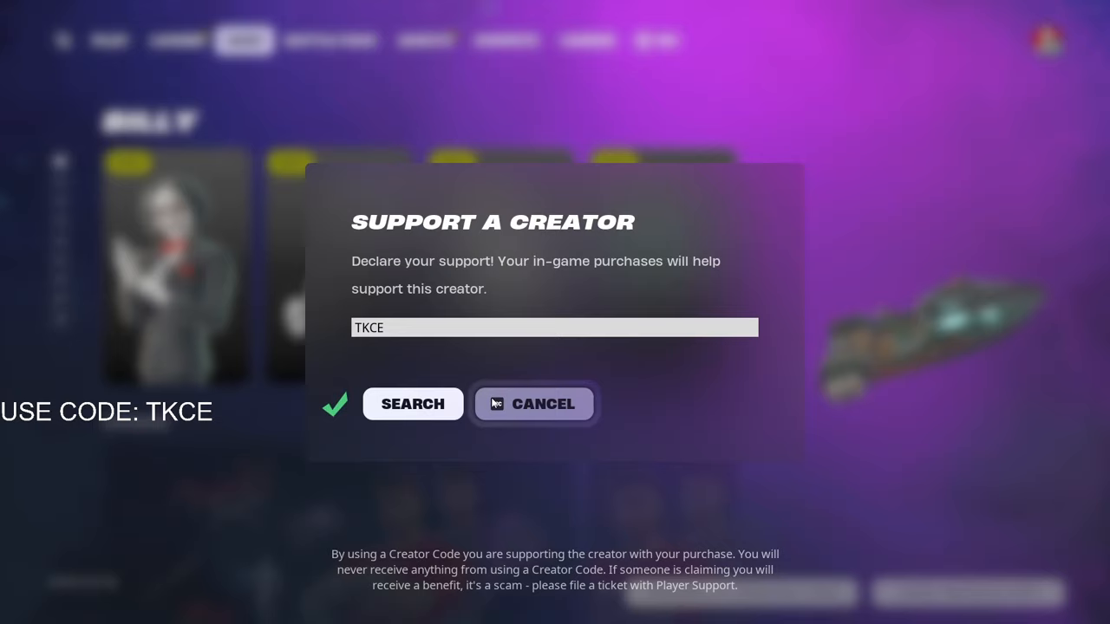
pyautogui.click(534, 403)
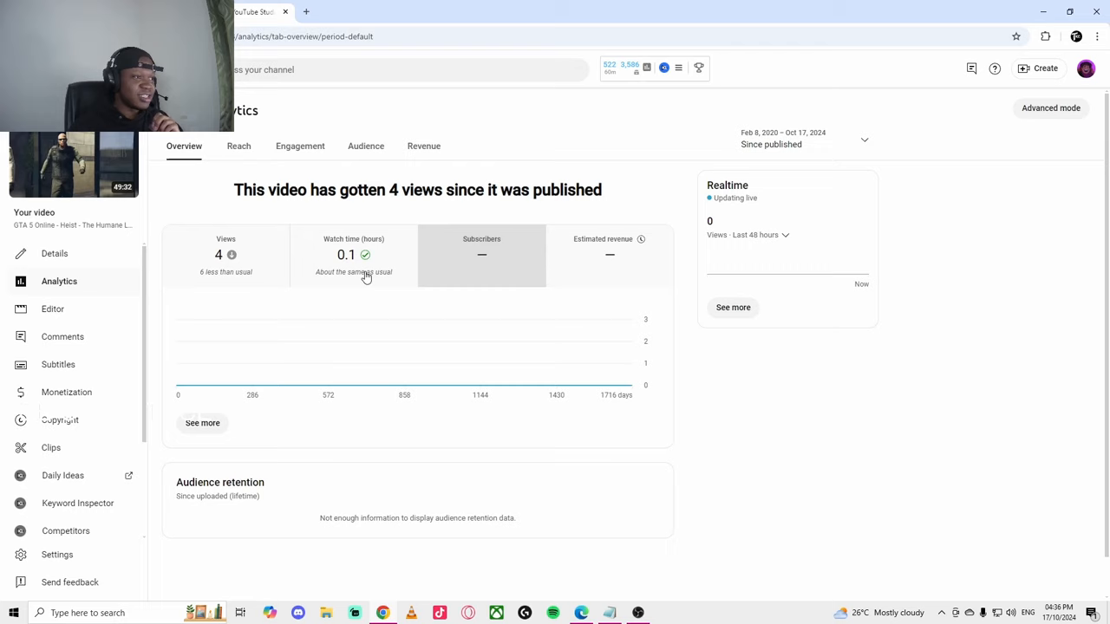
# Open the heist video's Realtime period dropdown (last 48 hours or 60 minutes)
pyautogui.click(756, 235)
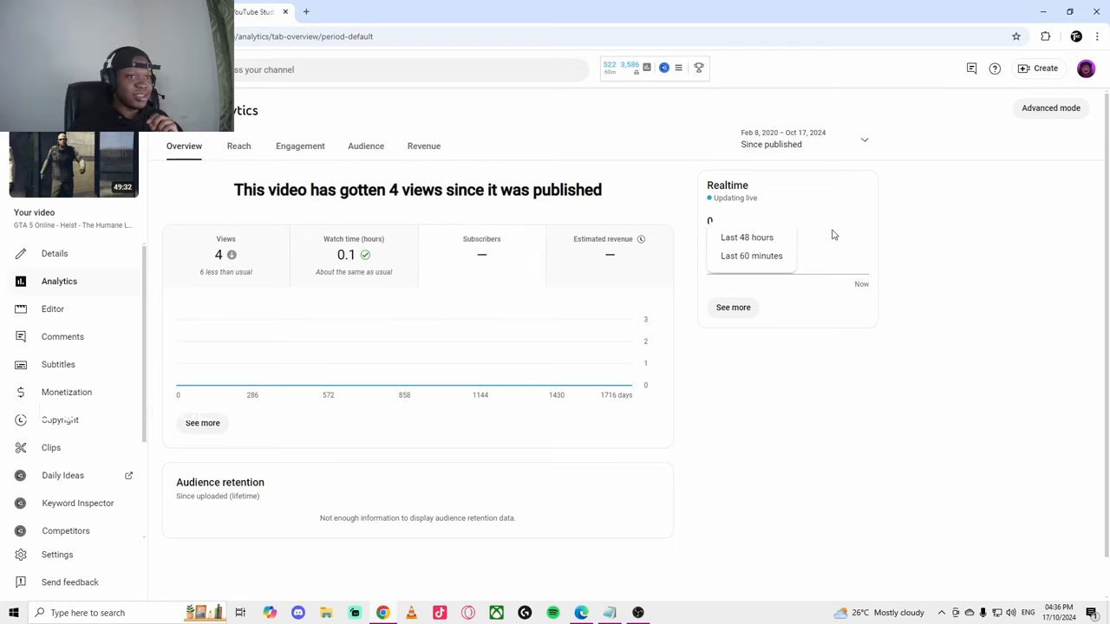
pyautogui.moveTo(639, 239)
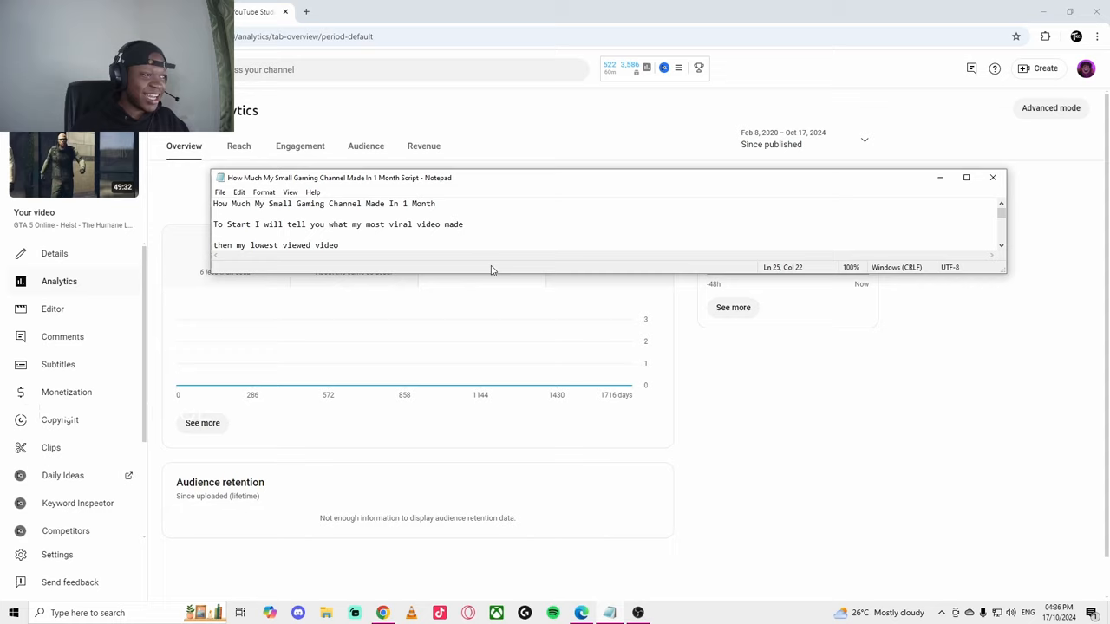
pyautogui.moveTo(301, 224)
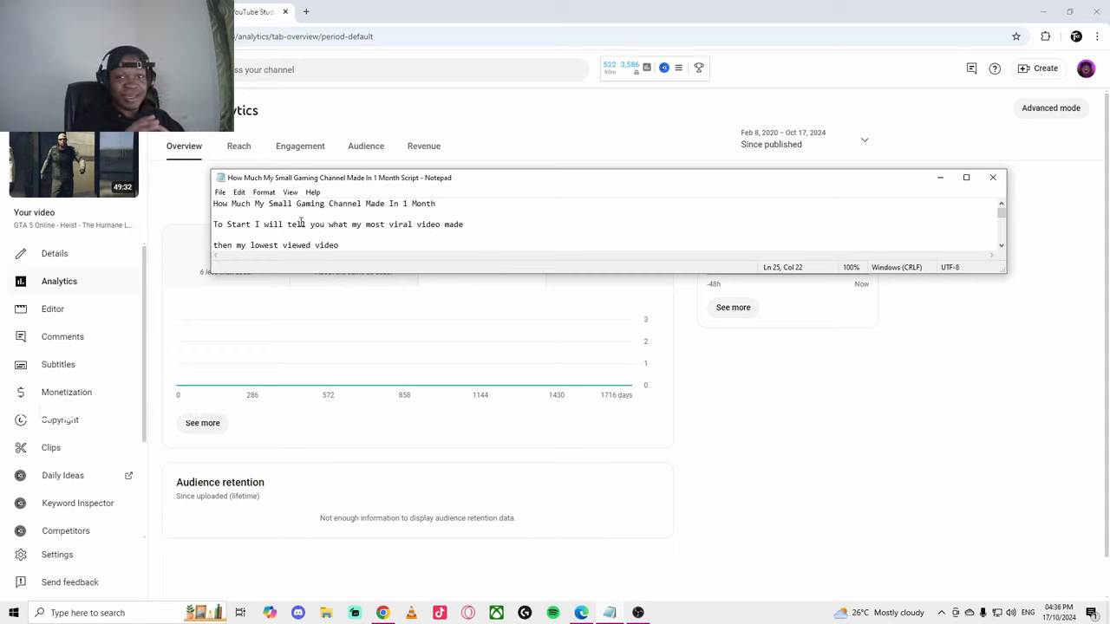
pyautogui.moveTo(371, 225)
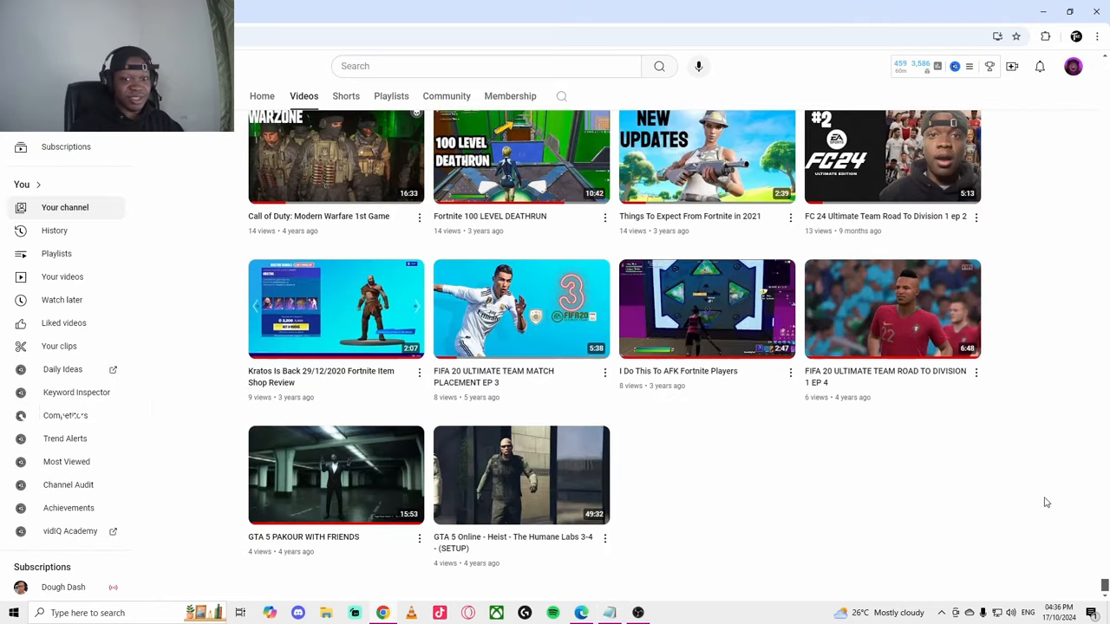
# Open the top video, All Grey Superhero Skin guide, in a new tab and view its analytics
pyautogui.scroll(-3)
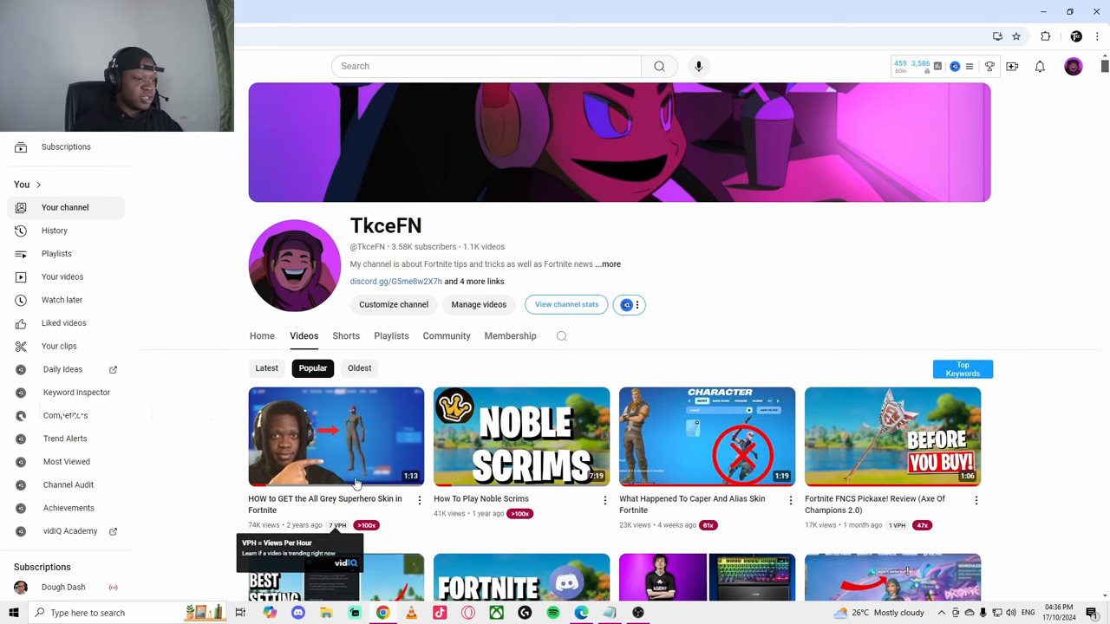
pyautogui.rightClick(336, 436)
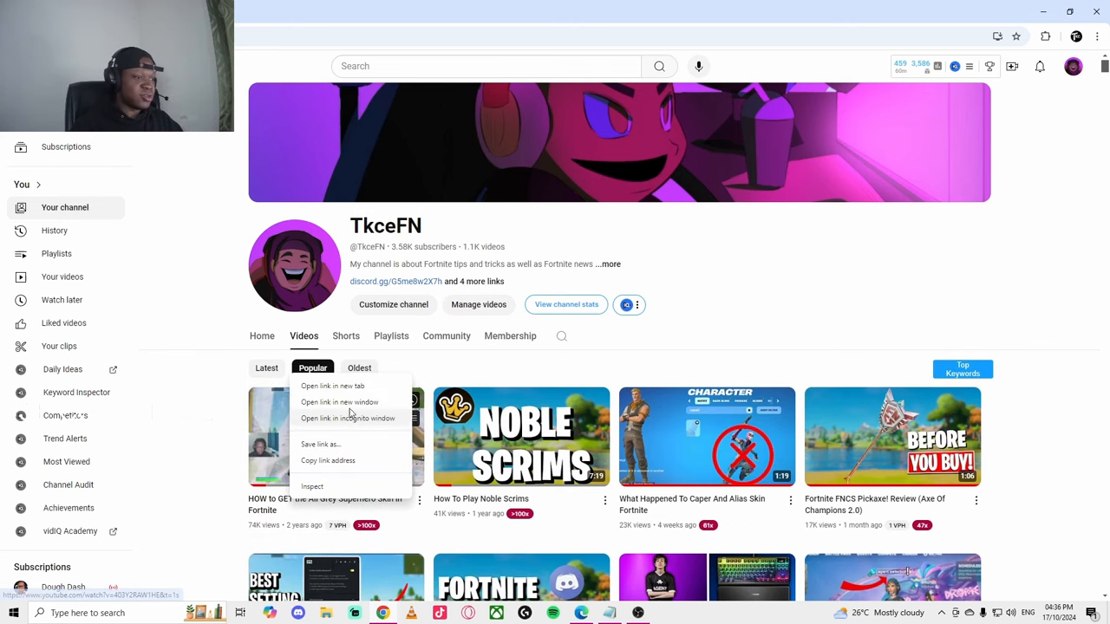
pyautogui.click(331, 386)
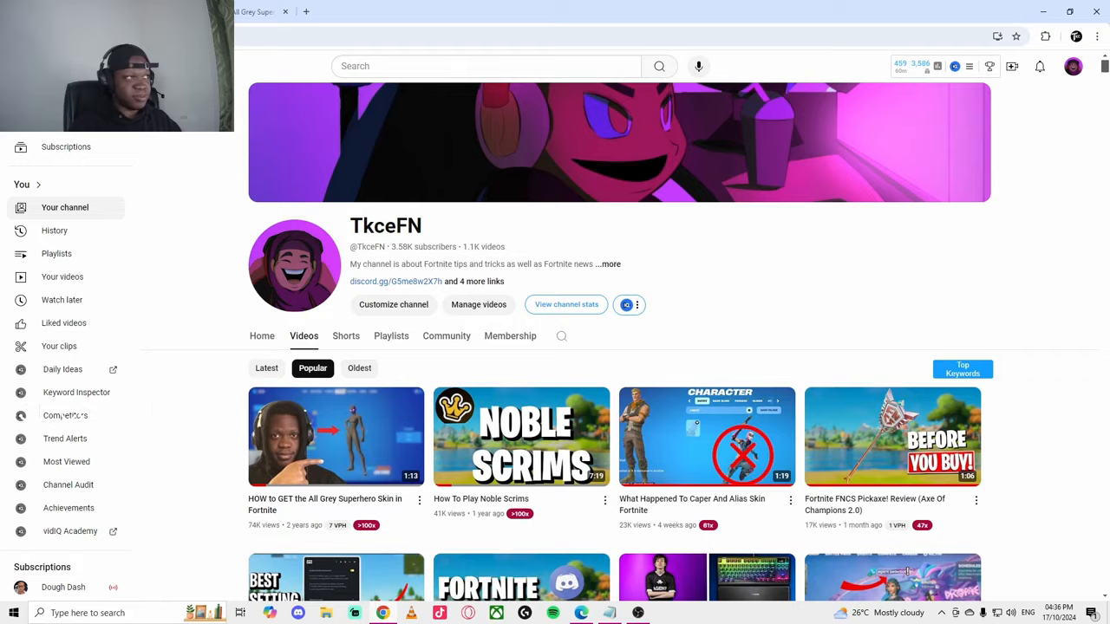
pyautogui.click(335, 436)
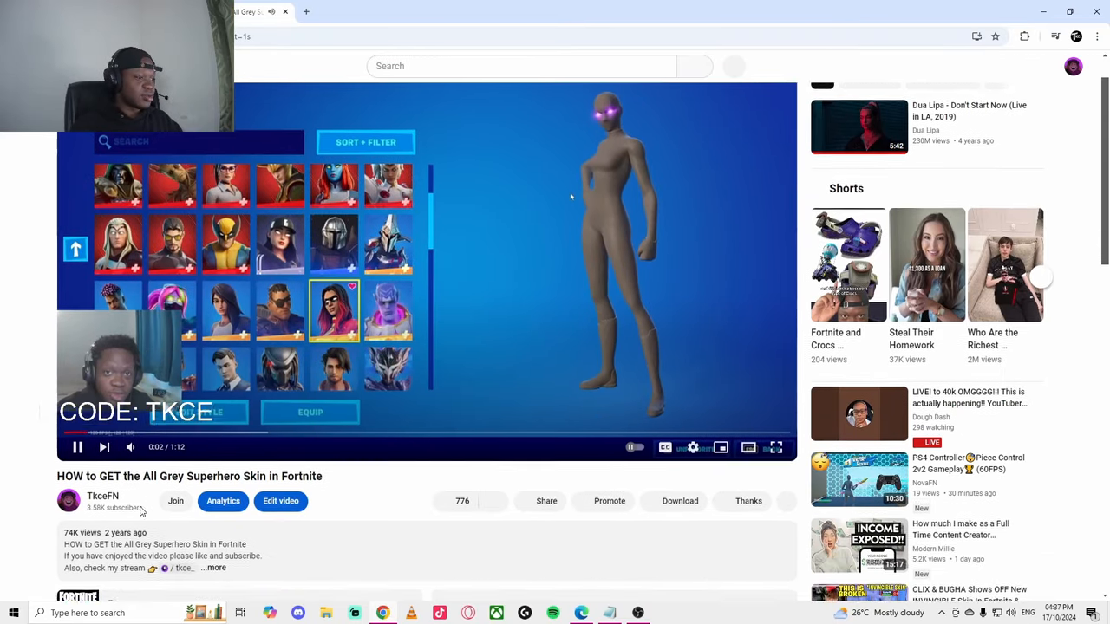
pyautogui.click(223, 501)
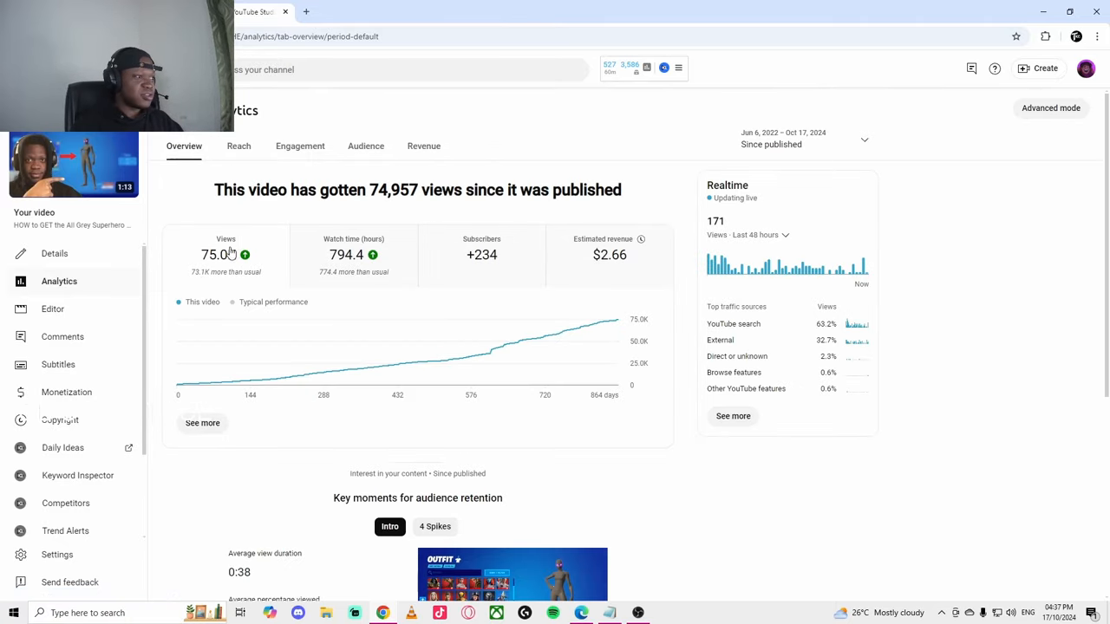
pyautogui.moveTo(620, 258)
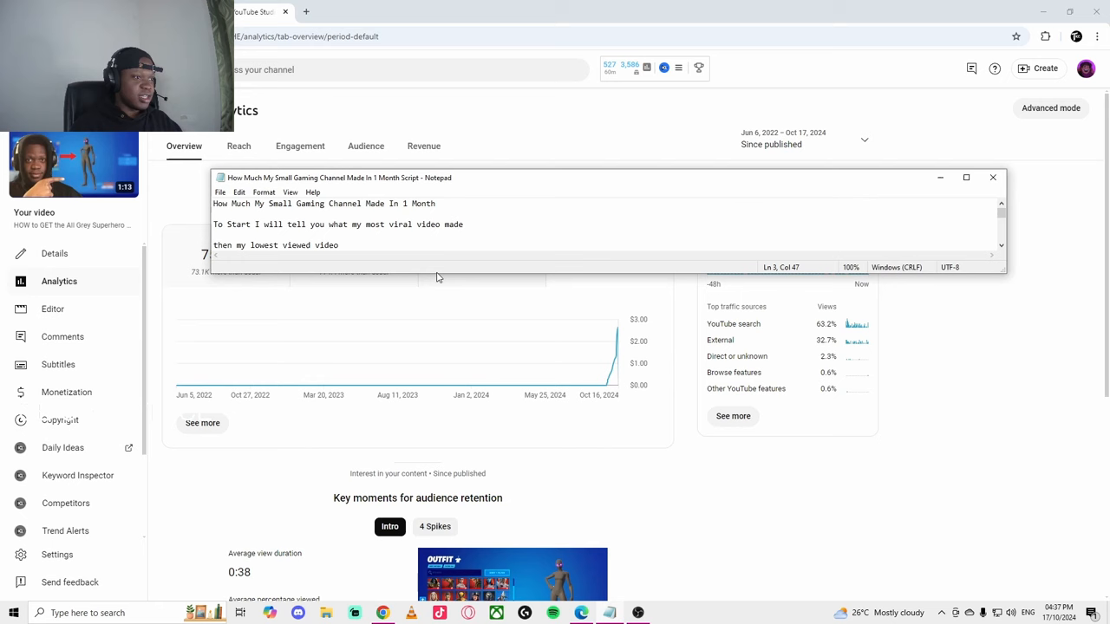
# Add the line 'My most viral shorts' to the script notes
pyautogui.write('My most viral shorts')
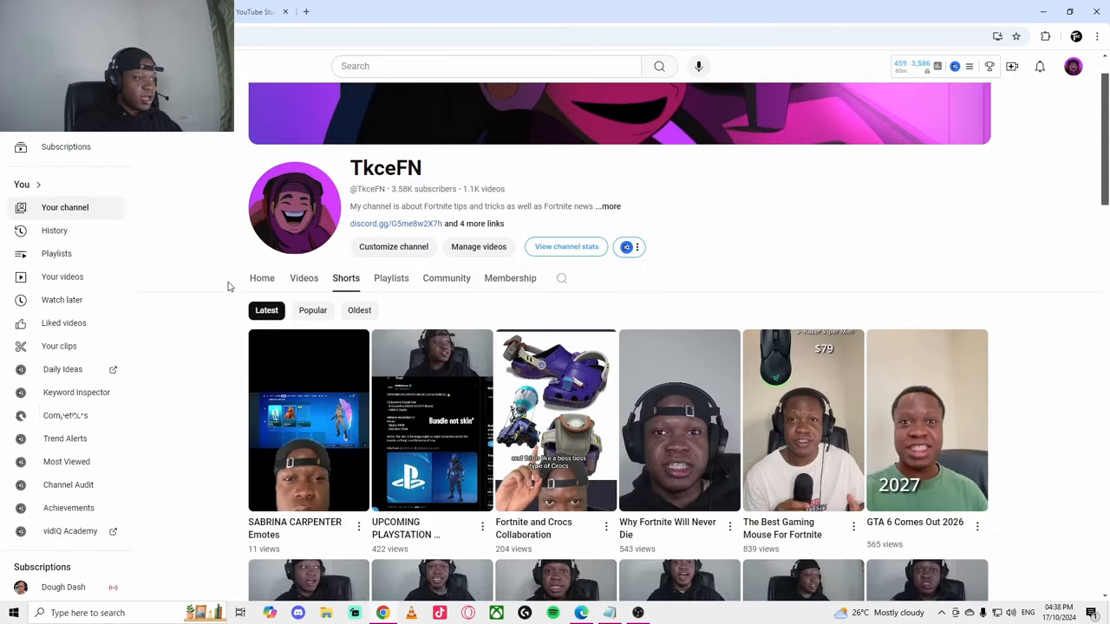
# Sort the Shorts by Popular and scroll past the 673K-view Fortnite 144Hz vs 60 Hz short
pyautogui.click(312, 310)
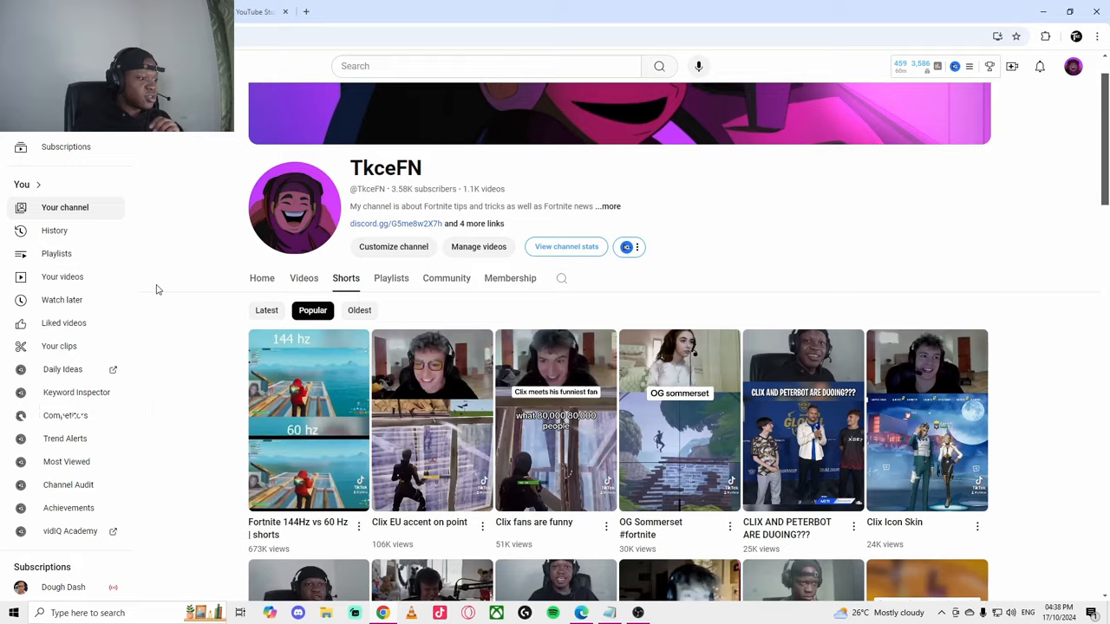
pyautogui.scroll(-3)
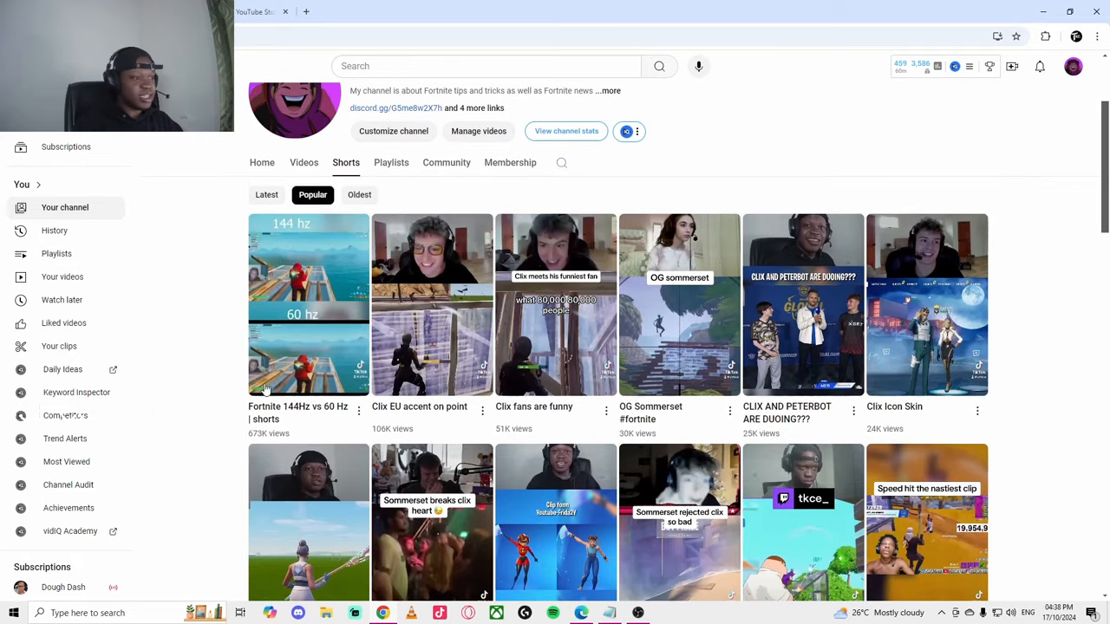
pyautogui.moveTo(178, 155)
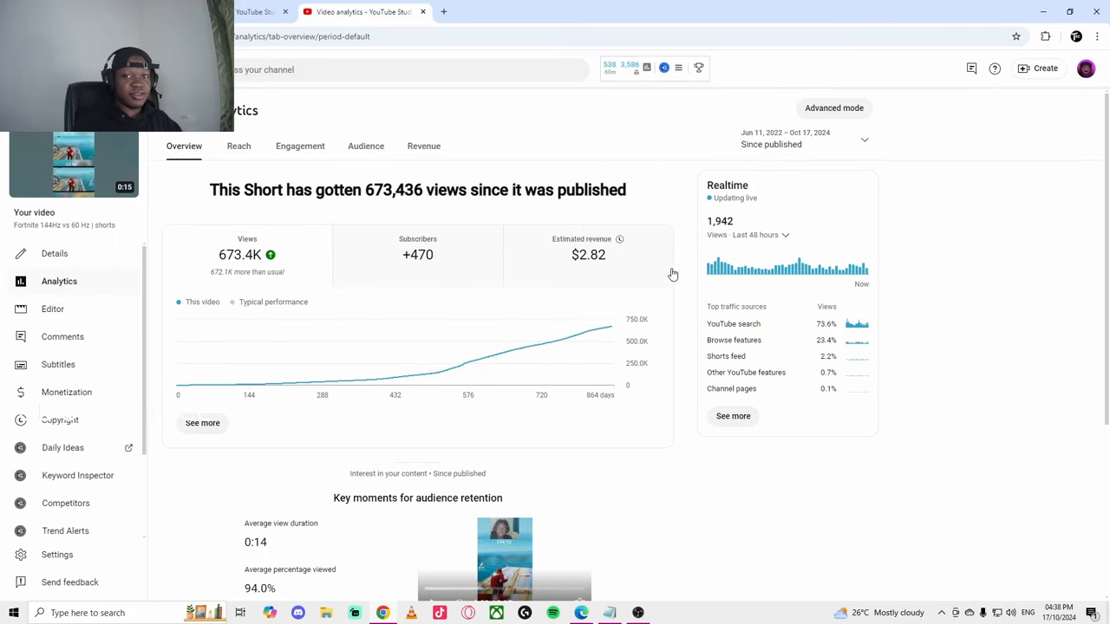
pyautogui.moveTo(617, 238)
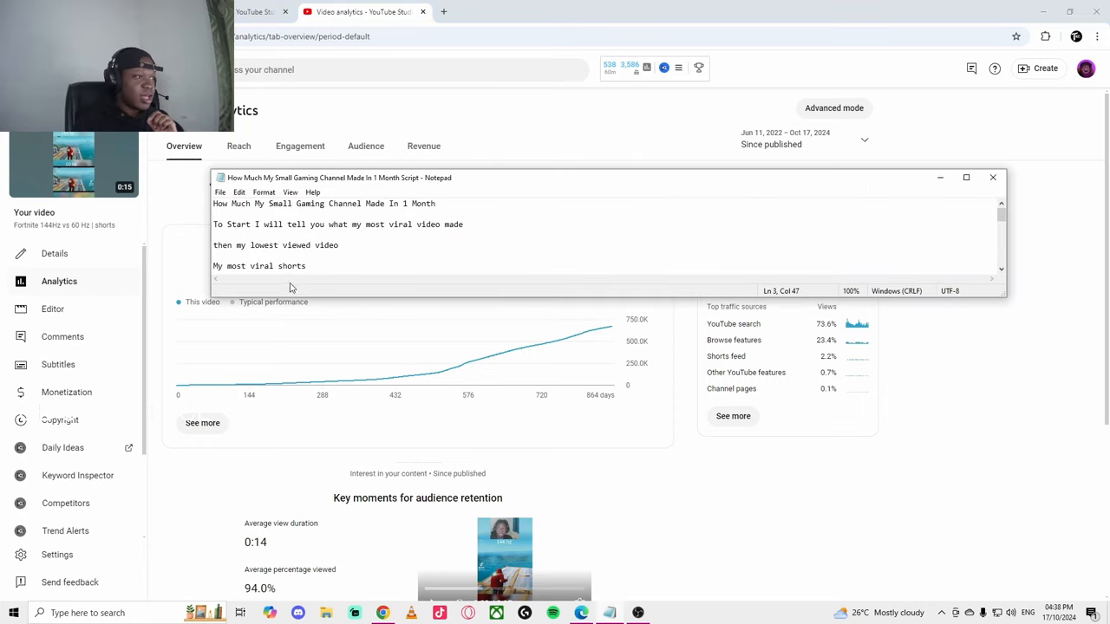
# Write 'My lowest viewed shorts' in the script, replacing the word 'video' with 'shorts'
pyautogui.write('My lowest viewed video')
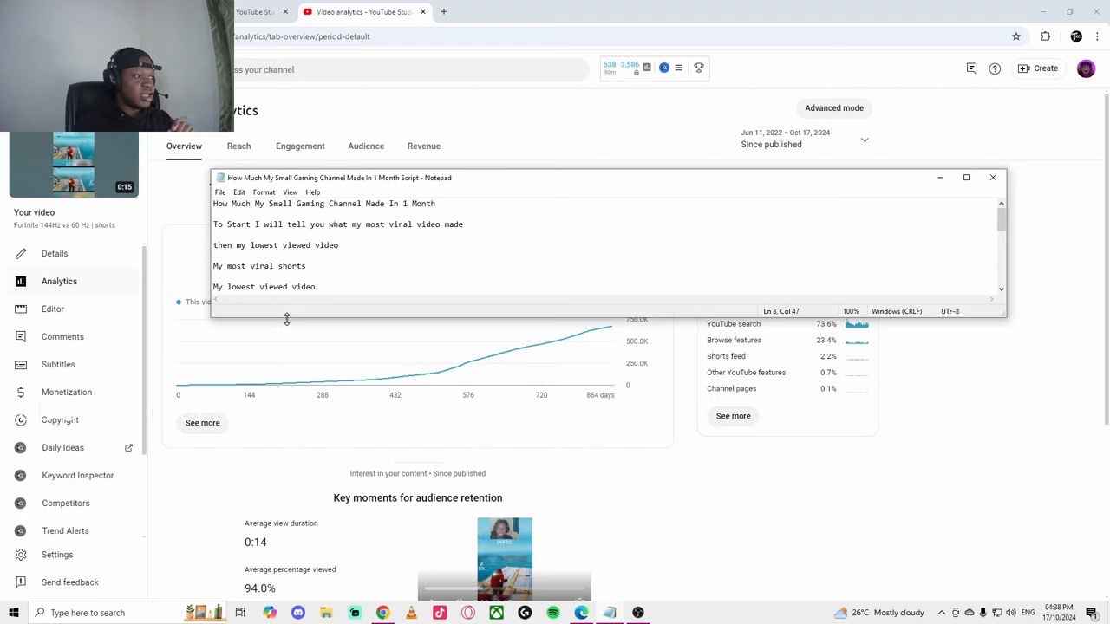
pyautogui.doubleClick(304, 286)
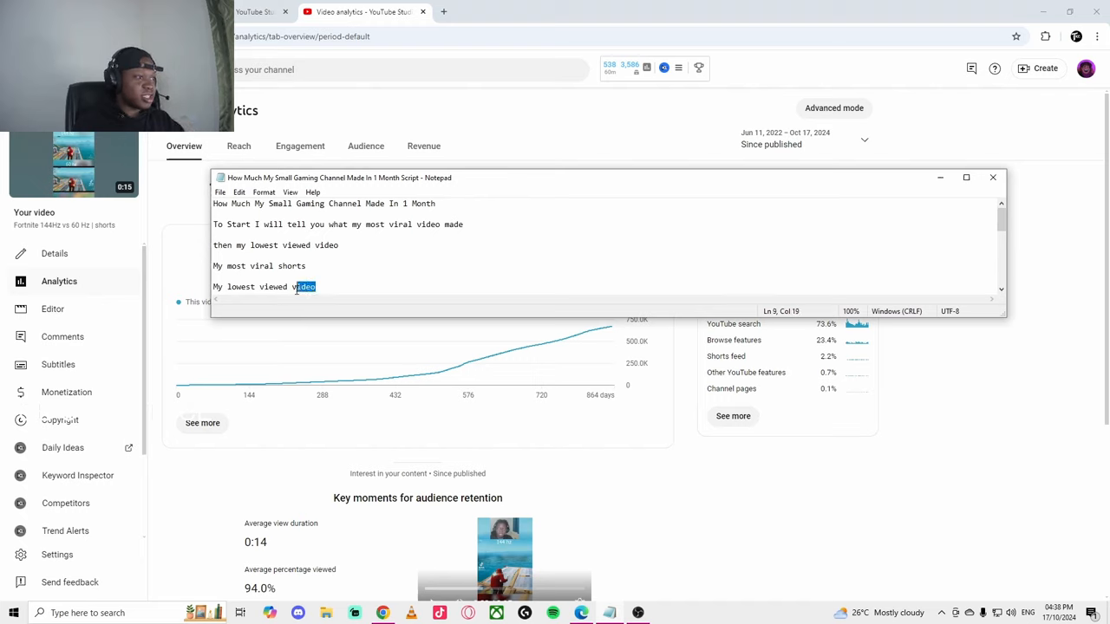
pyautogui.write('aa')
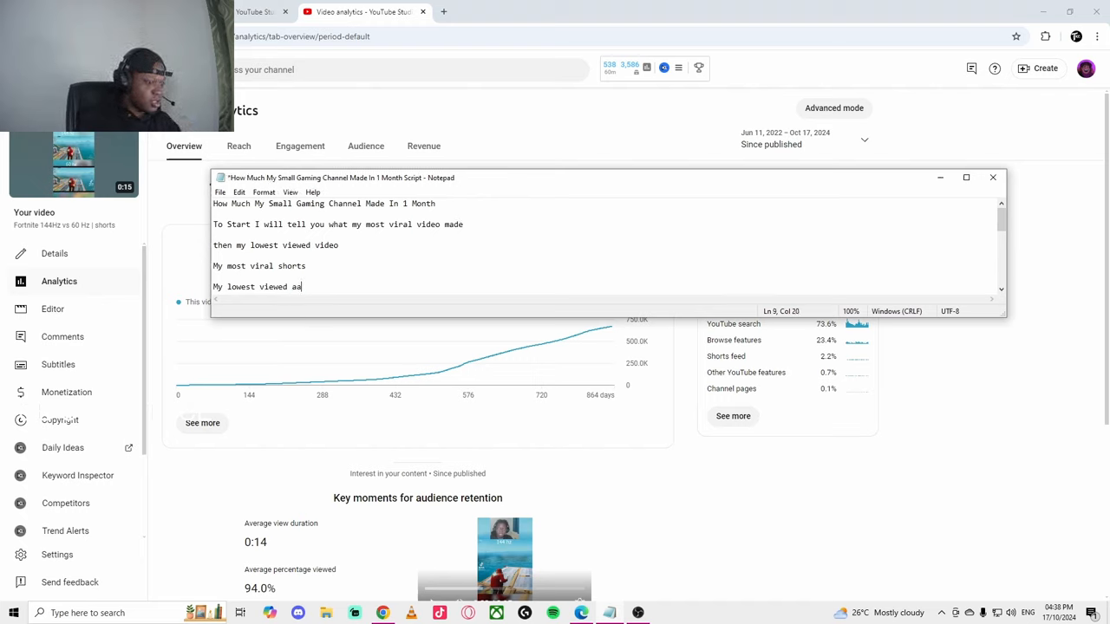
pyautogui.write('shorts')
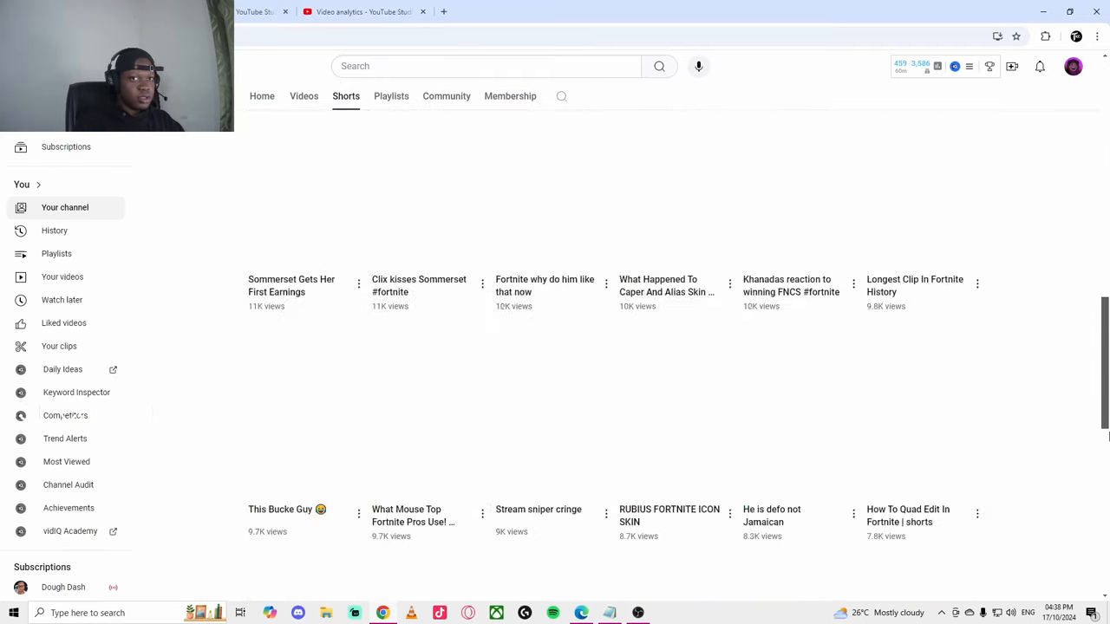
# Scroll to the end of the popular Shorts list to reach the 3-view shorts
pyautogui.scroll(-3)
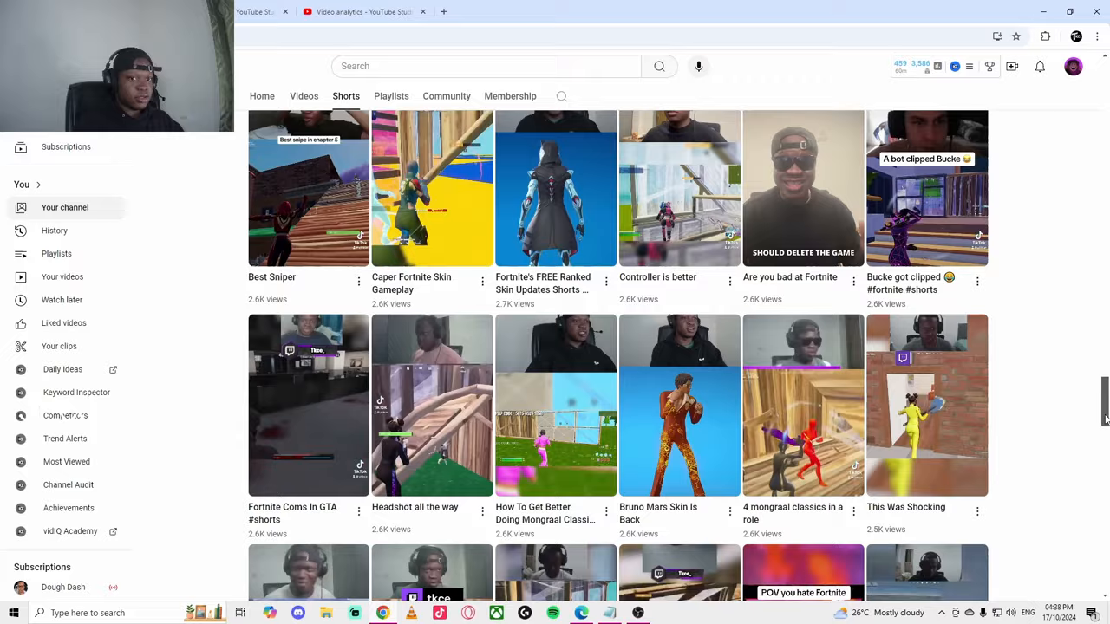
pyautogui.scroll(-3)
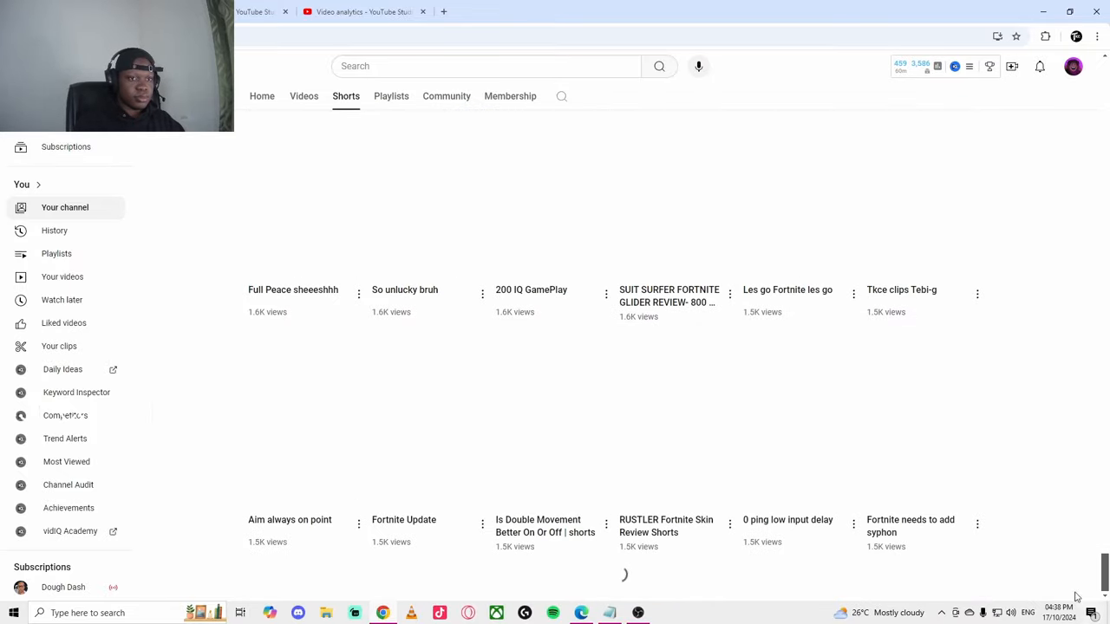
pyautogui.scroll(-3)
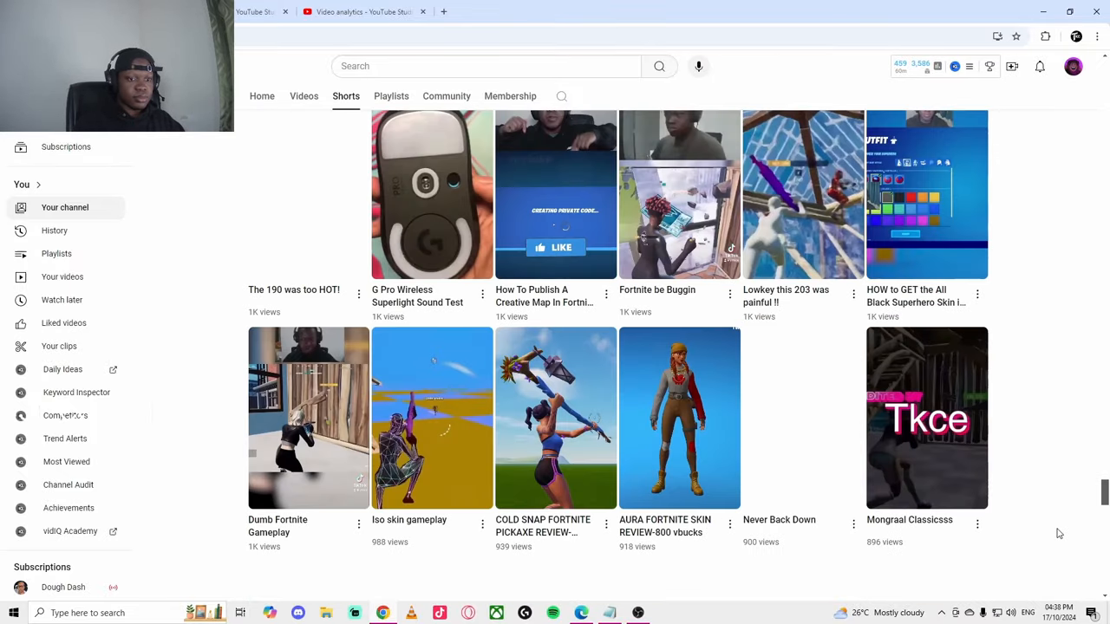
pyautogui.scroll(-3)
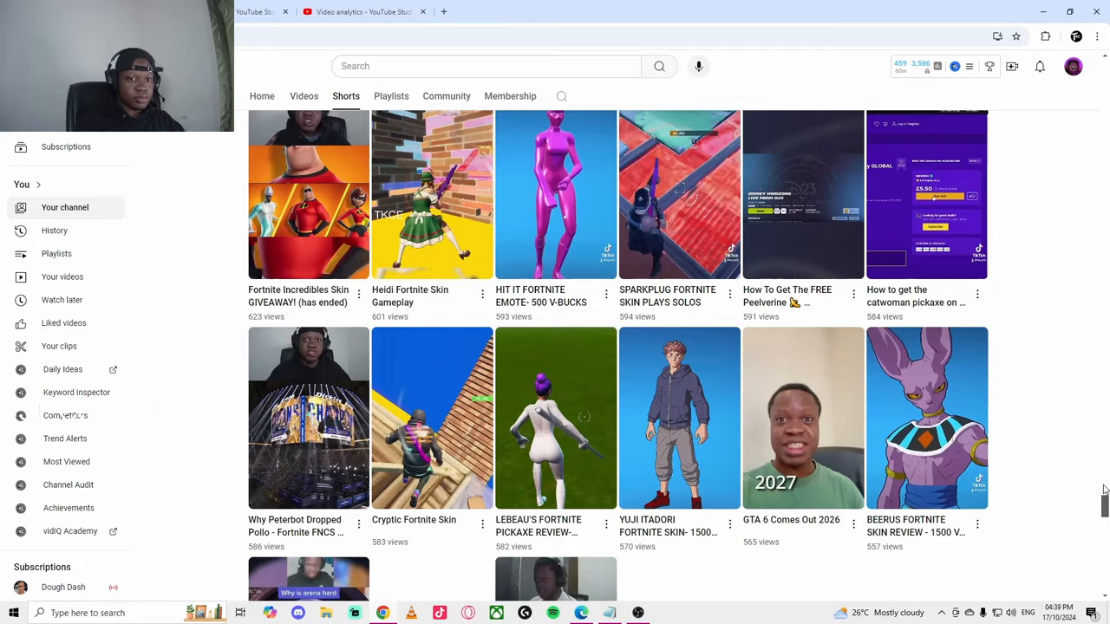
pyautogui.scroll(-3)
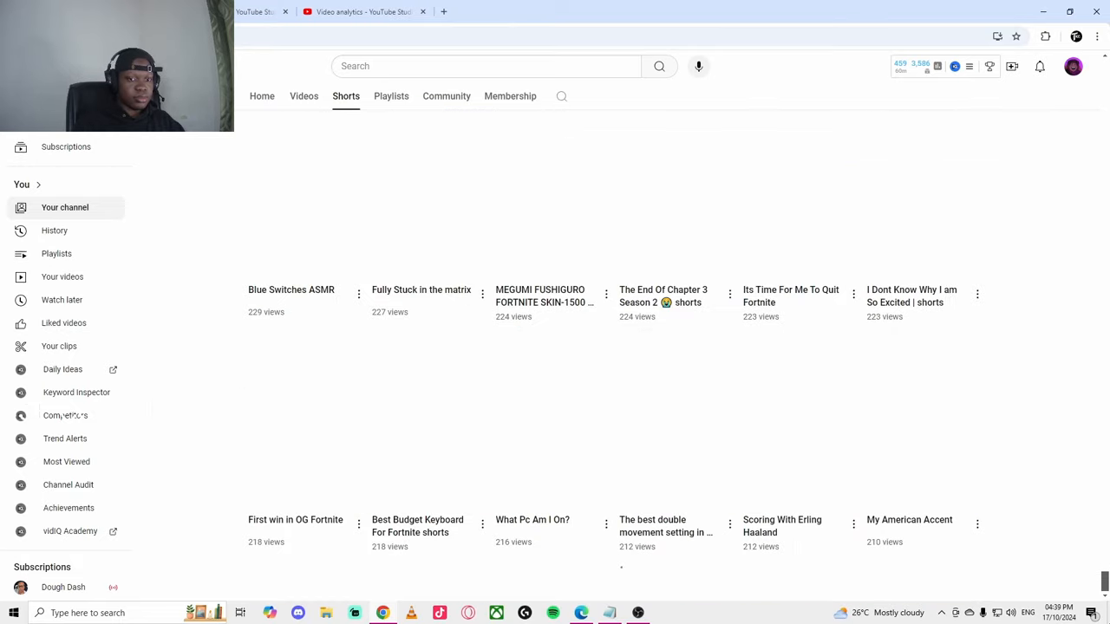
pyautogui.scroll(-3)
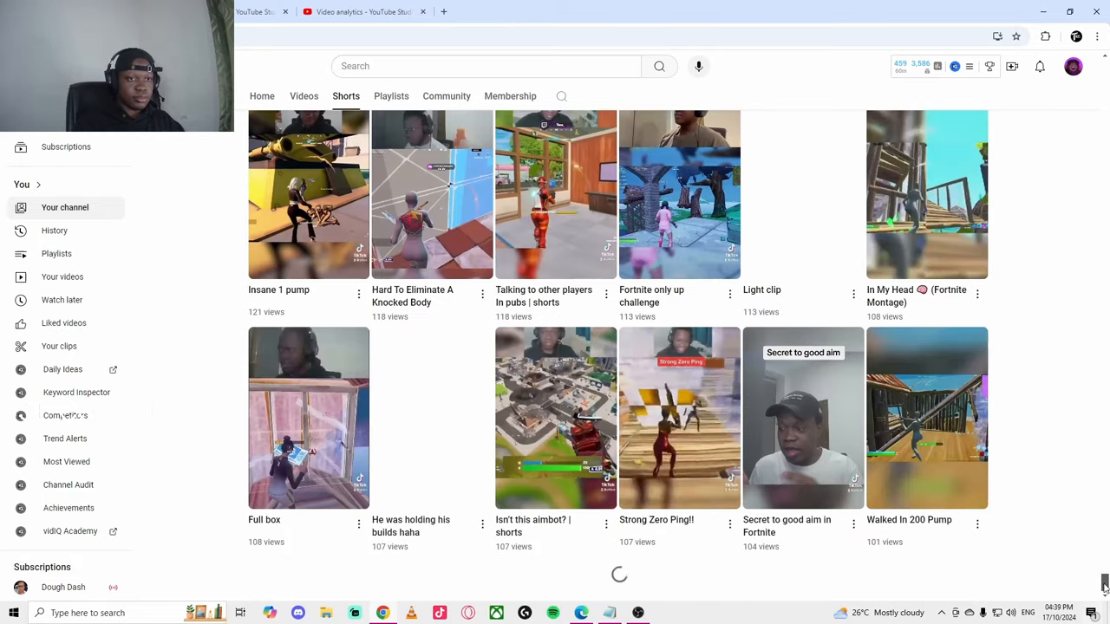
pyautogui.scroll(-3)
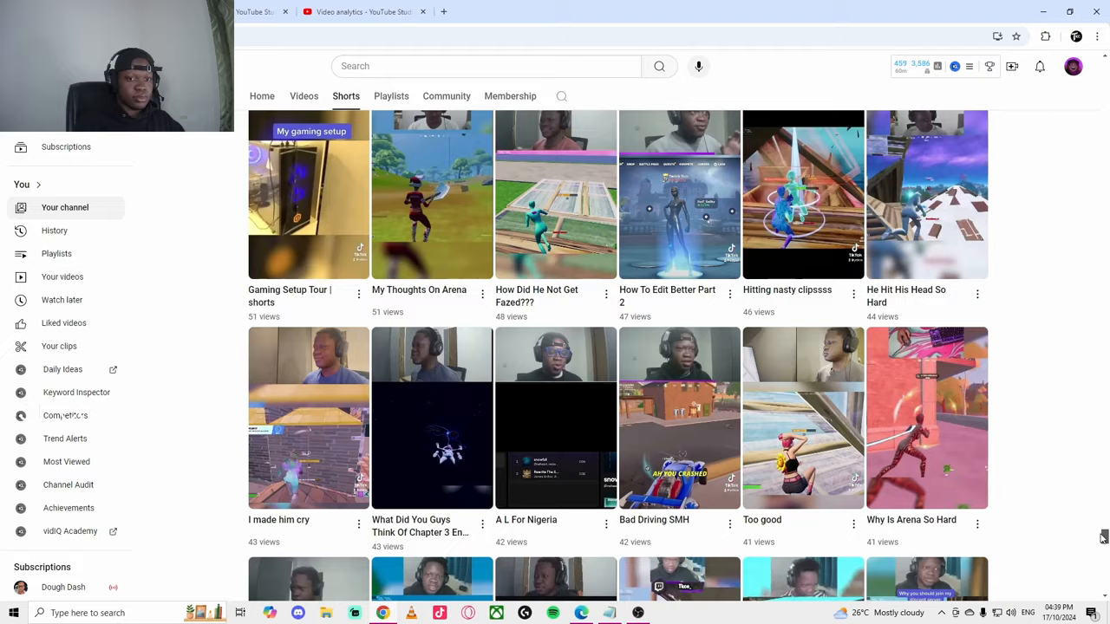
pyautogui.scroll(-3)
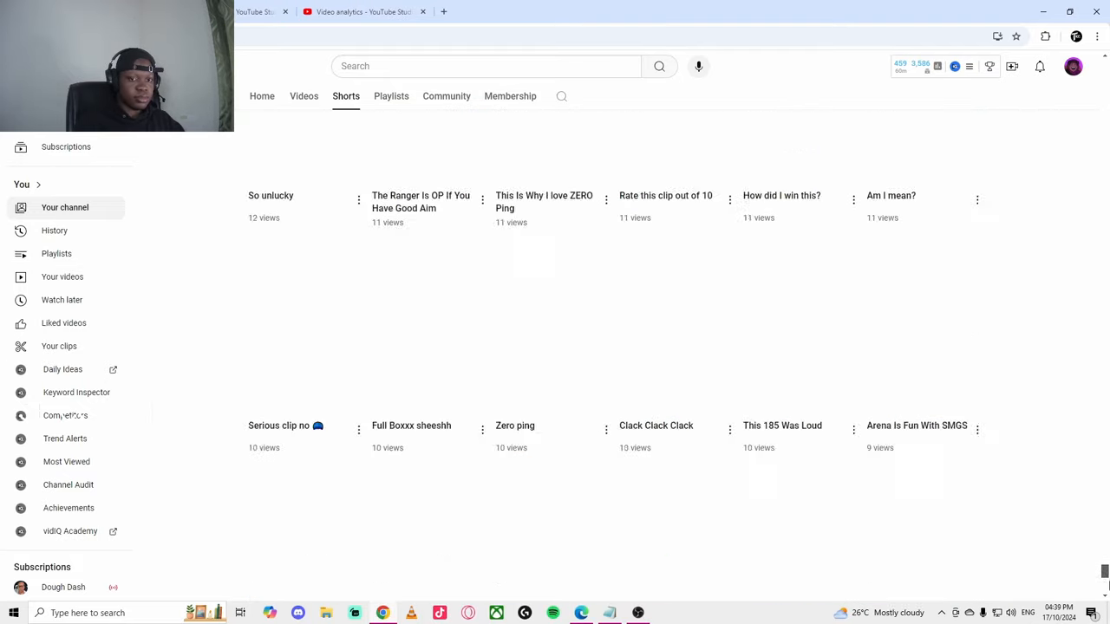
pyautogui.scroll(-3)
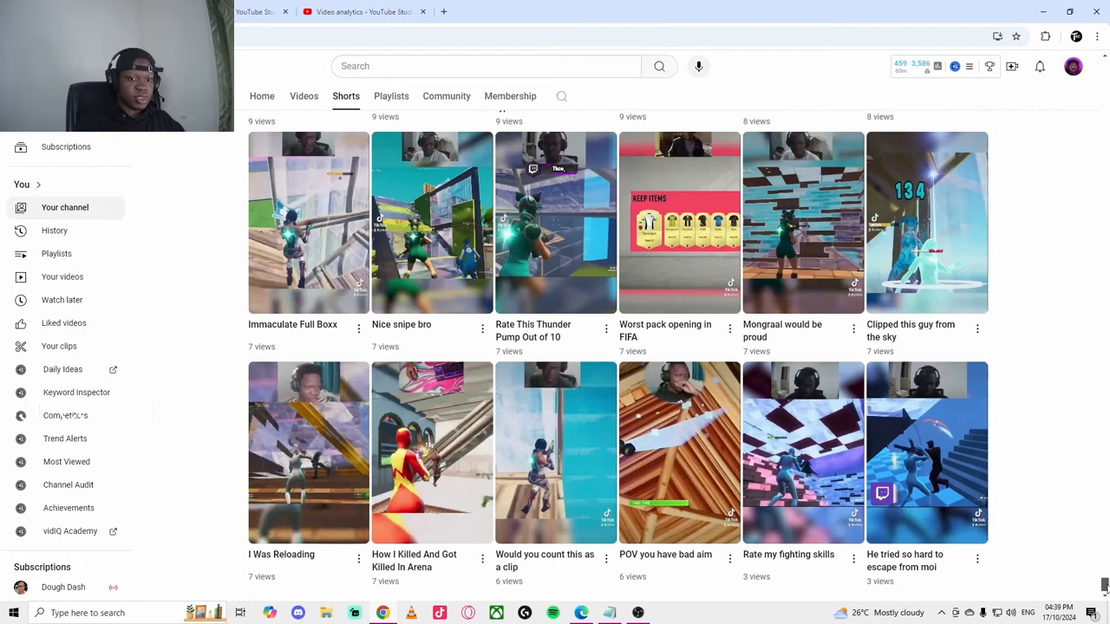
pyautogui.moveTo(1063, 515)
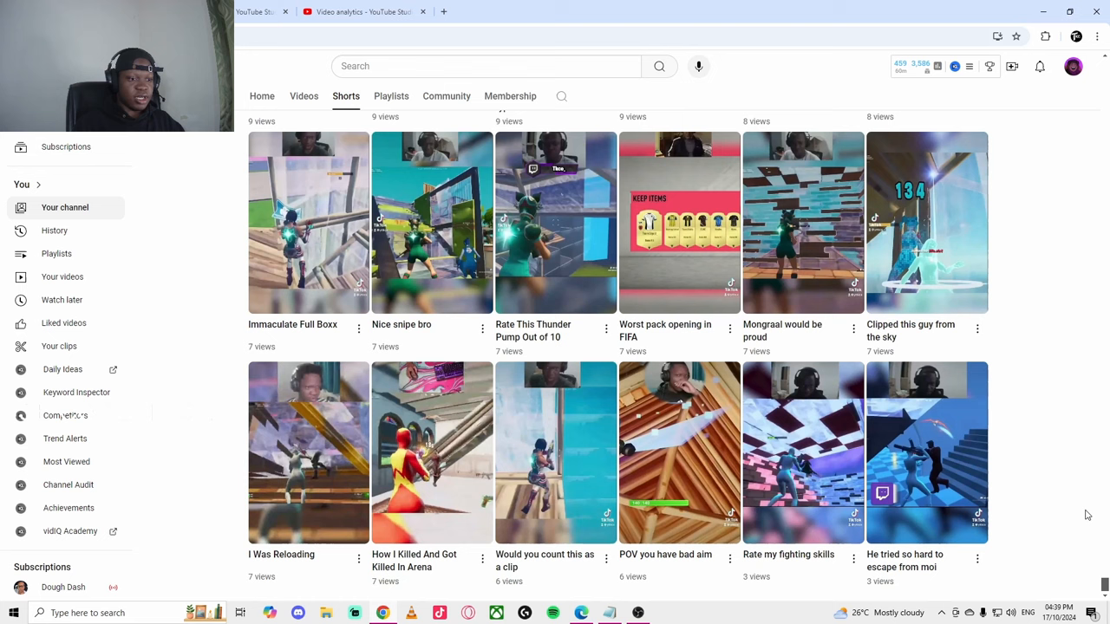
pyautogui.moveTo(875, 510)
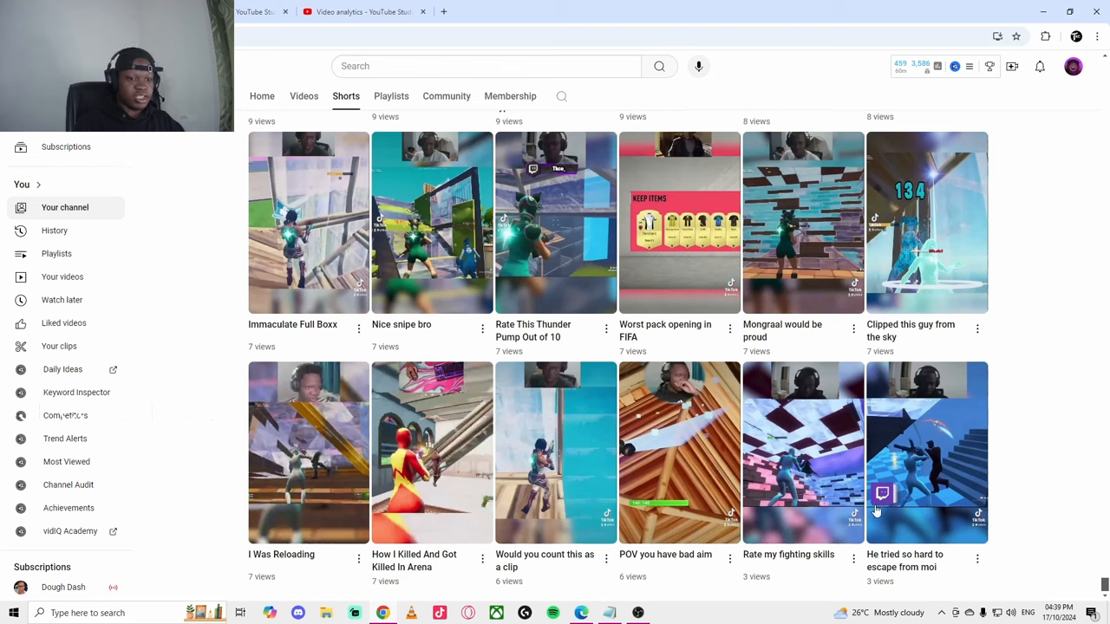
pyautogui.click(977, 560)
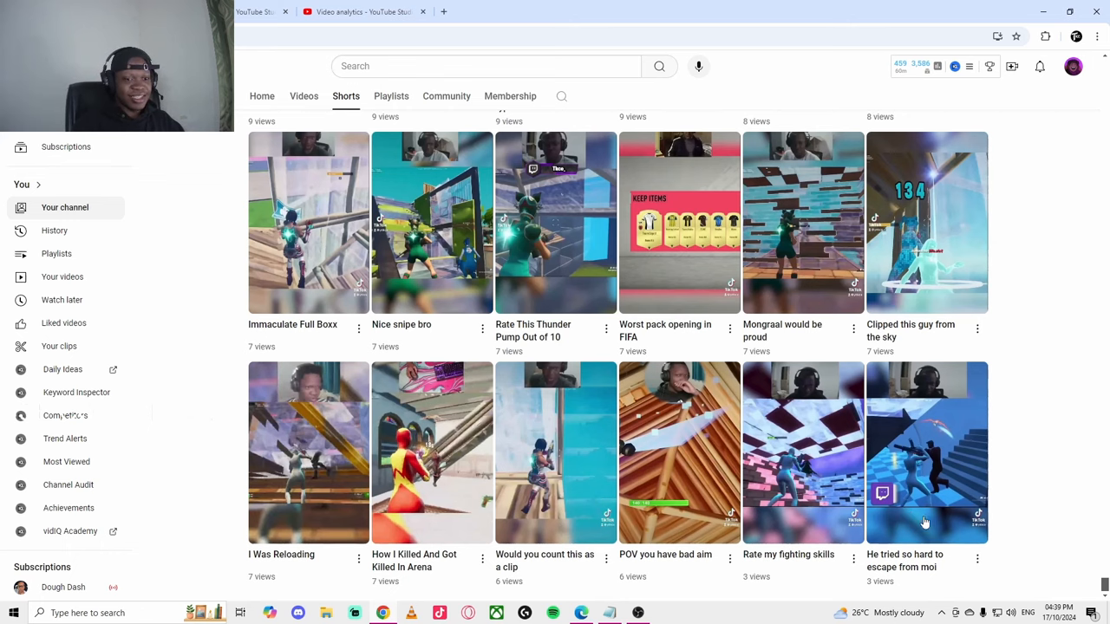
# Open analytics for 'He tried so hard to escape from moi' and show its estimated revenue chart
pyautogui.click(926, 454)
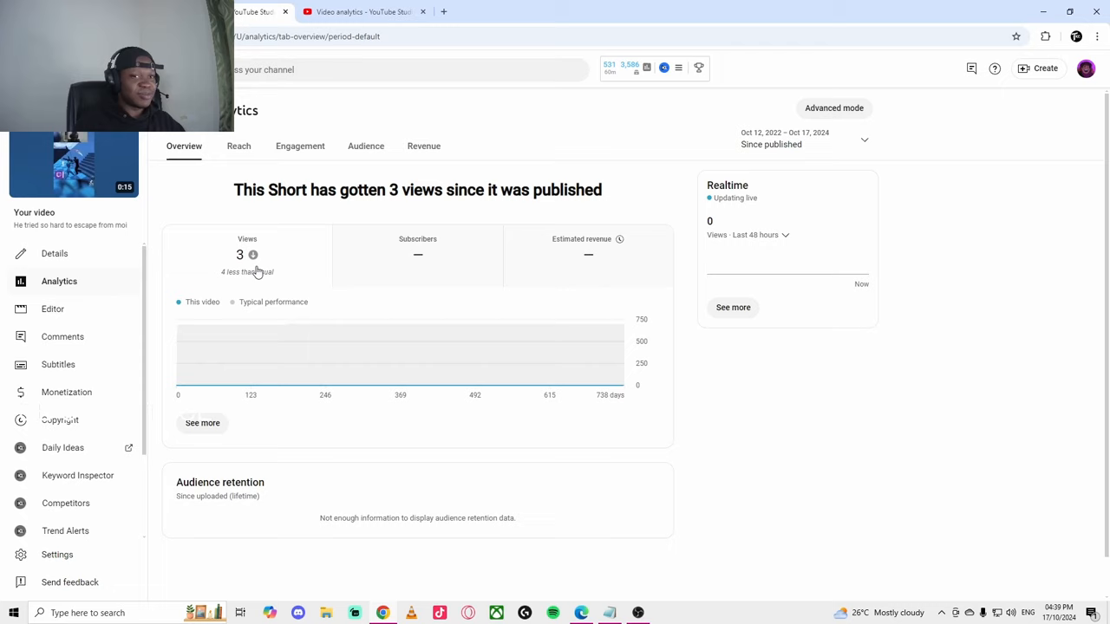
pyautogui.click(588, 252)
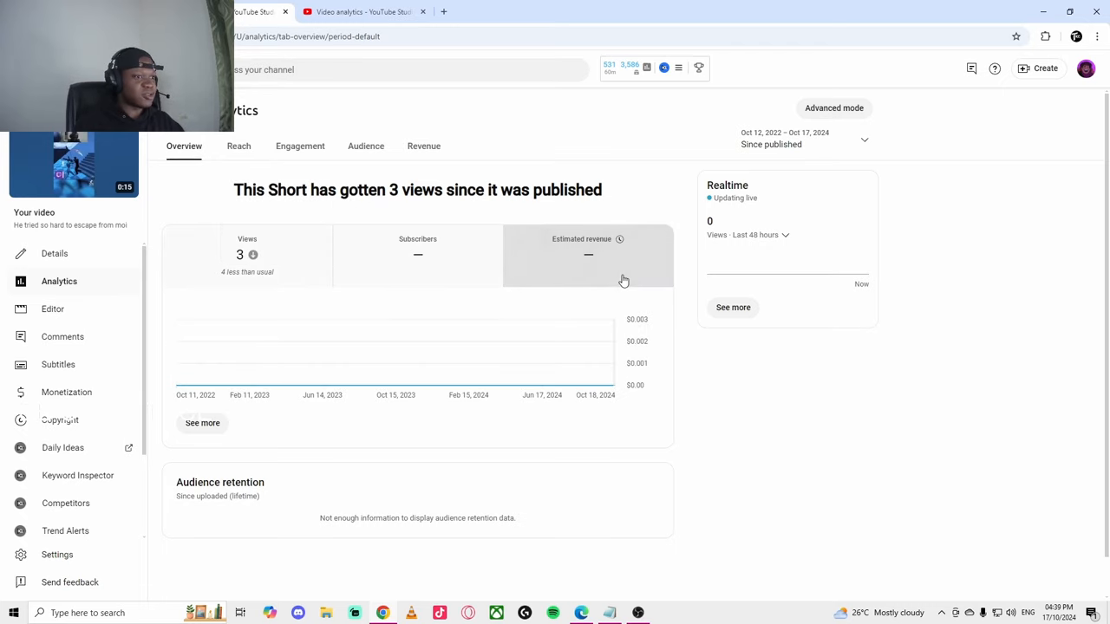
pyautogui.moveTo(618, 239)
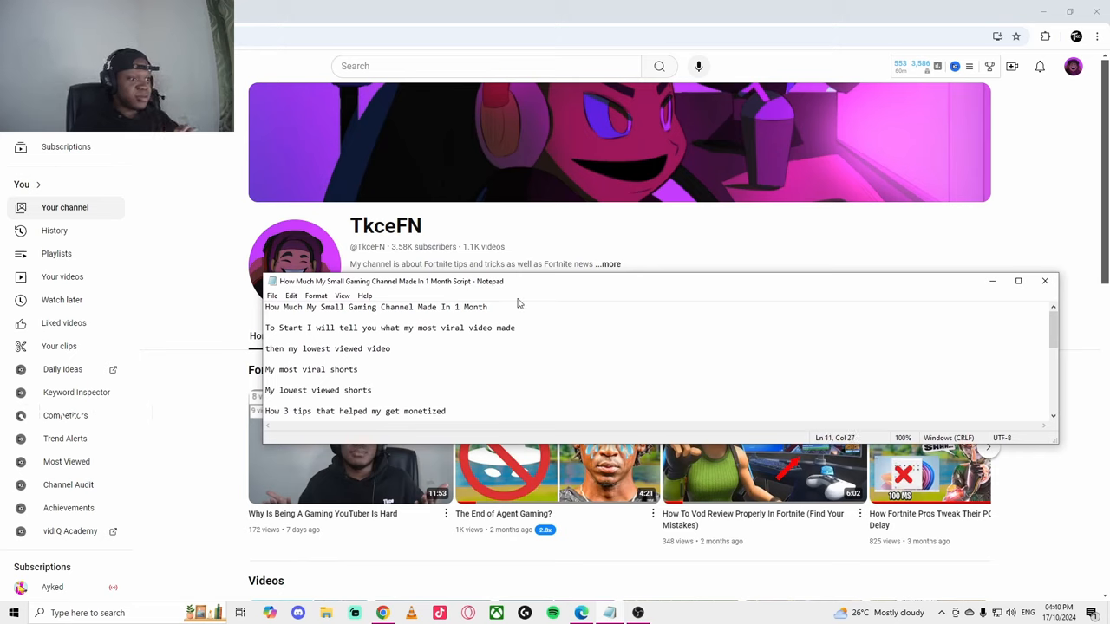
pyautogui.moveTo(448, 426)
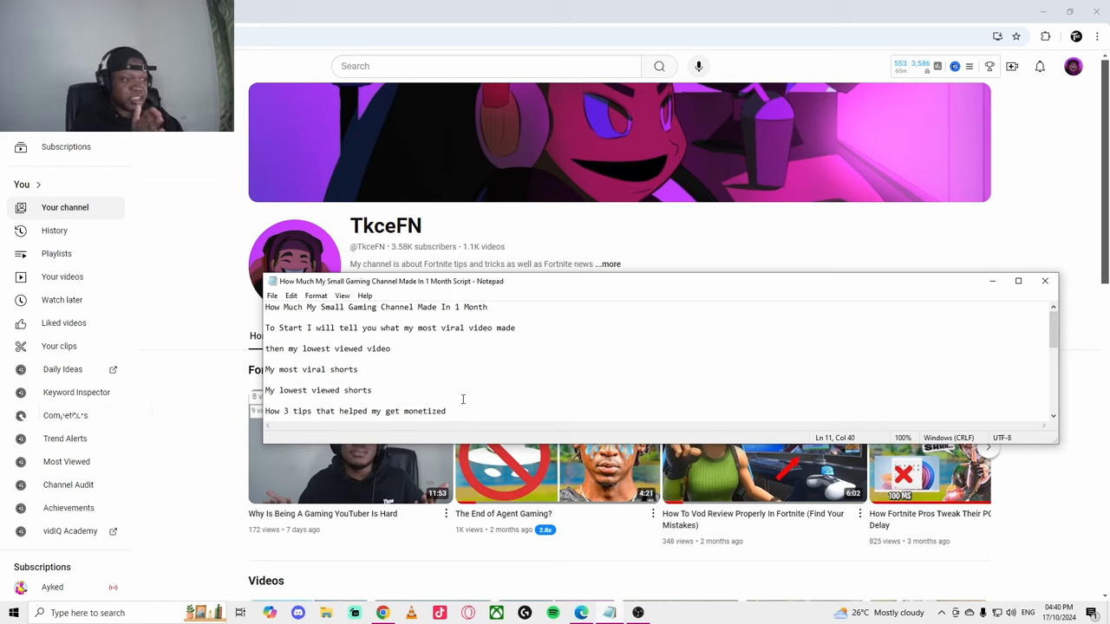
# Add the line '-tip 1 daily post' under the monetization tips heading in Notepad
pyautogui.write('-tip 1 daily post')
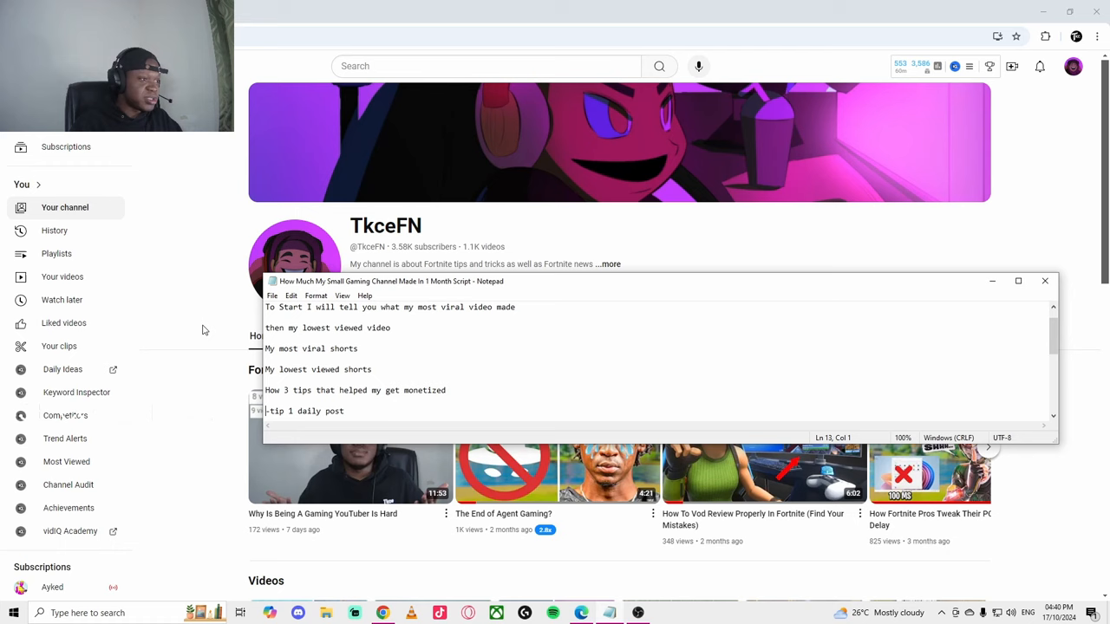
pyautogui.click(1044, 281)
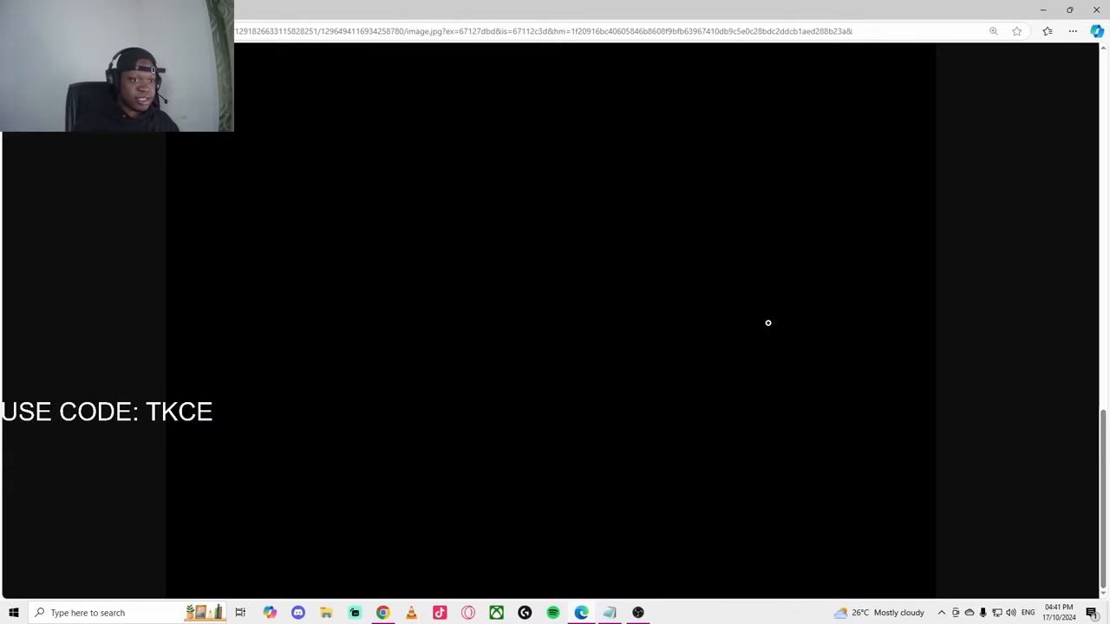
# Close the USE CODE: TKCE image to return to the TkceFN channel home page
pyautogui.click(994, 32)
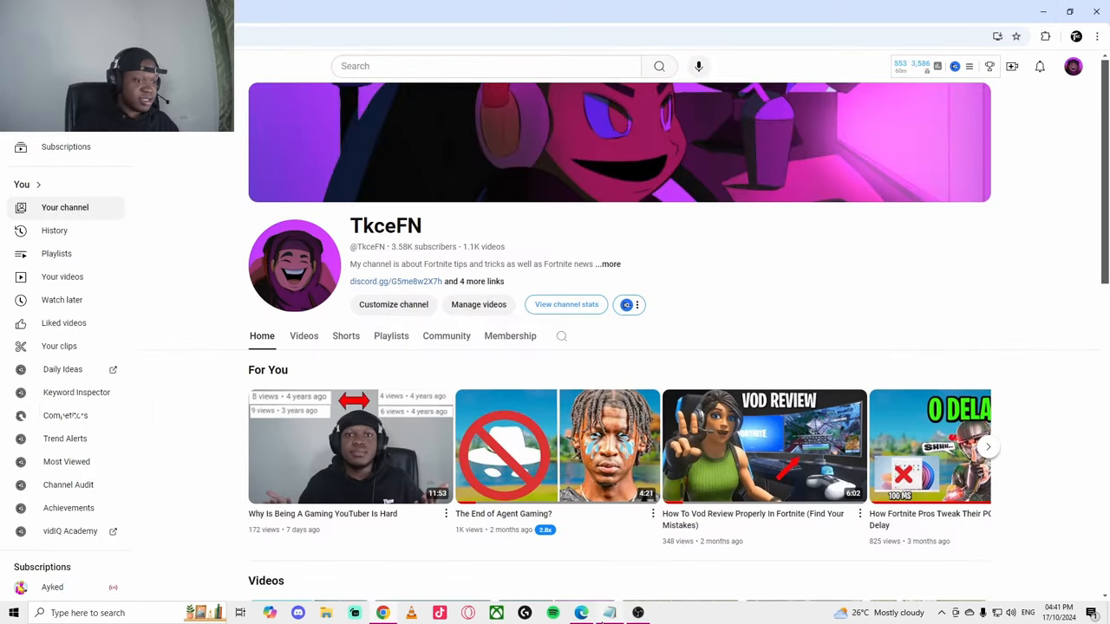
# Browse TkceFN's Videos tab uploads, then return to the script for tip 2
pyautogui.click(304, 336)
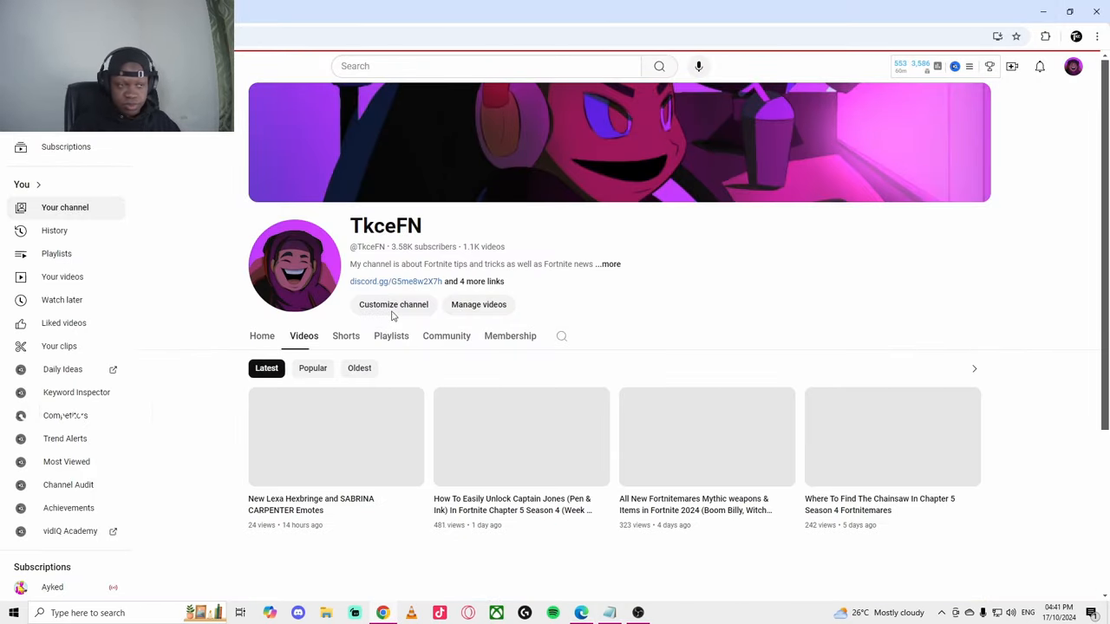
pyautogui.scroll(-3)
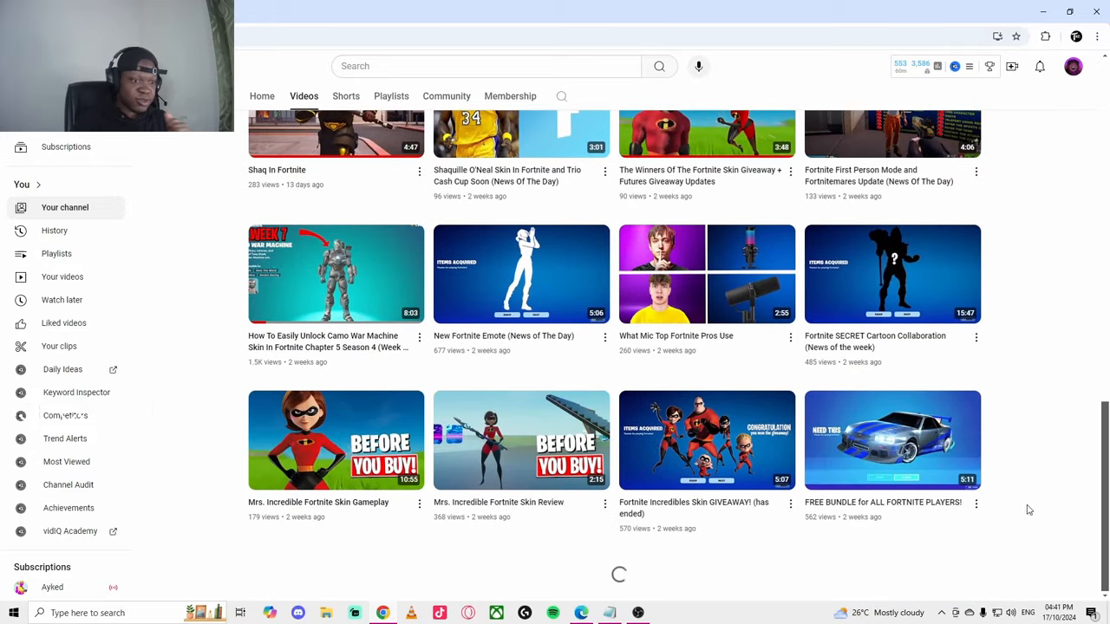
pyautogui.scroll(-3)
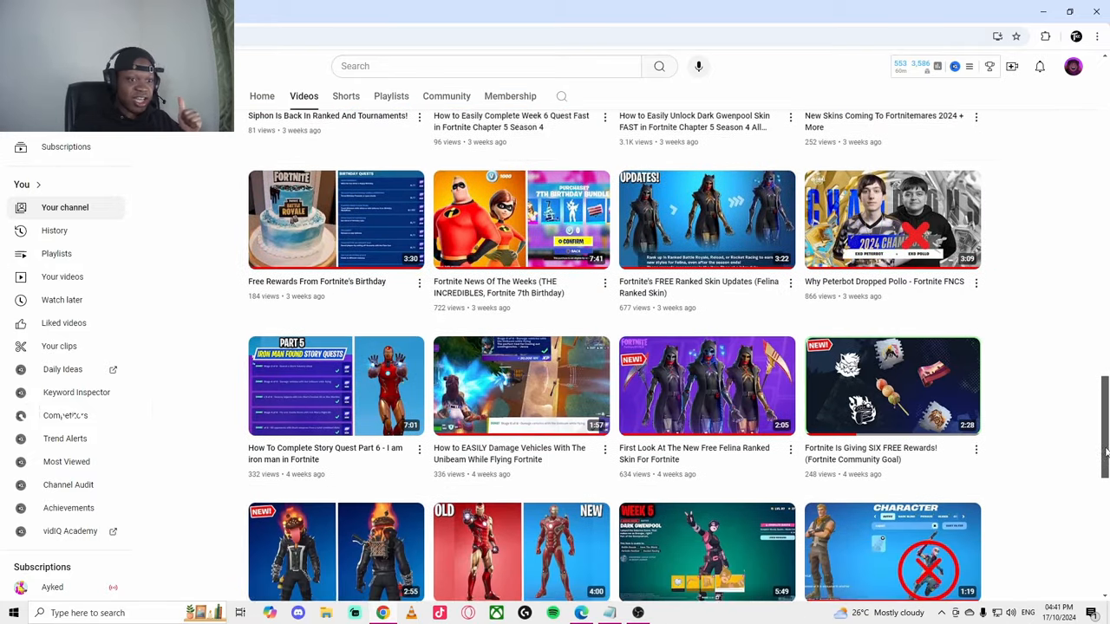
pyautogui.scroll(3)
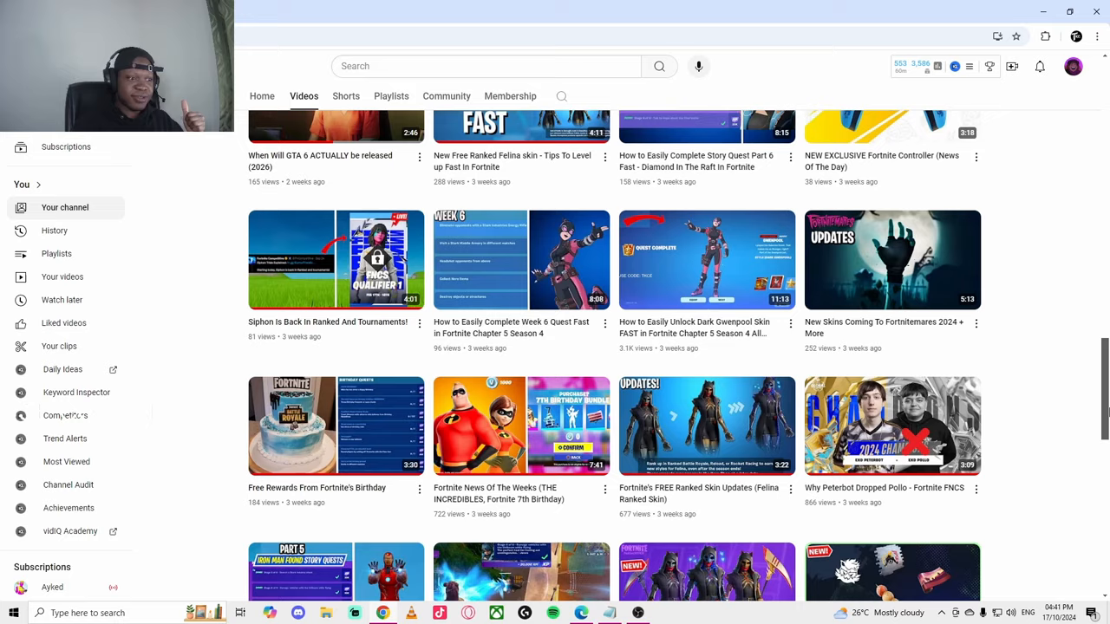
pyautogui.scroll(-3)
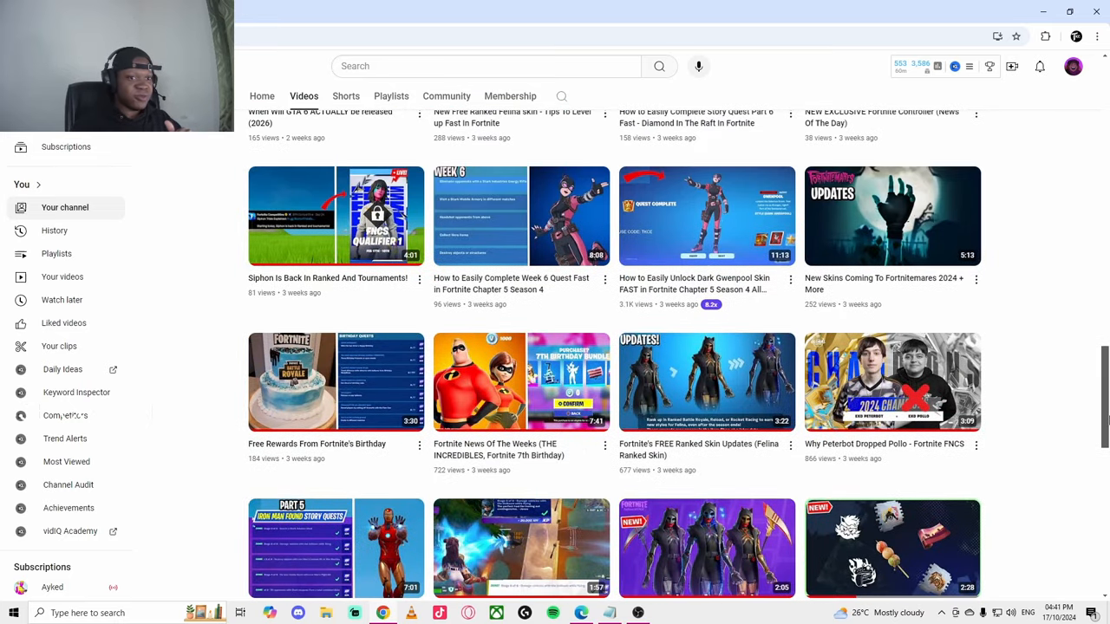
pyautogui.scroll(-3)
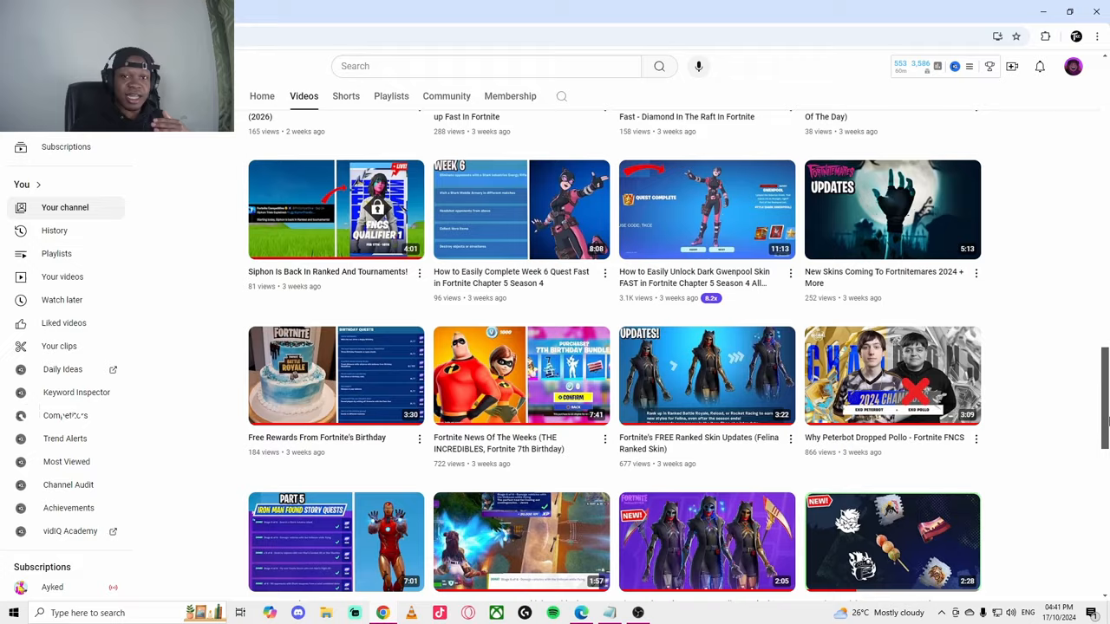
pyautogui.scroll(3)
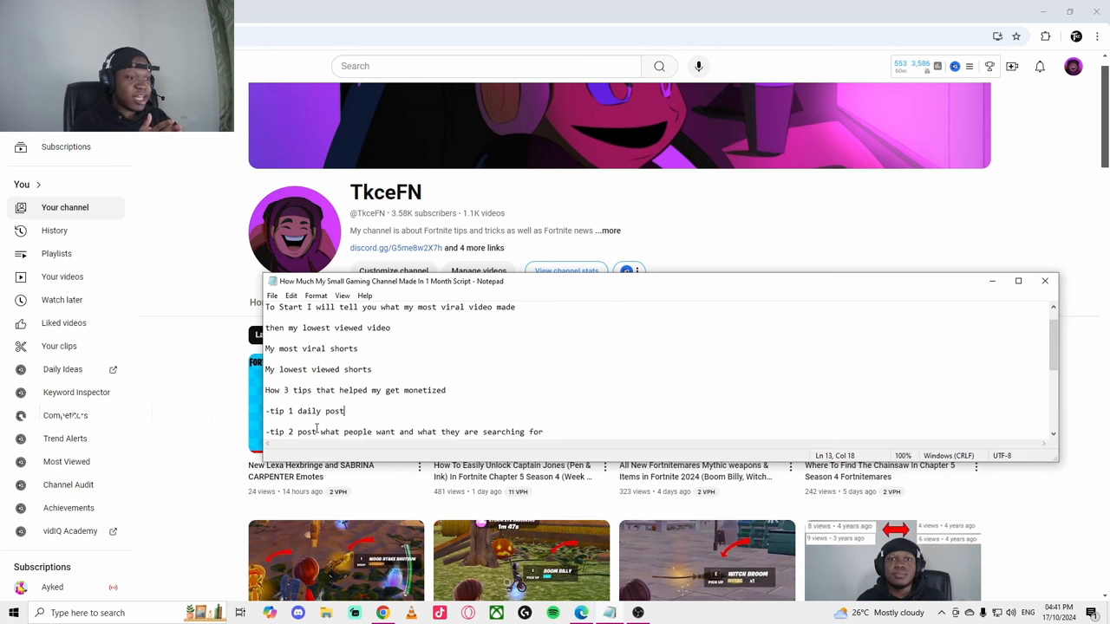
pyautogui.click(1045, 281)
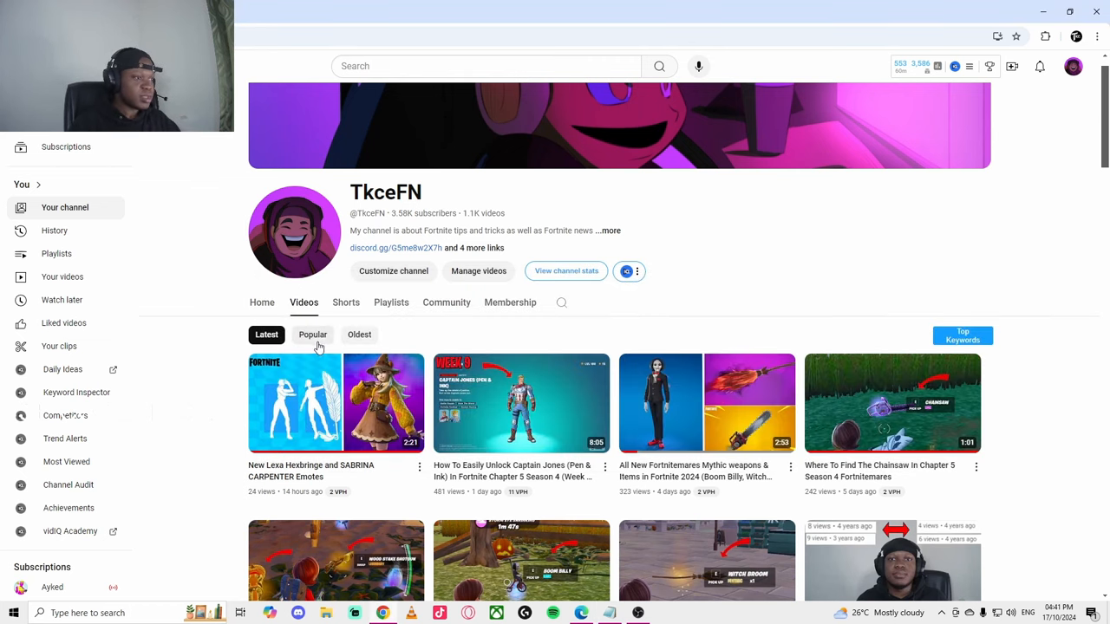
# Sort TkceFN's videos by Popular, led by Grey Superhero Skin at 74K views
pyautogui.click(312, 335)
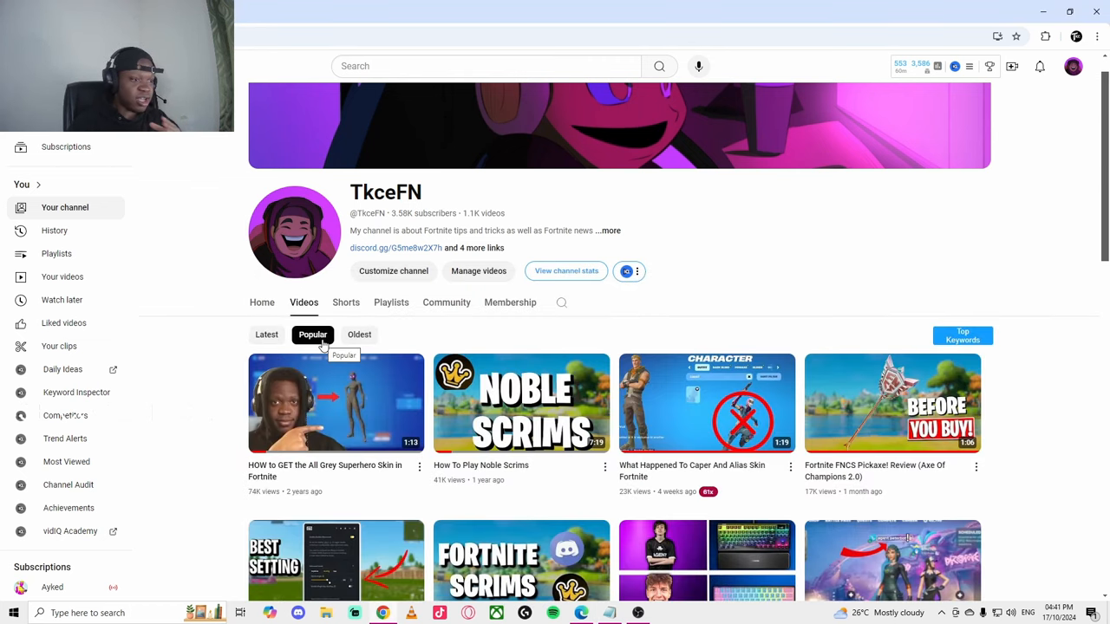
pyautogui.scroll(-3)
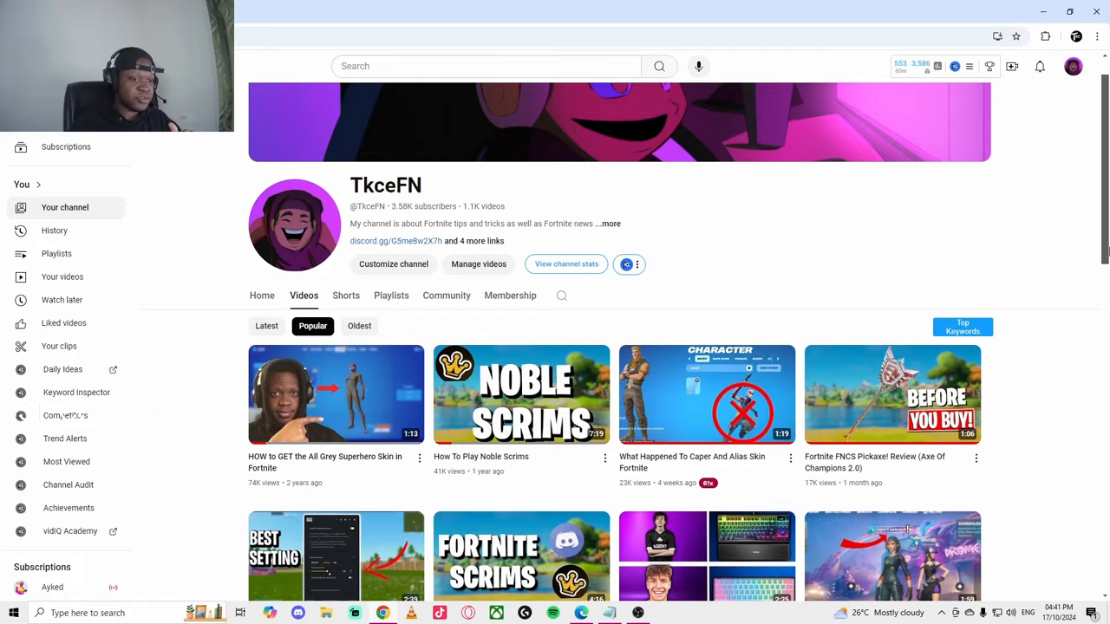
pyautogui.scroll(-3)
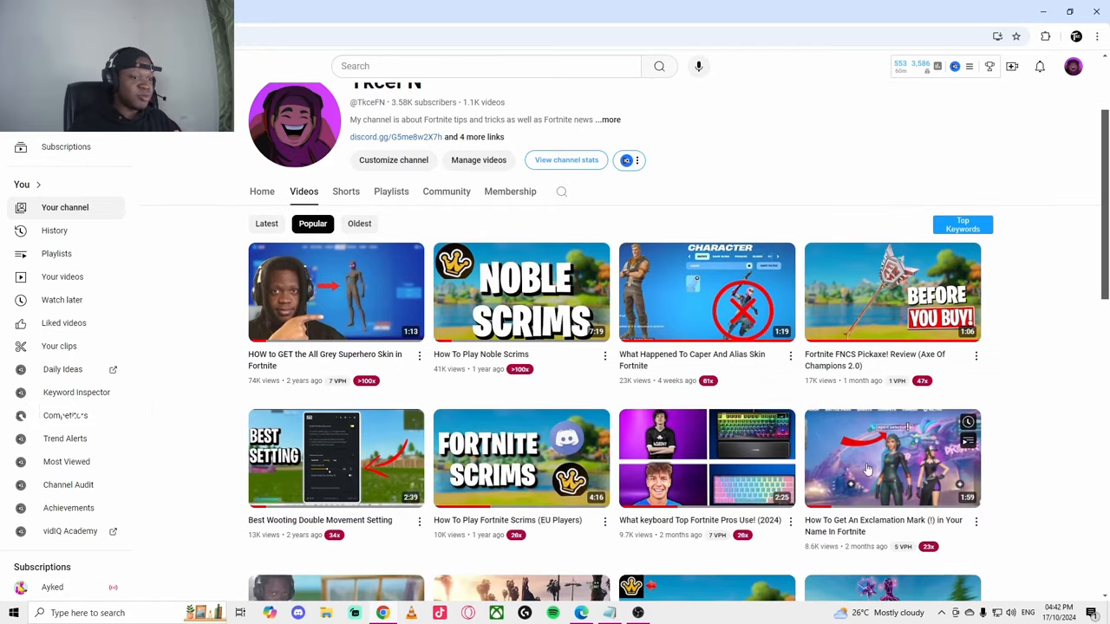
pyautogui.moveTo(570, 316)
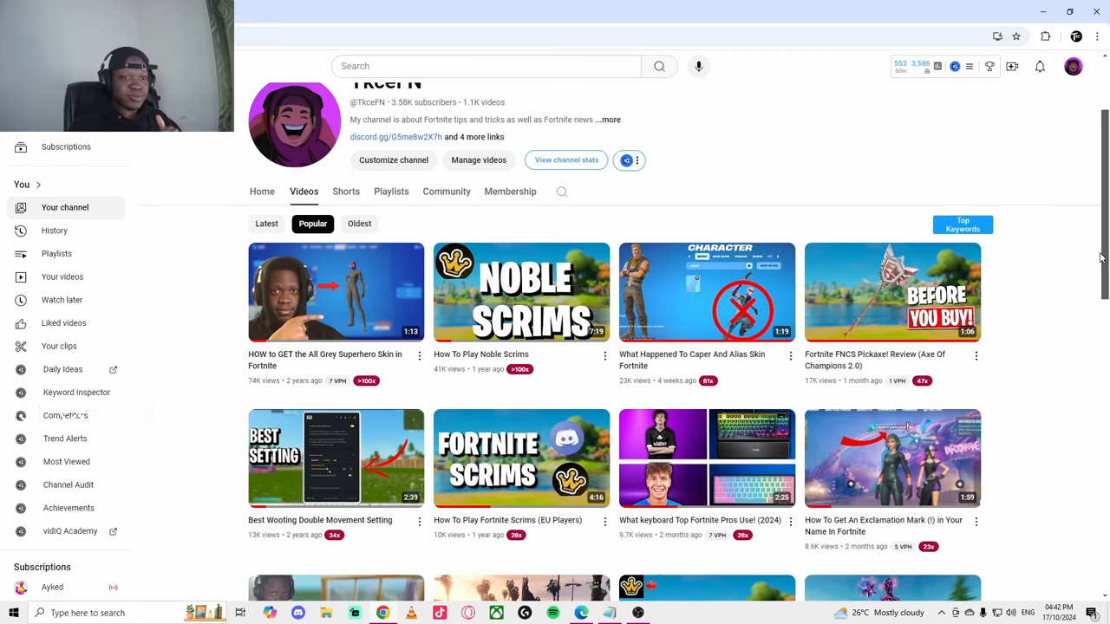
pyautogui.scroll(-3)
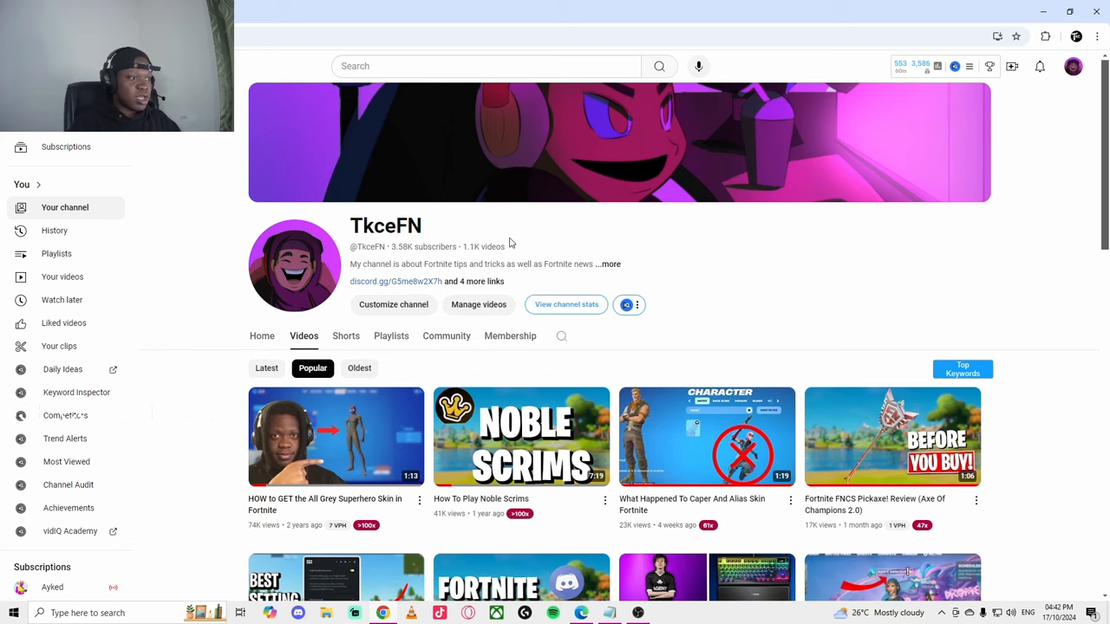
pyautogui.moveTo(1036, 316)
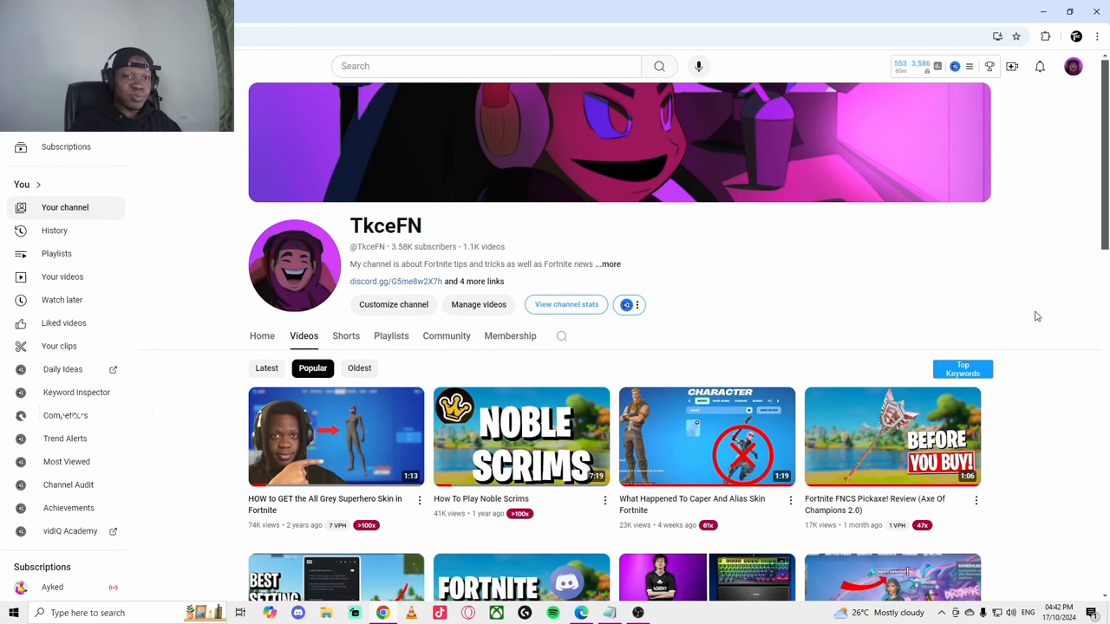
pyautogui.click(635, 611)
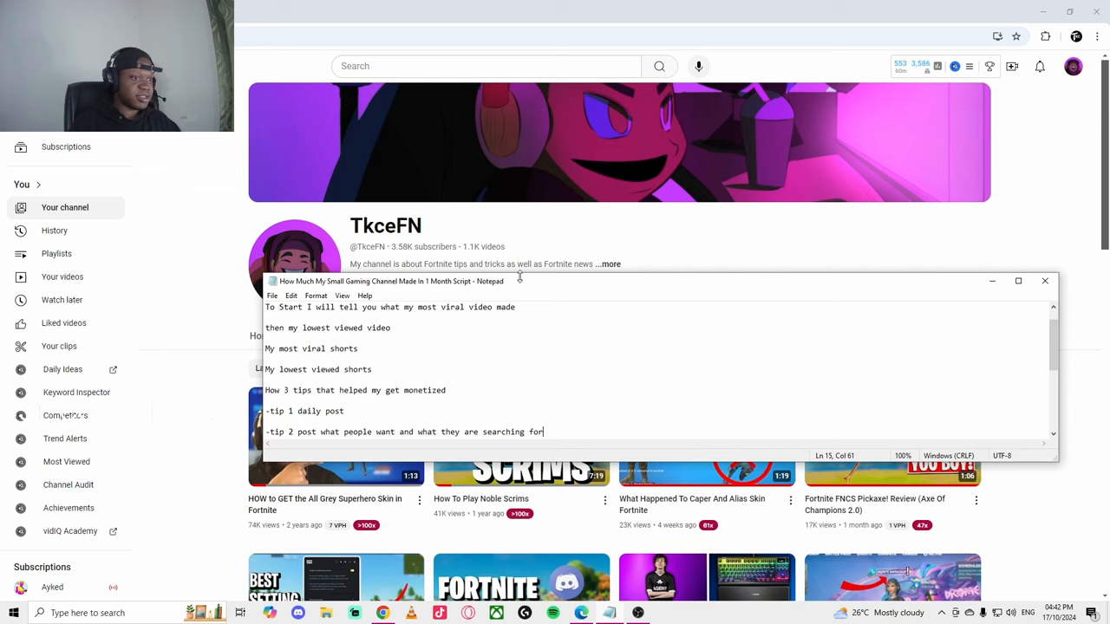
pyautogui.click(1045, 281)
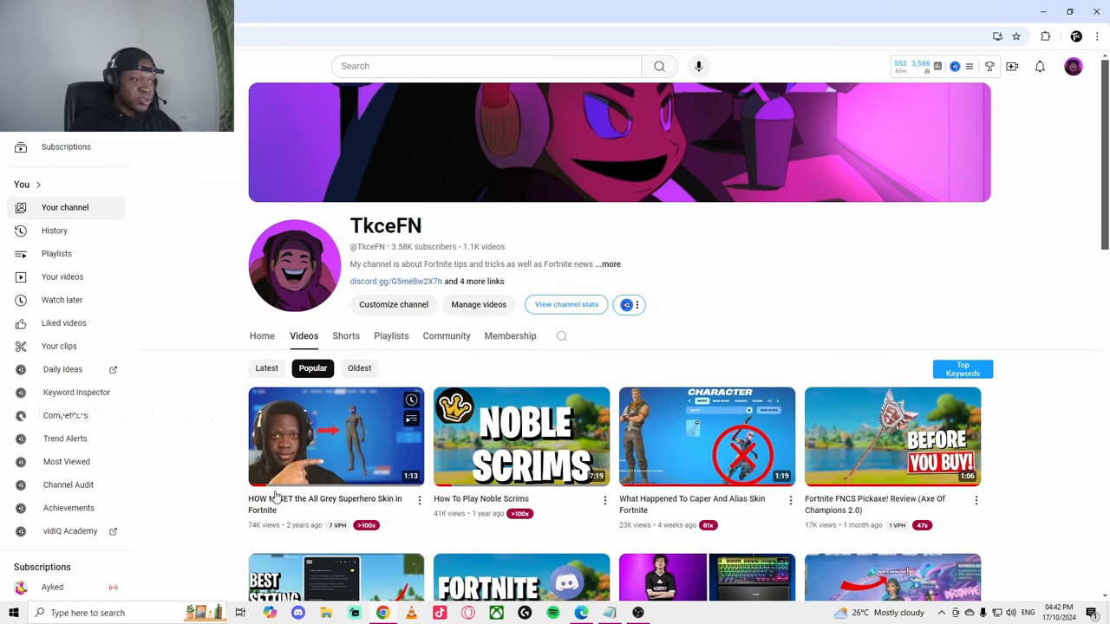
pyautogui.moveTo(706, 437)
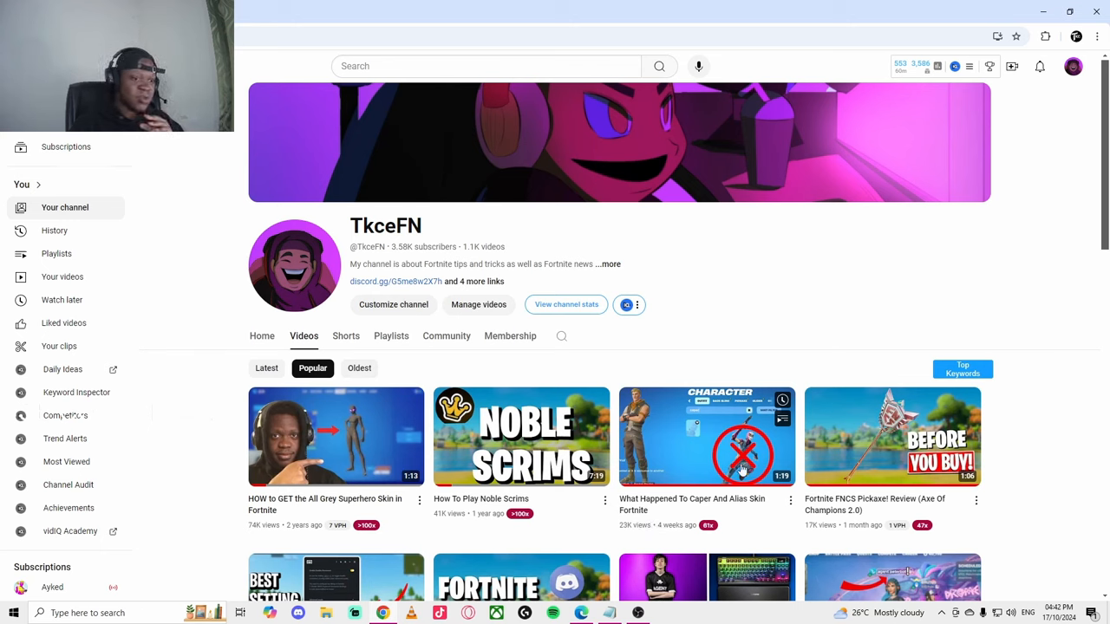
pyautogui.moveTo(667, 504)
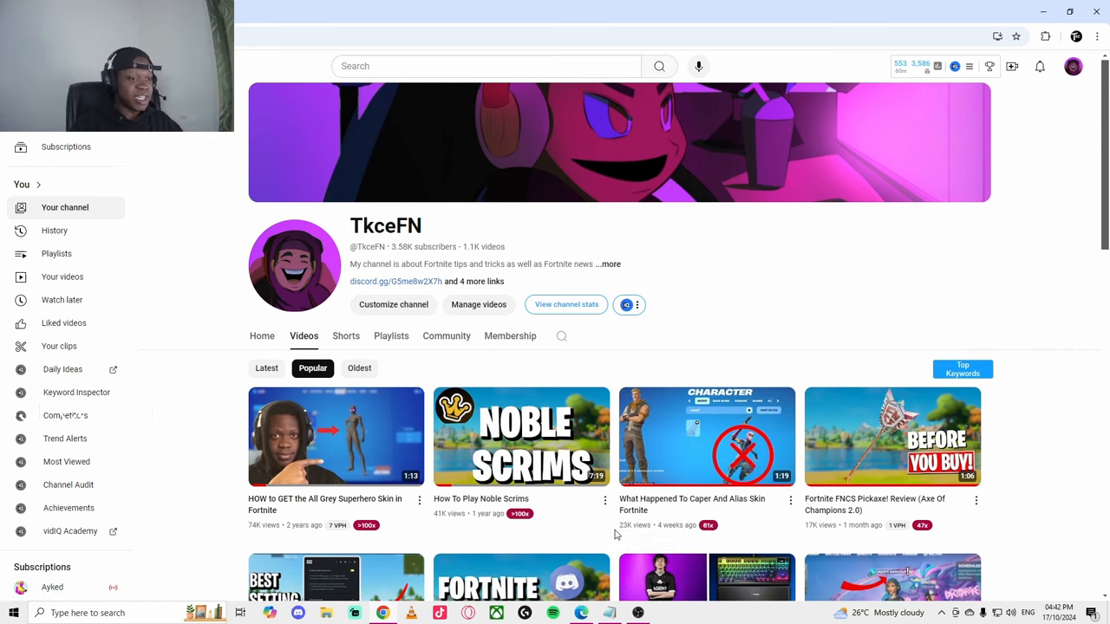
pyautogui.moveTo(863, 465)
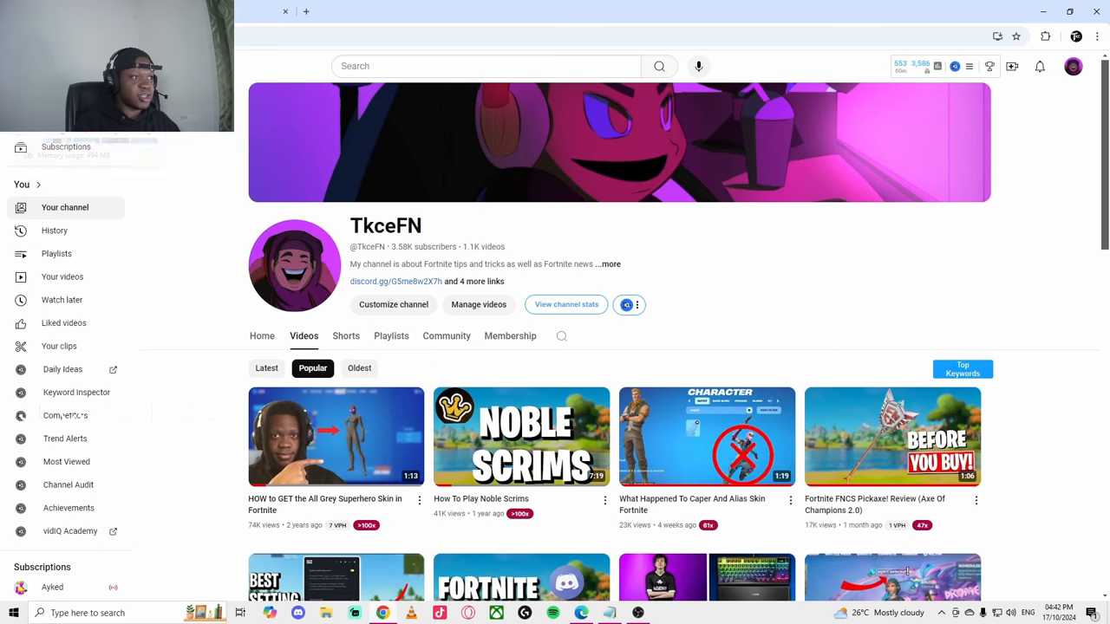
pyautogui.moveTo(655, 504)
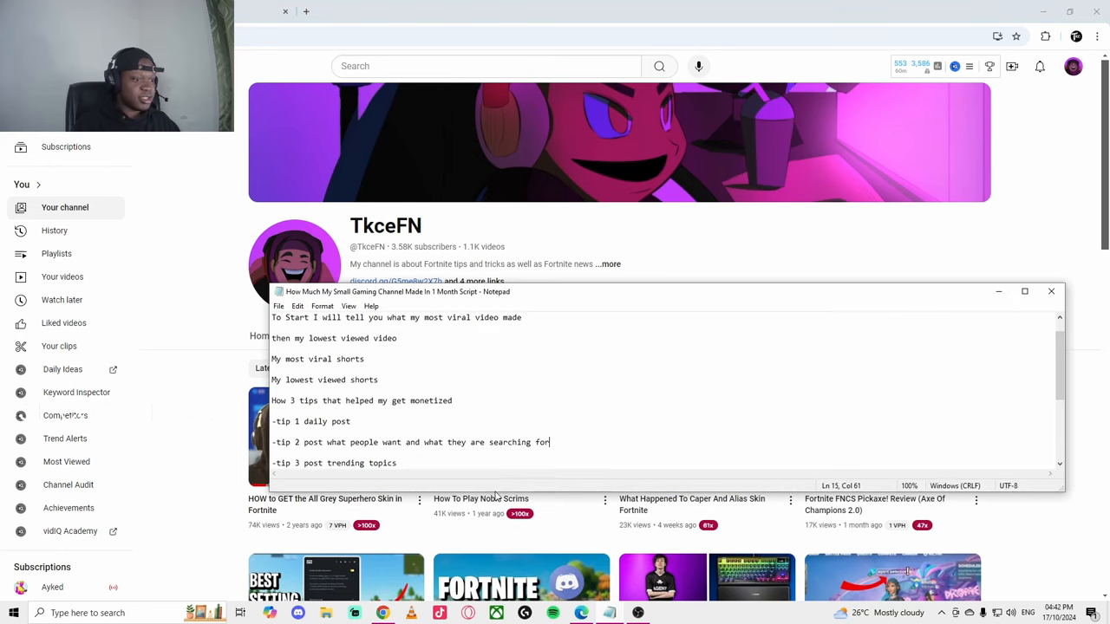
# Add 'Talk about changes I need to do' to the script and reload the channel's Videos tab
pyautogui.write('Talk about changes I need to do')
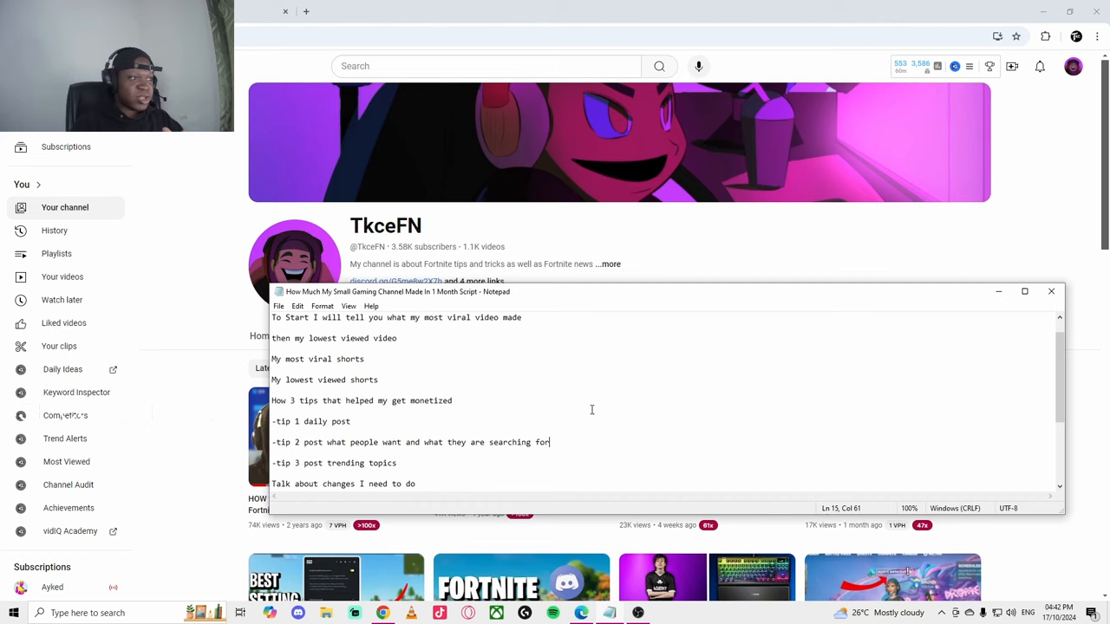
pyautogui.click(1050, 291)
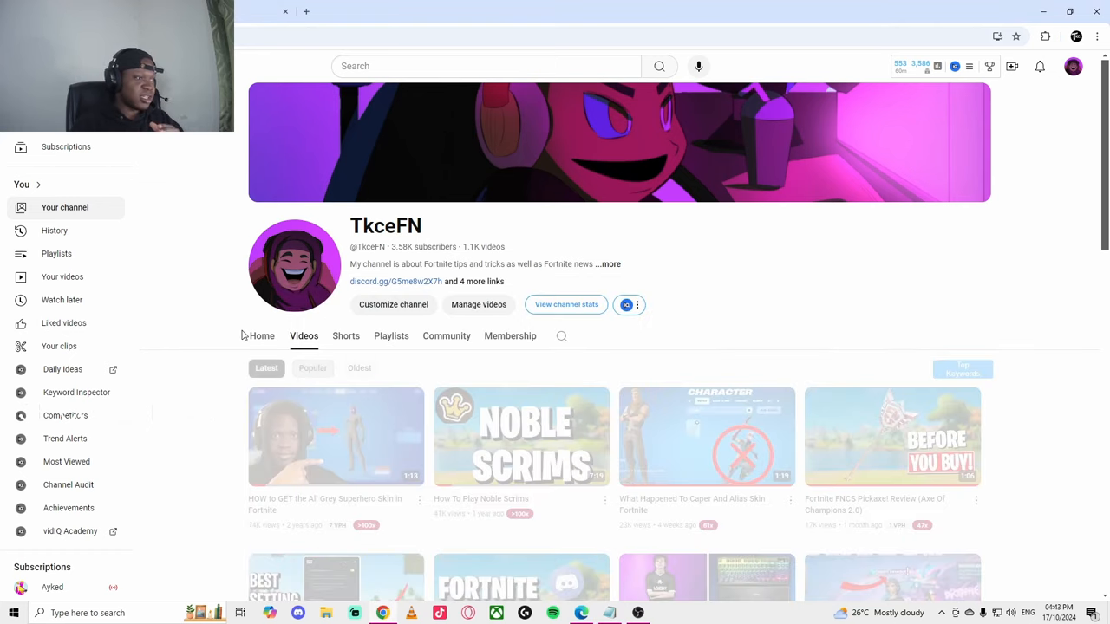
# Scroll TkceFN's Community posts, including the Fortnite leaks poll at 76% yes from 17 votes
pyautogui.scroll(-3)
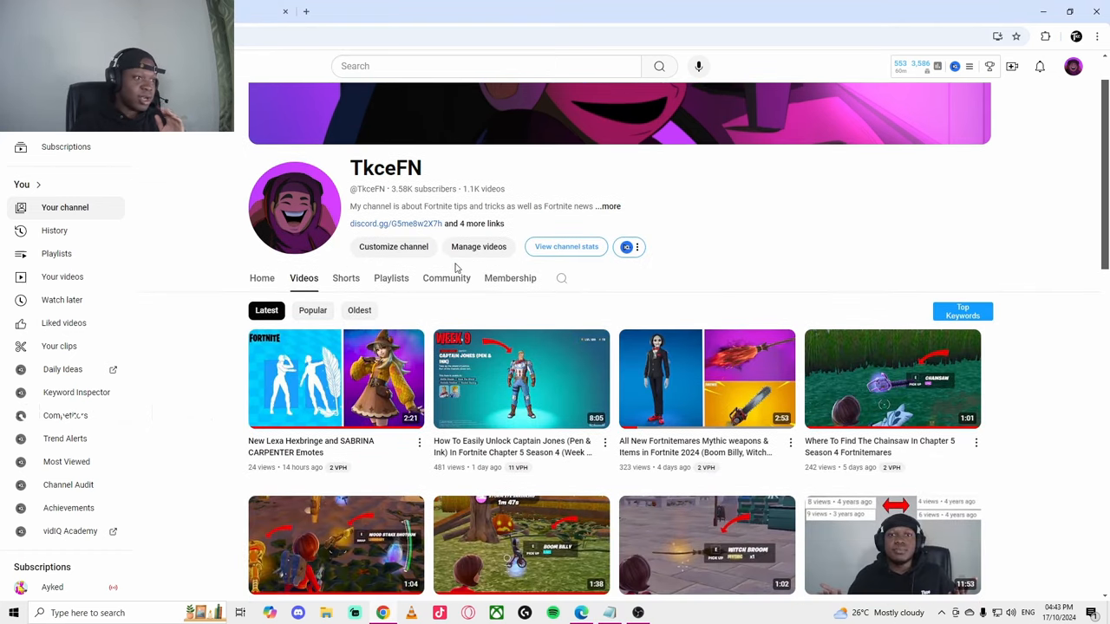
pyautogui.click(445, 279)
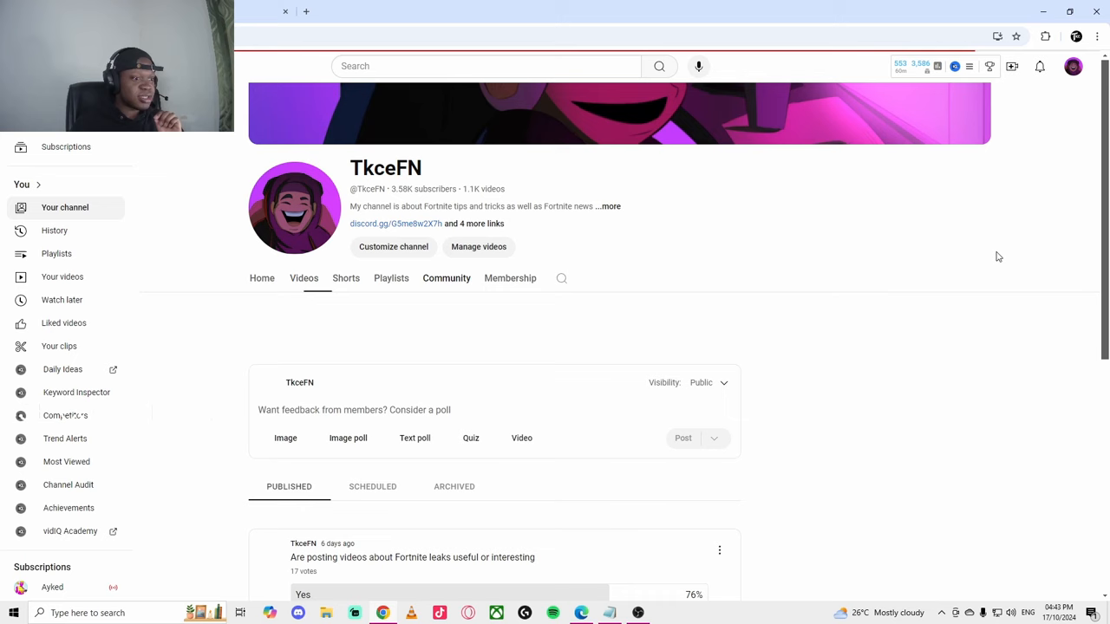
pyautogui.scroll(-3)
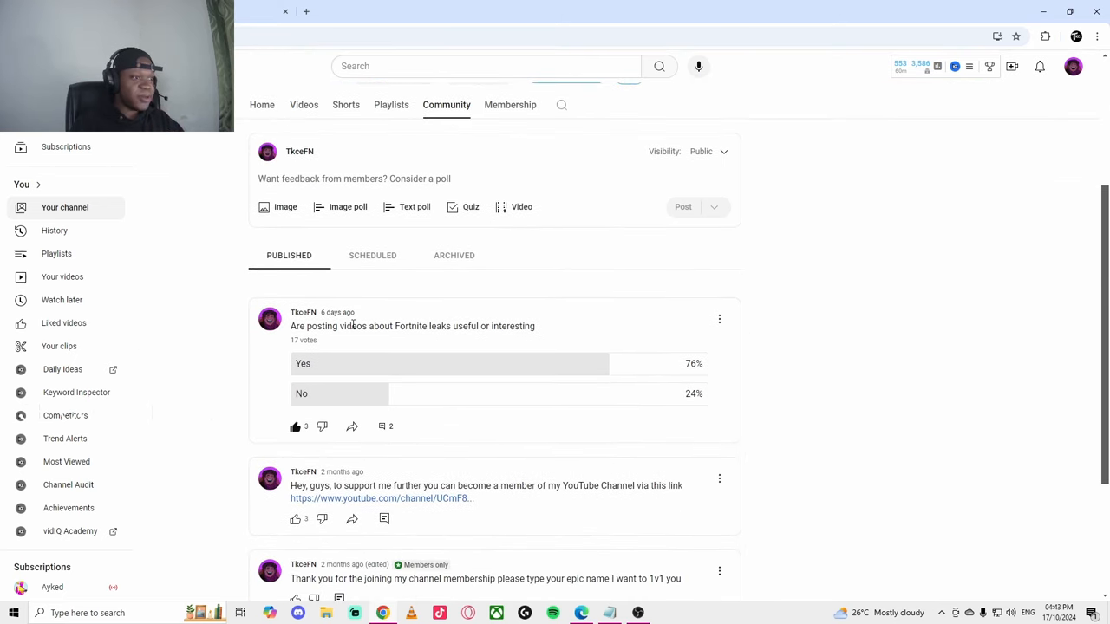
pyautogui.moveTo(368, 327); pyautogui.dragTo(534, 326)
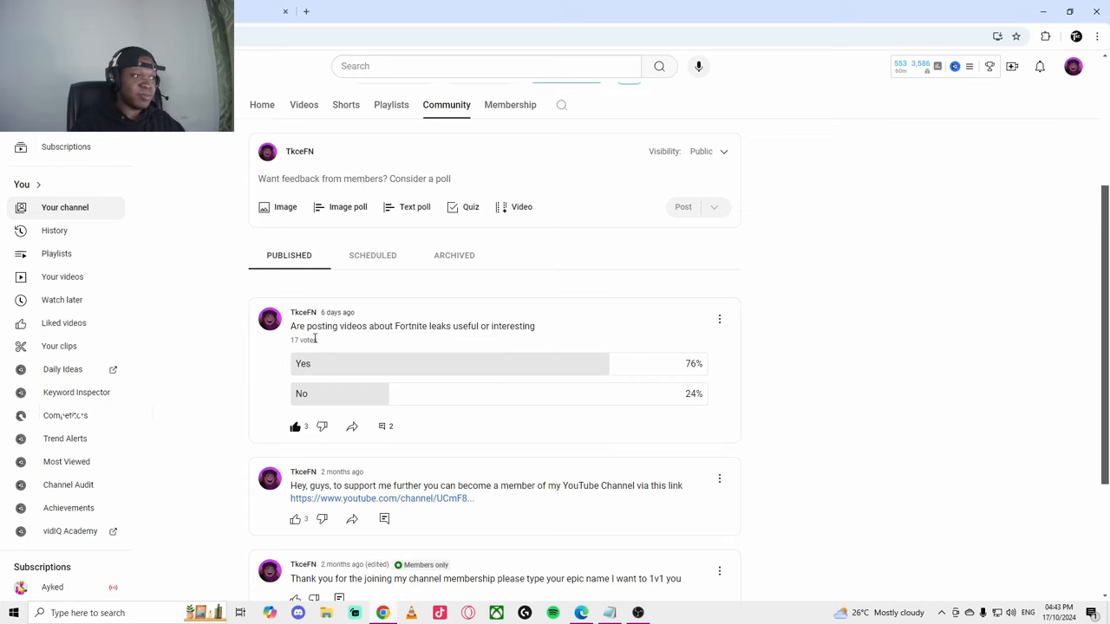
pyautogui.doubleClick(300, 339)
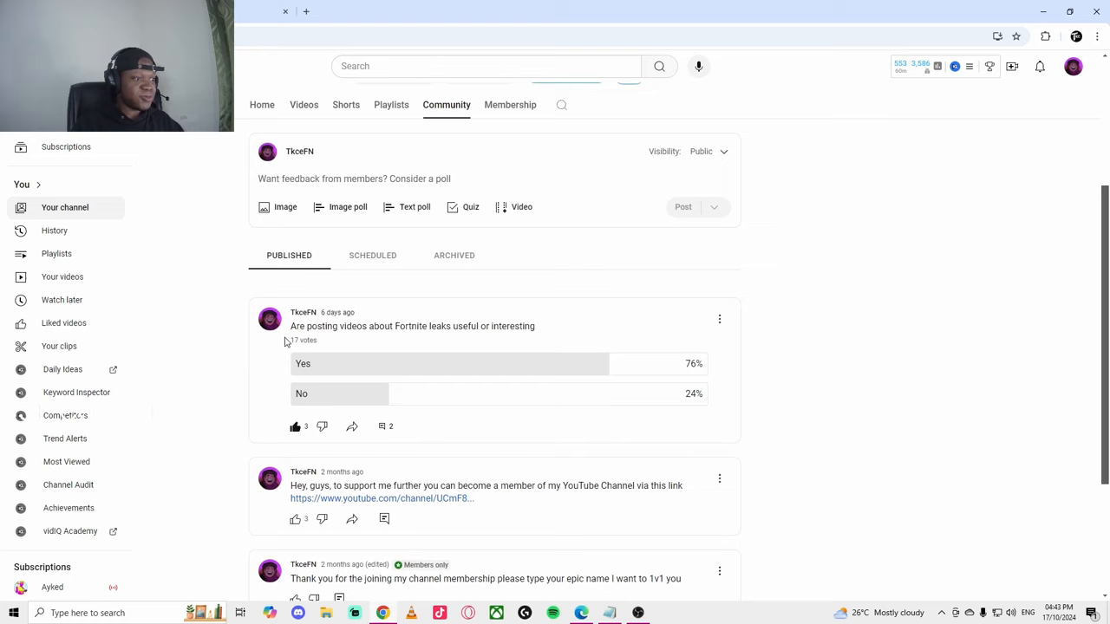
pyautogui.scroll(-3)
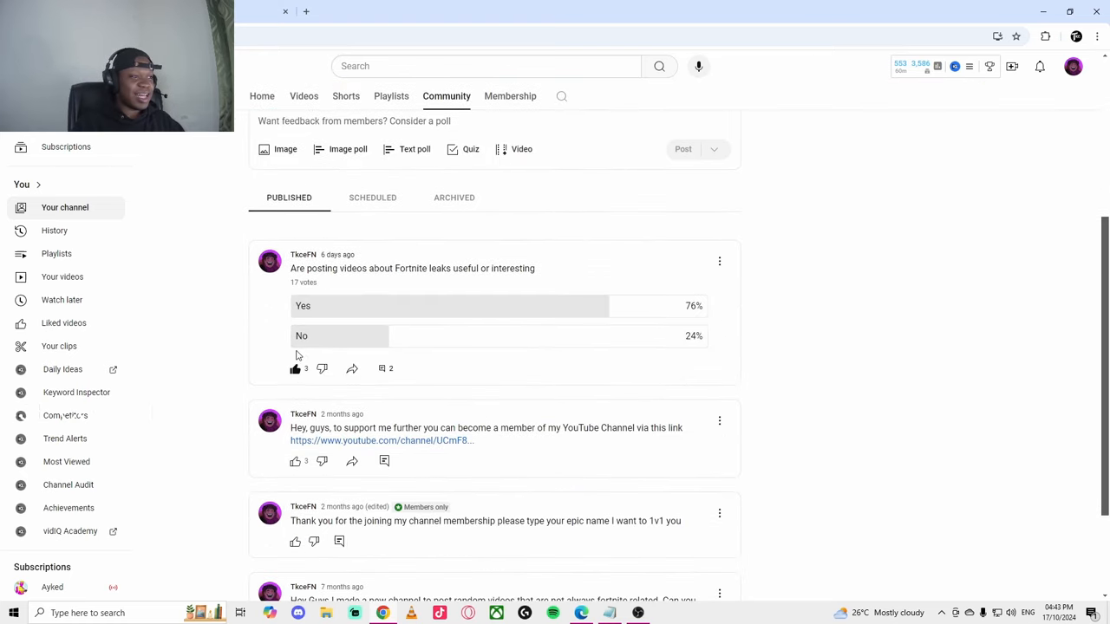
pyautogui.scroll(3)
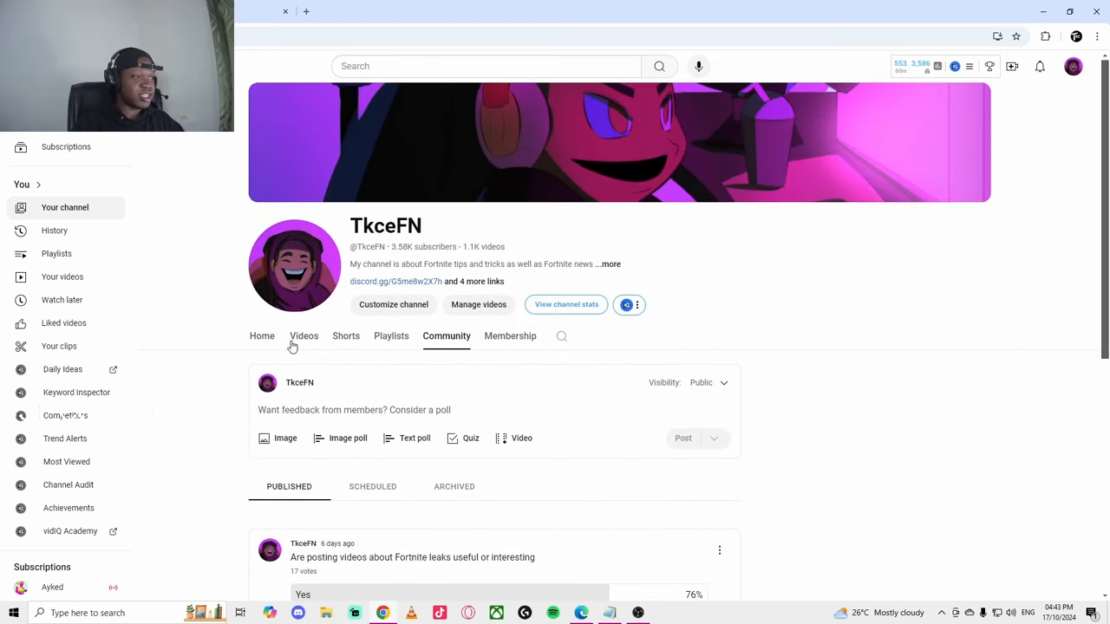
pyautogui.click(303, 335)
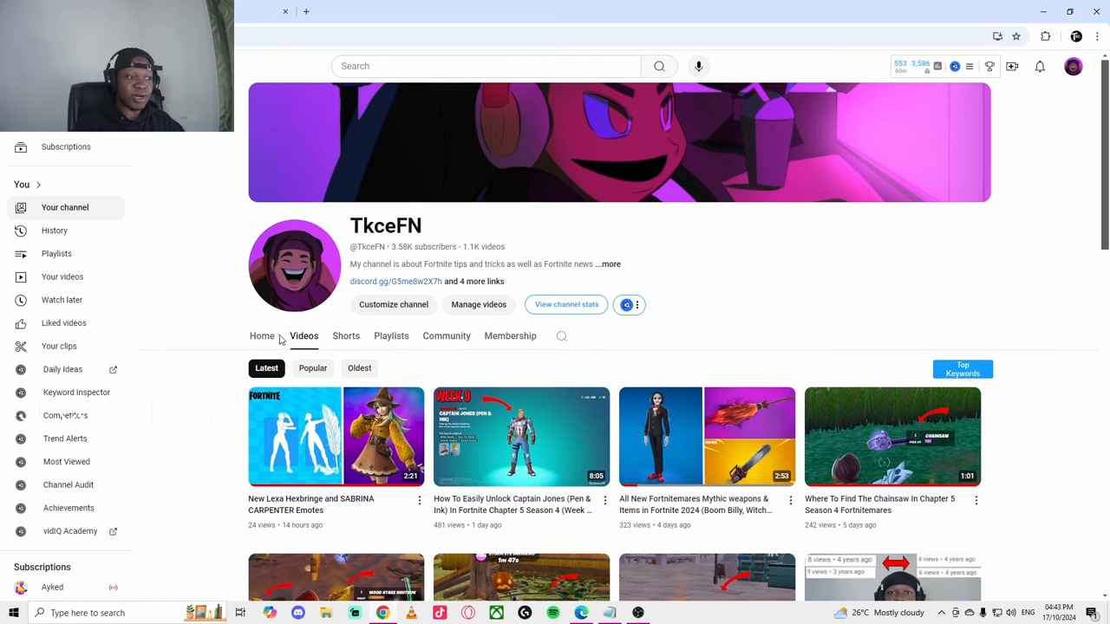
pyautogui.scroll(-3)
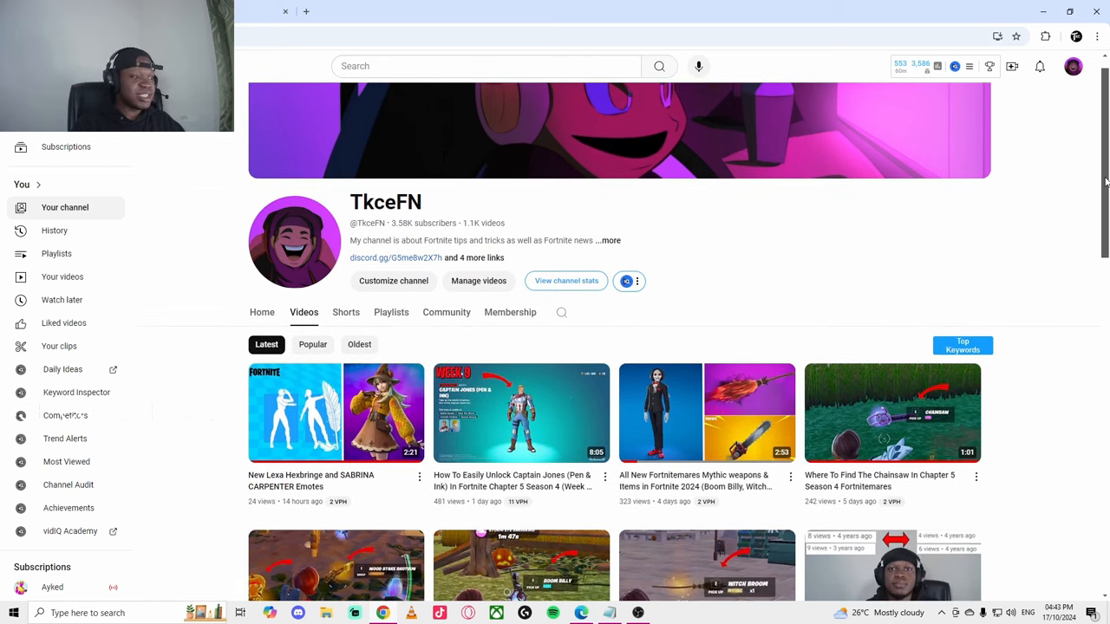
pyautogui.scroll(-3)
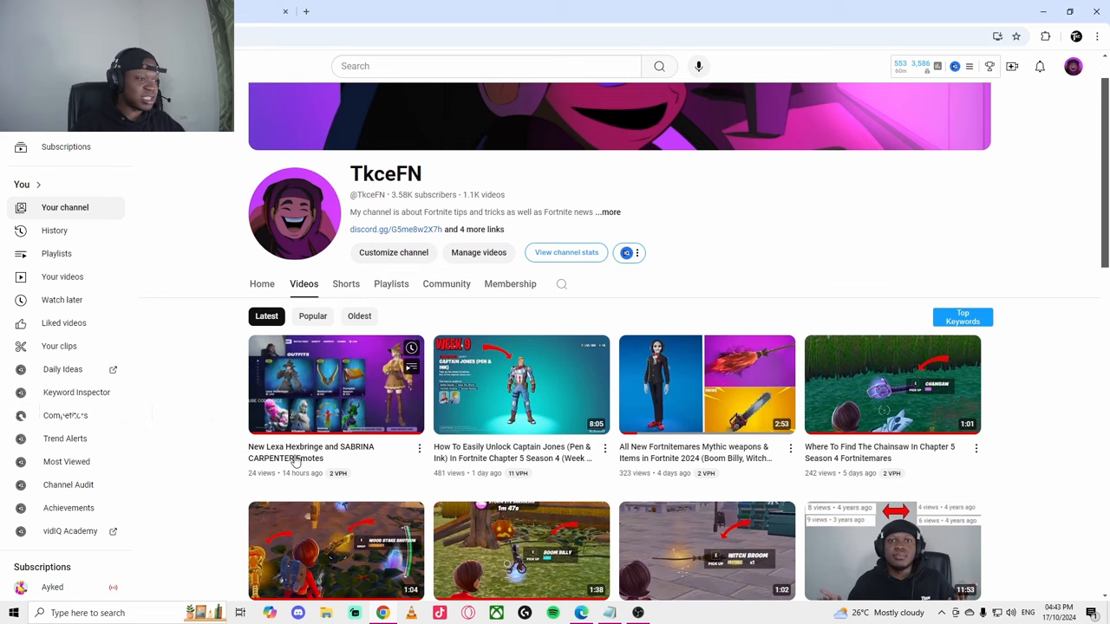
pyautogui.scroll(-3)
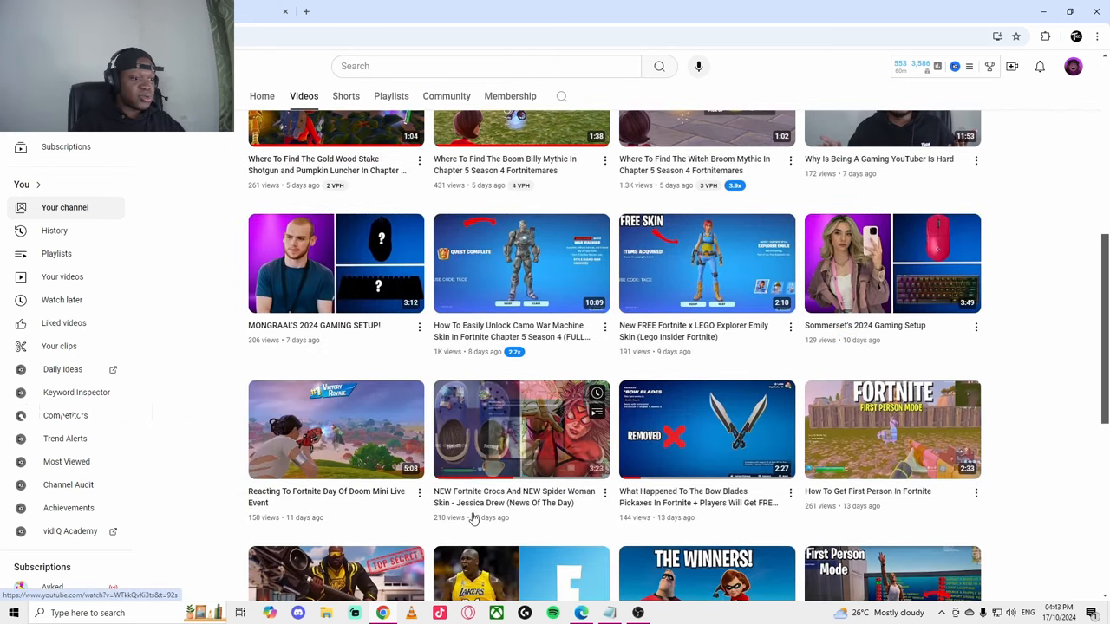
pyautogui.scroll(-3)
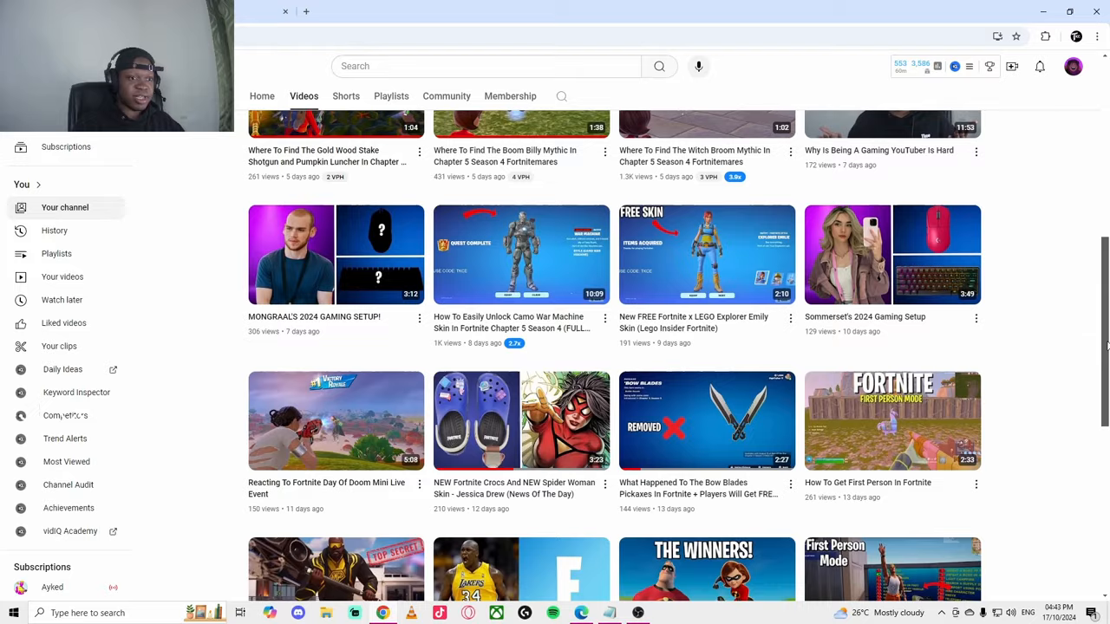
pyautogui.scroll(-3)
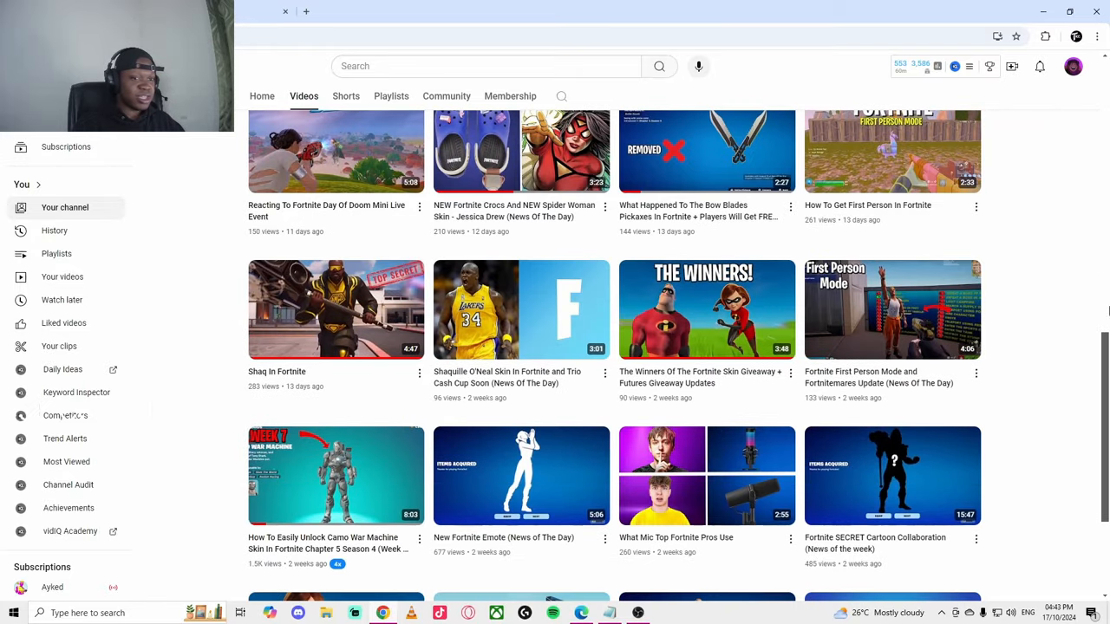
pyautogui.scroll(3)
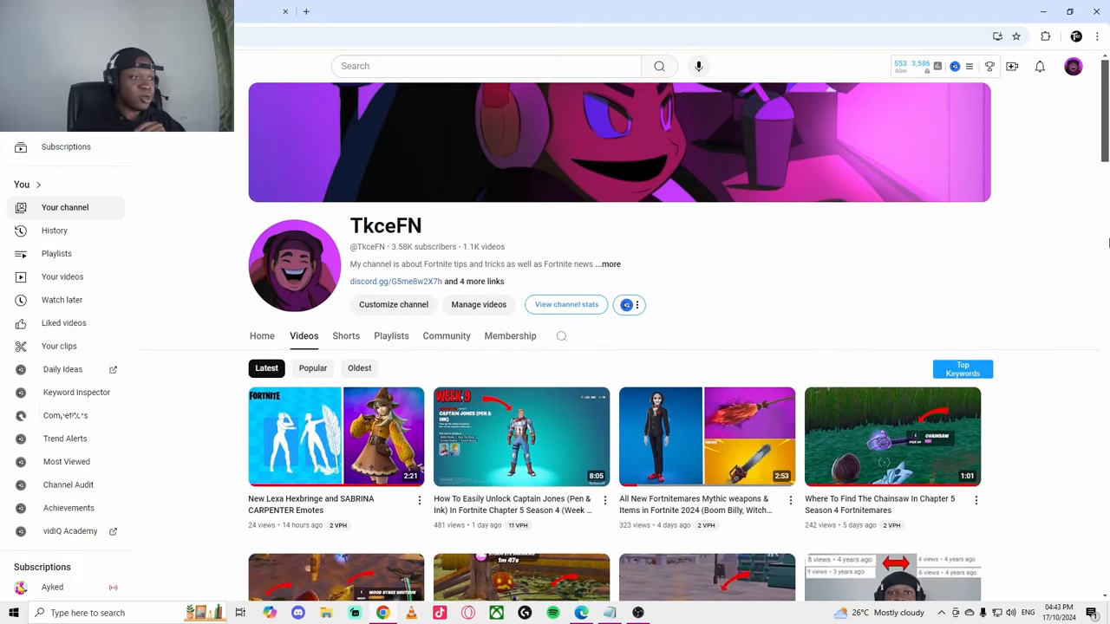
pyautogui.scroll(-3)
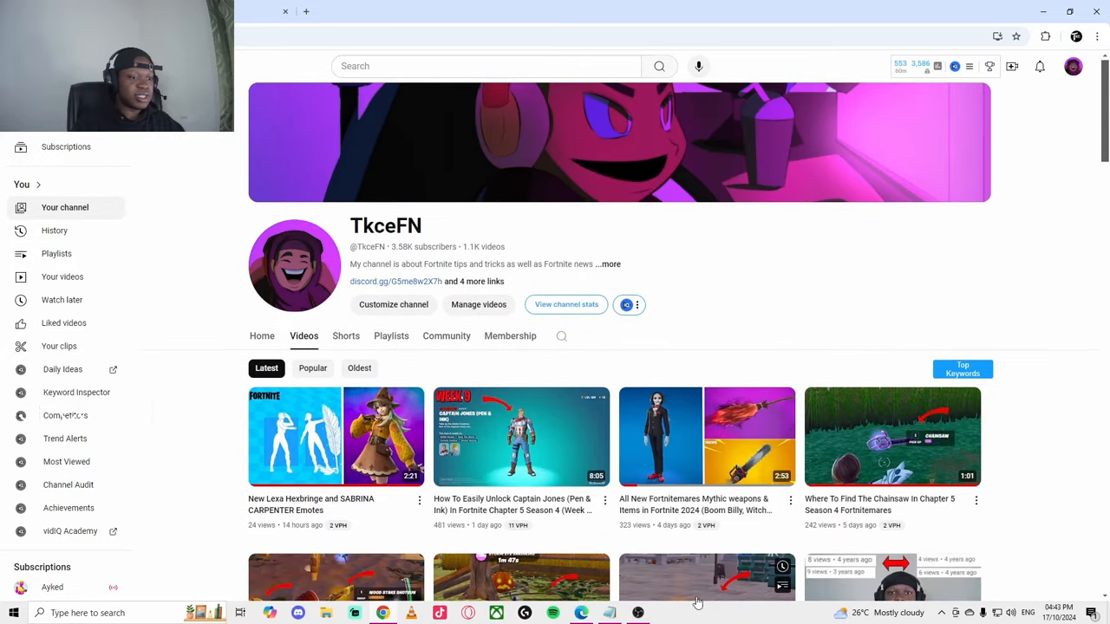
pyautogui.moveTo(1047, 310)
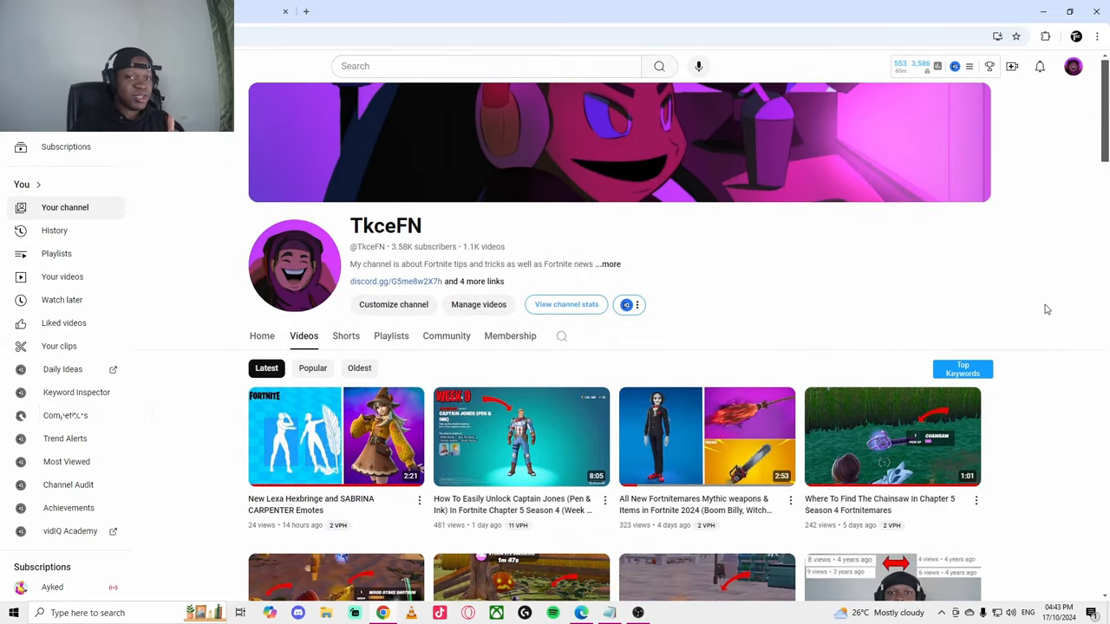
pyautogui.scroll(-3)
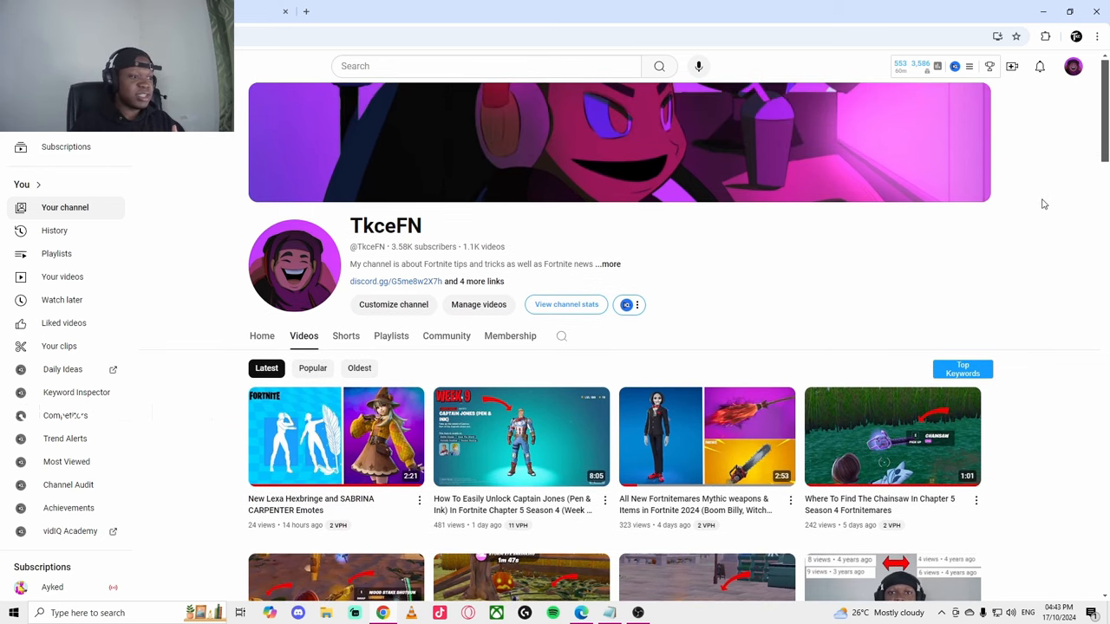
pyautogui.scroll(-3)
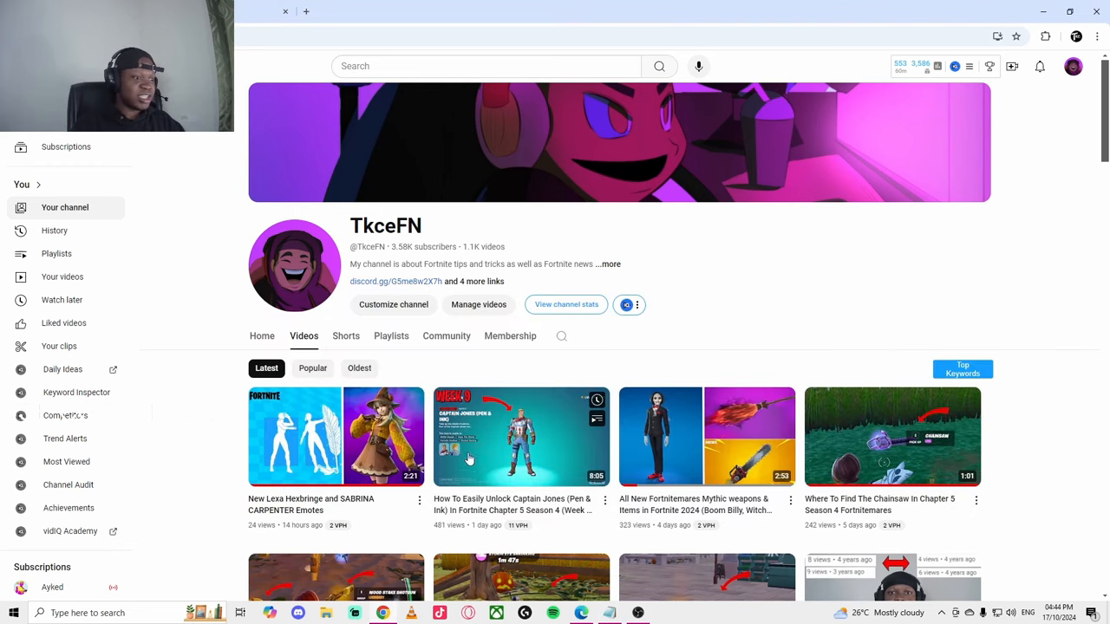
pyautogui.scroll(-3)
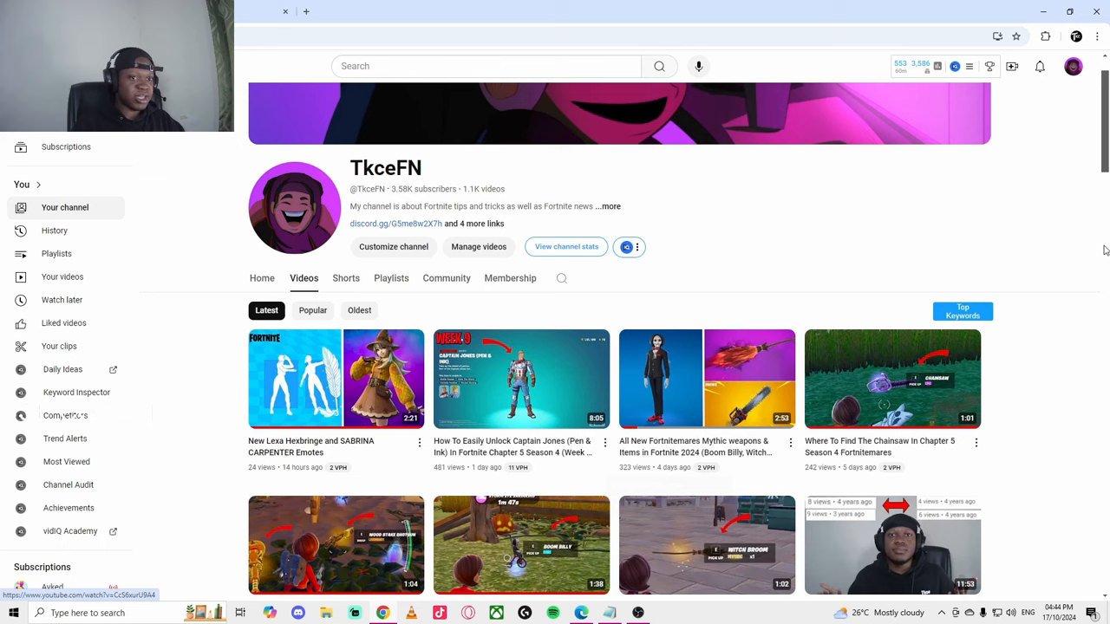
pyautogui.scroll(-3)
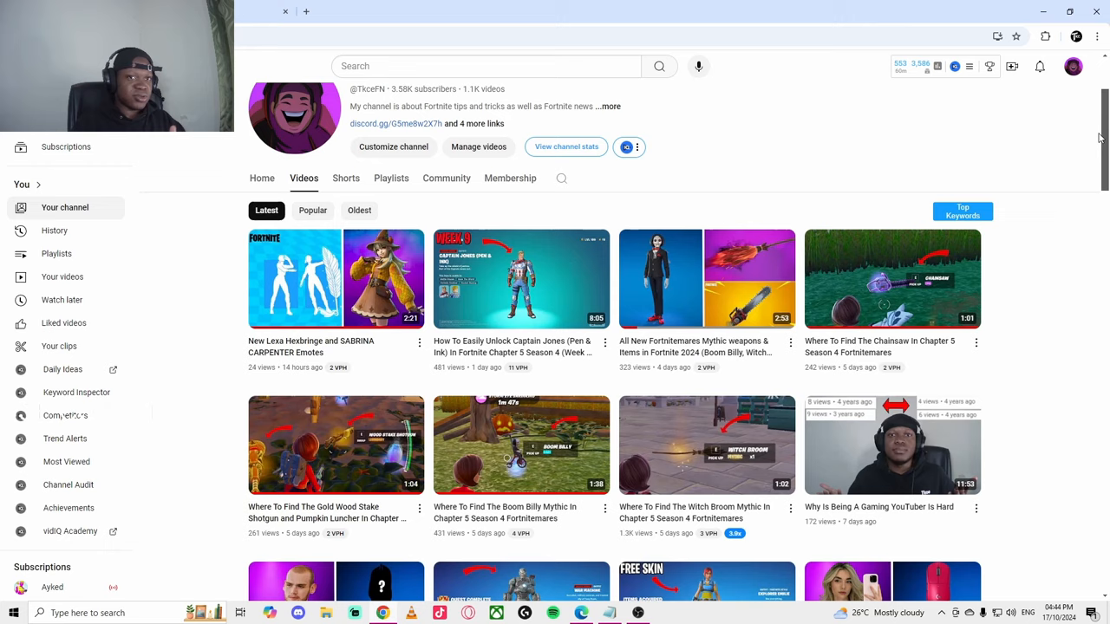
pyautogui.scroll(-3)
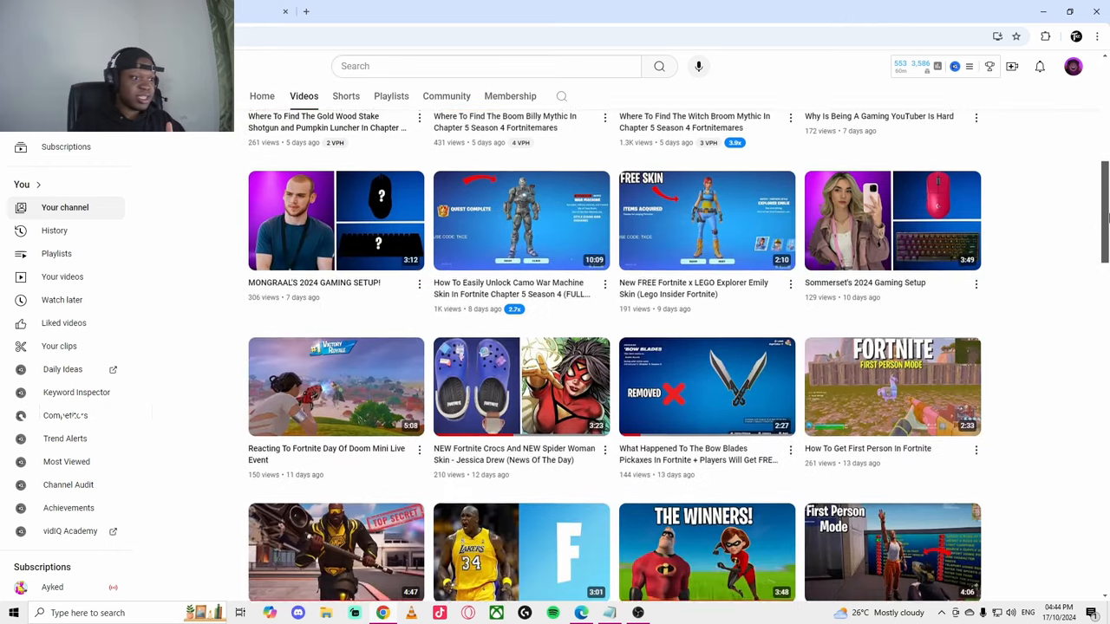
pyautogui.scroll(-3)
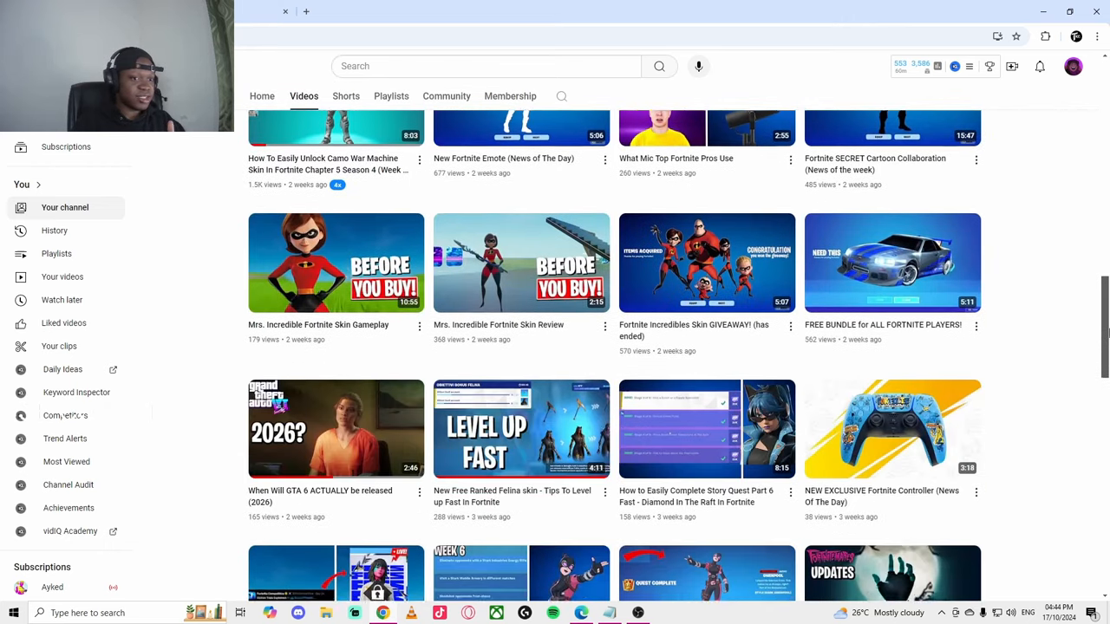
pyautogui.scroll(-3)
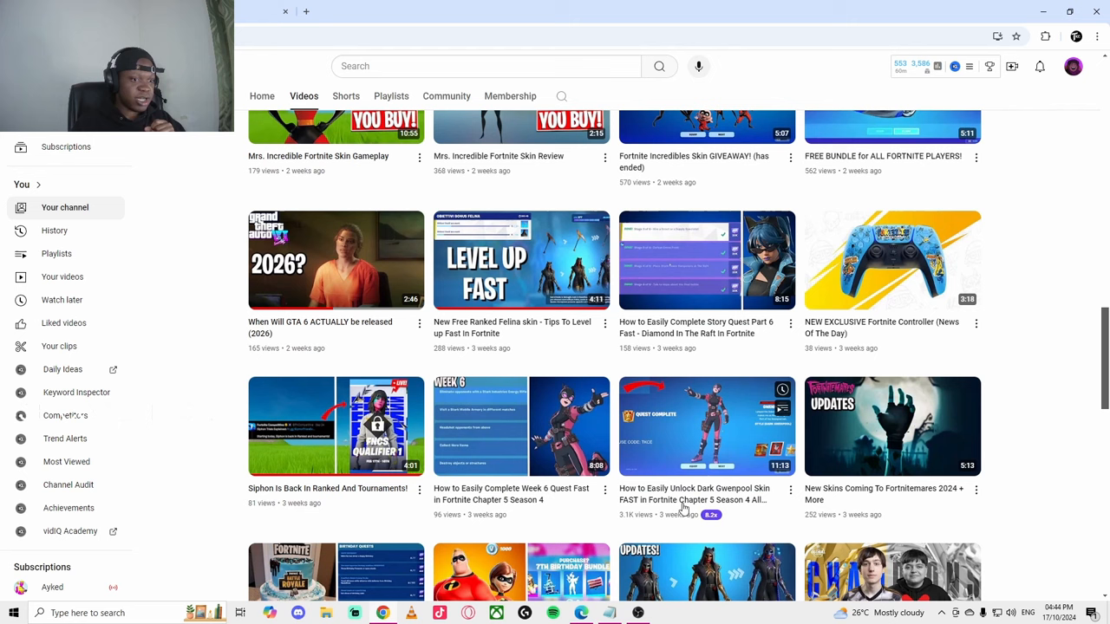
pyautogui.scroll(3)
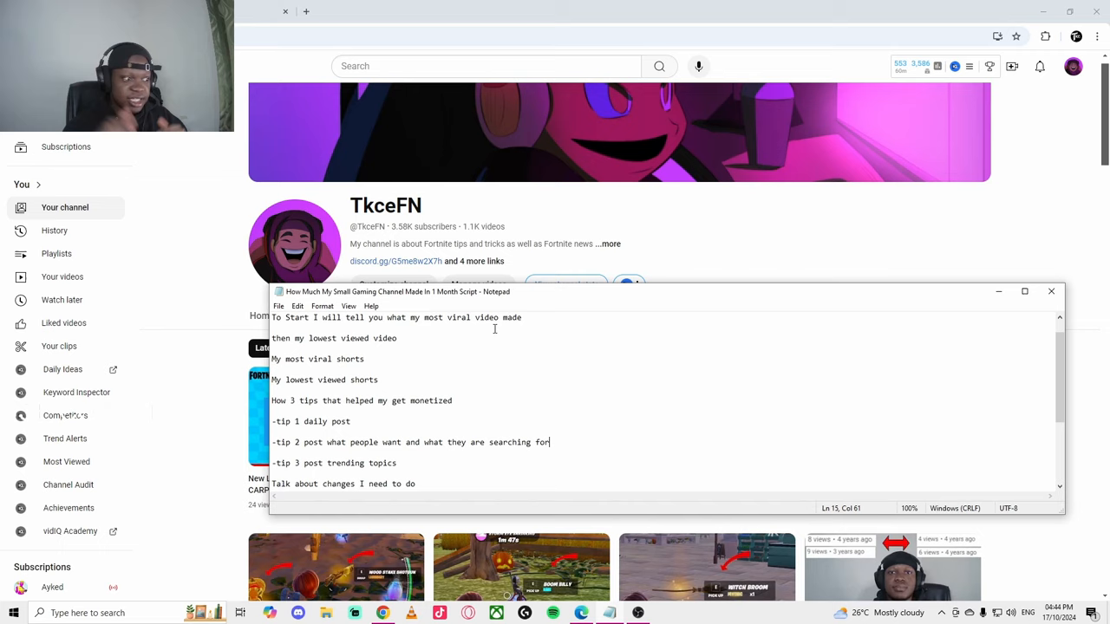
pyautogui.moveTo(451, 514)
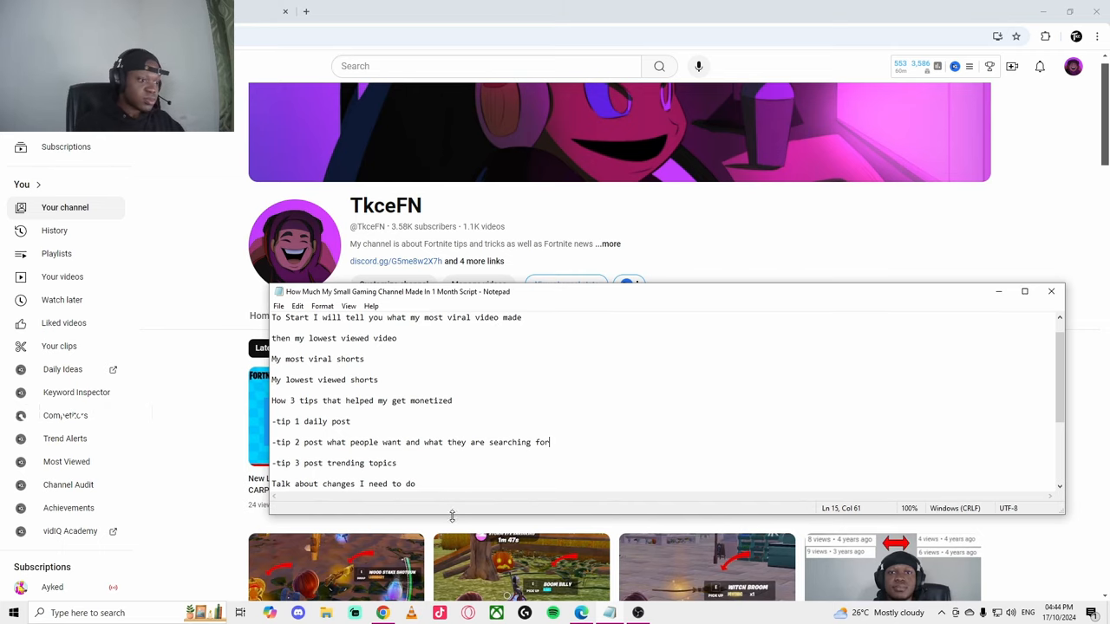
# Add '- Make better Ideas/titles' to the script, move the window up, and minimize Notepad
pyautogui.write('- Make better Ideas/titles')
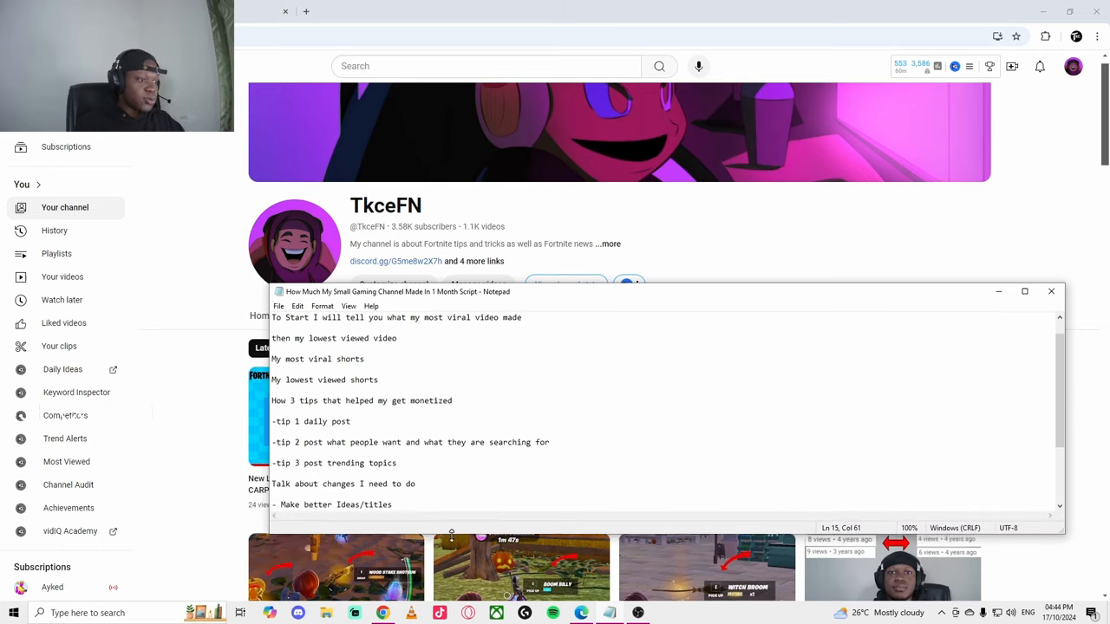
pyautogui.moveTo(399, 291); pyautogui.dragTo(685, 222)
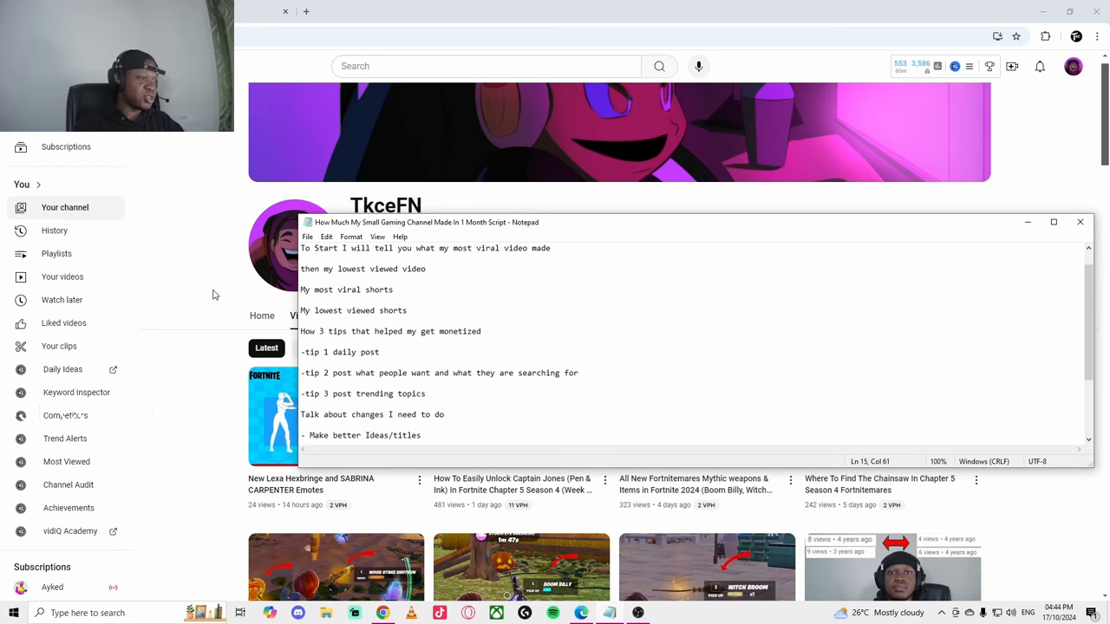
pyautogui.click(1055, 222)
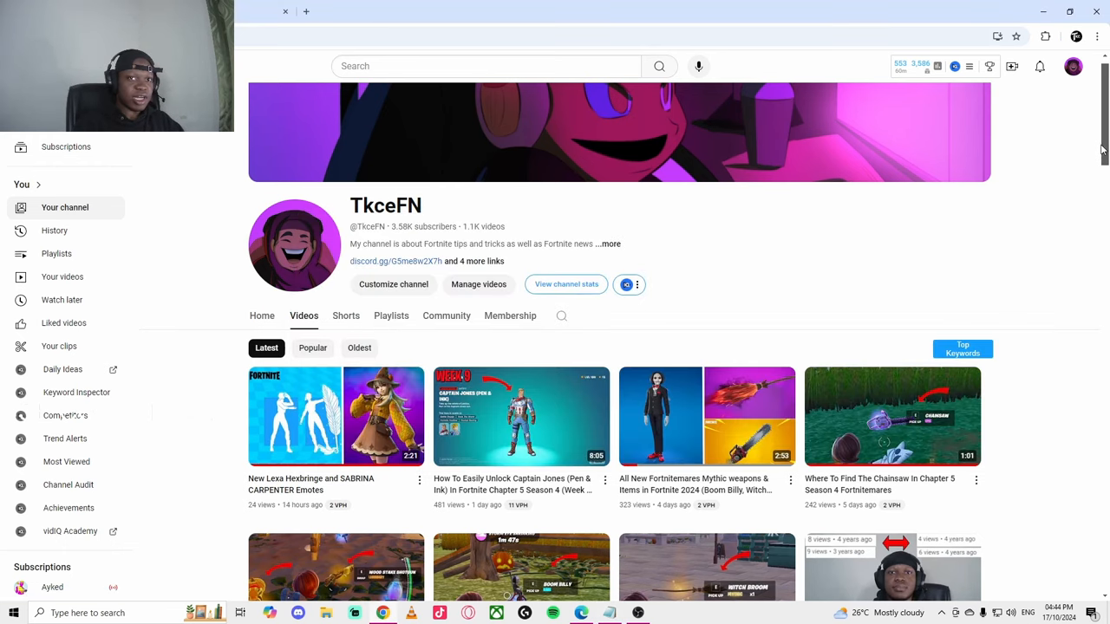
pyautogui.scroll(-3)
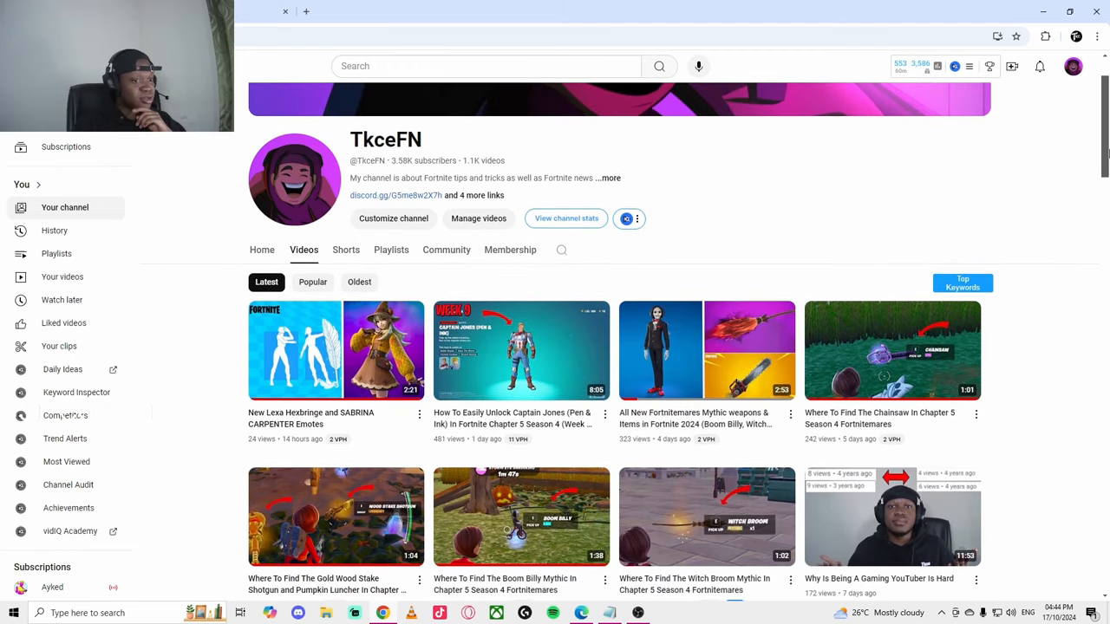
pyautogui.moveTo(937, 541)
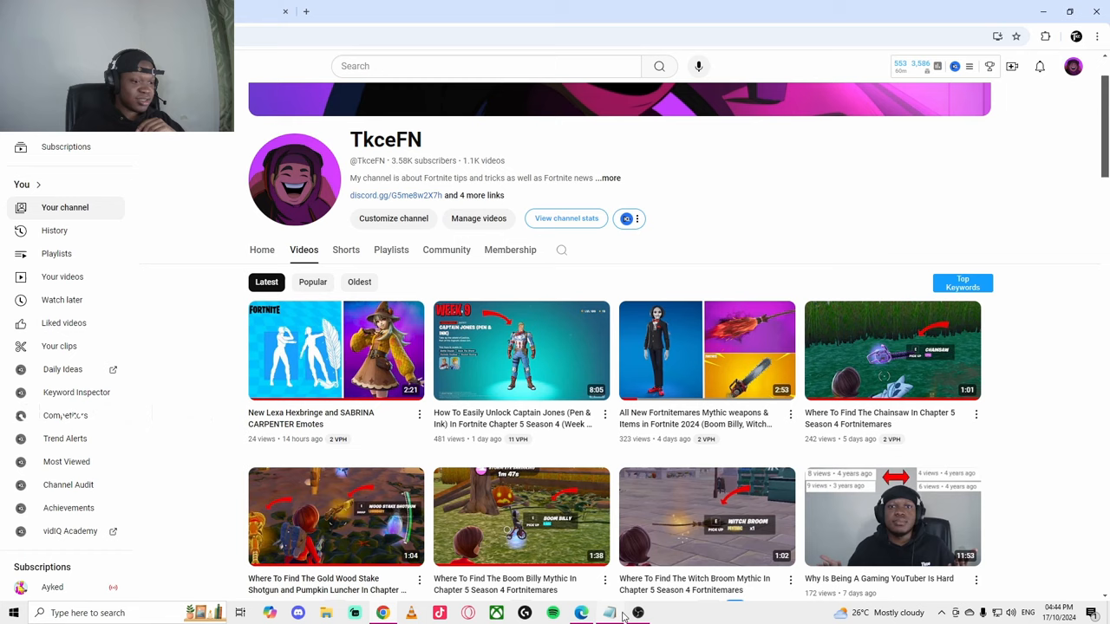
pyautogui.click(607, 614)
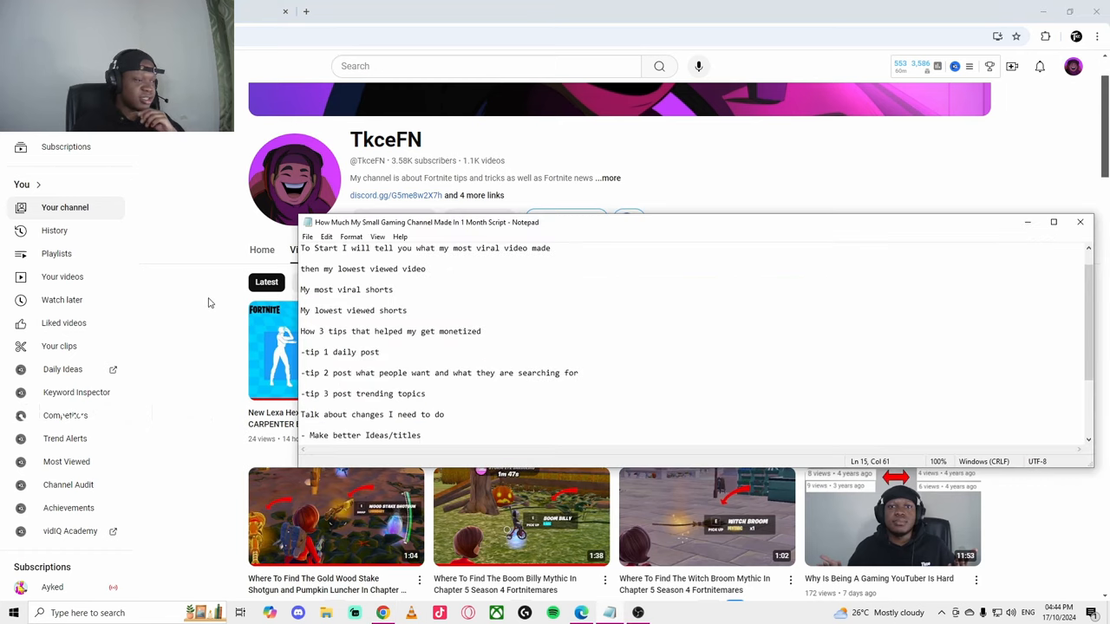
pyautogui.click(1056, 222)
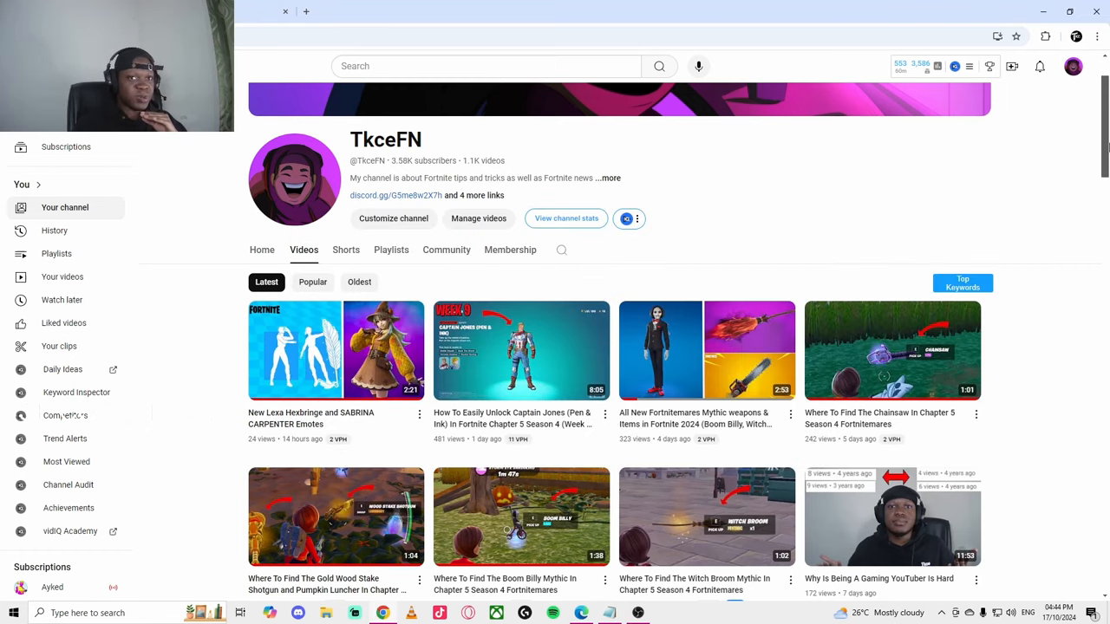
pyautogui.scroll(-3)
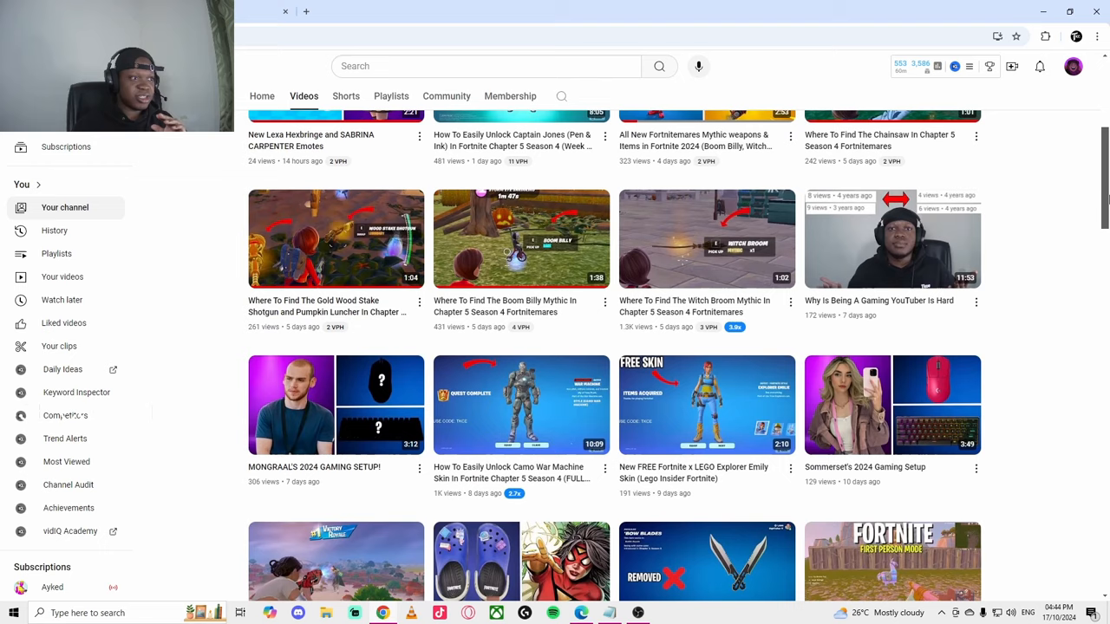
pyautogui.scroll(-3)
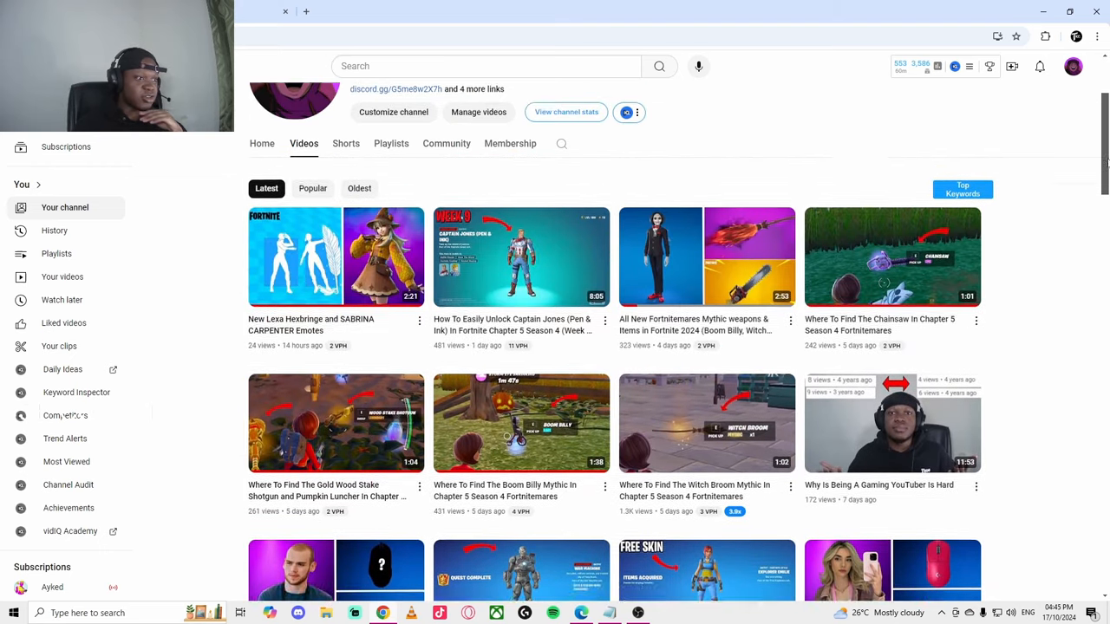
pyautogui.scroll(-3)
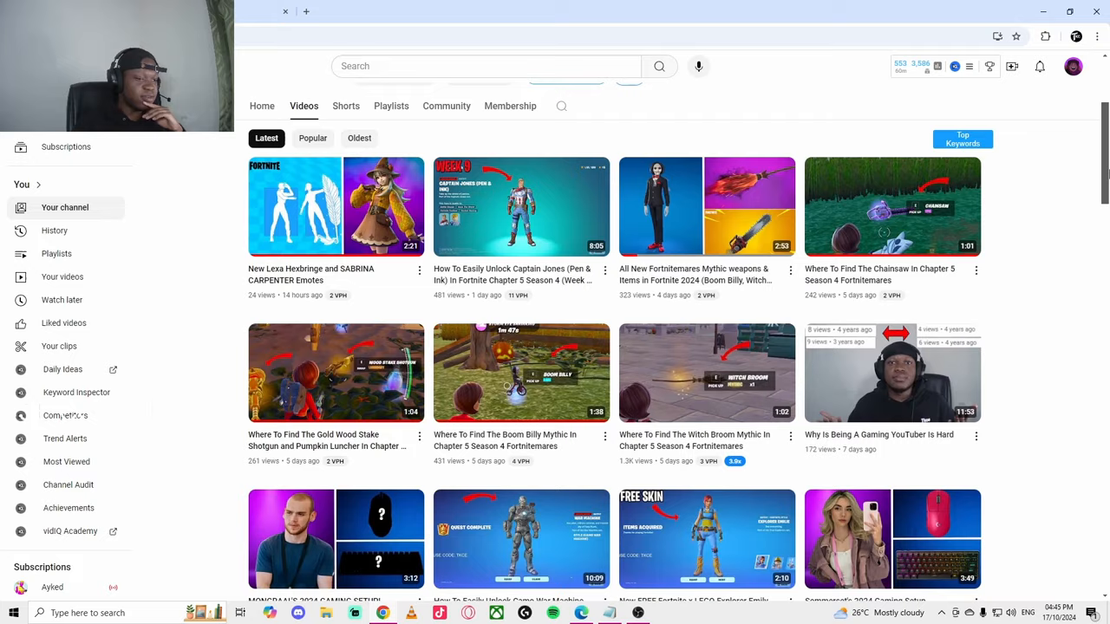
pyautogui.scroll(-3)
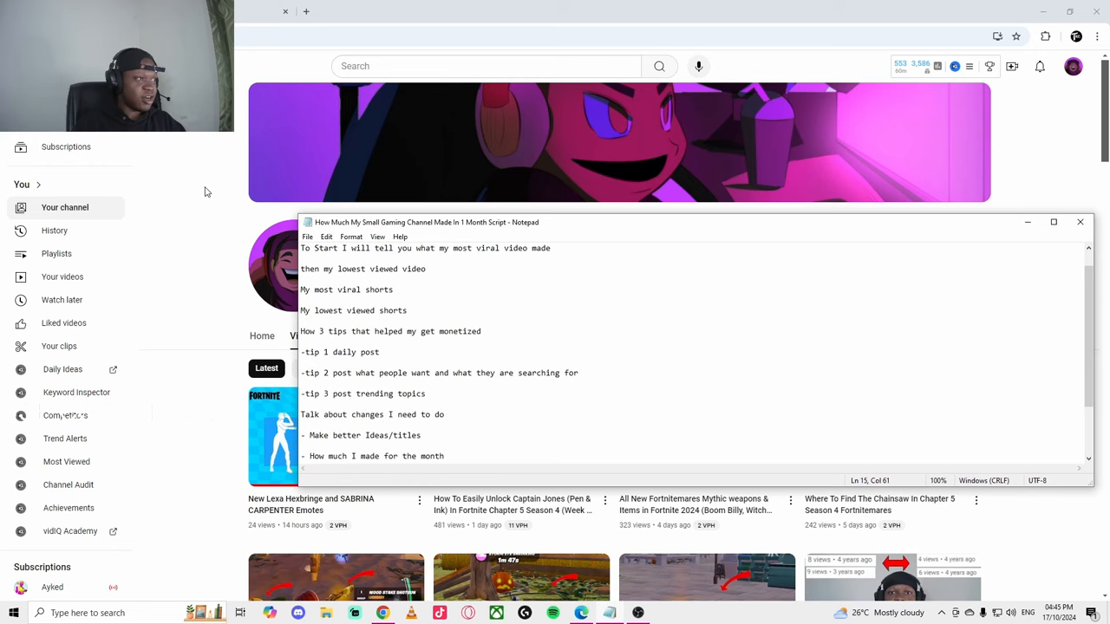
pyautogui.click(1080, 222)
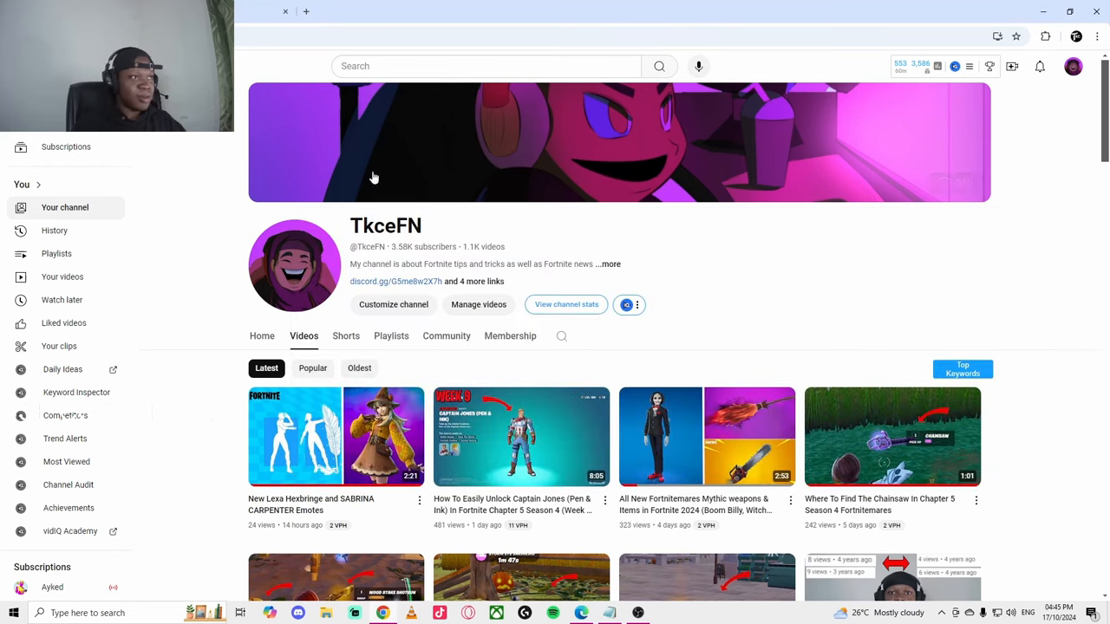
# Open the Studio dashboard ($108.05 revenue over 28 days) and then the channel Analytics overview
pyautogui.click(1072, 66)
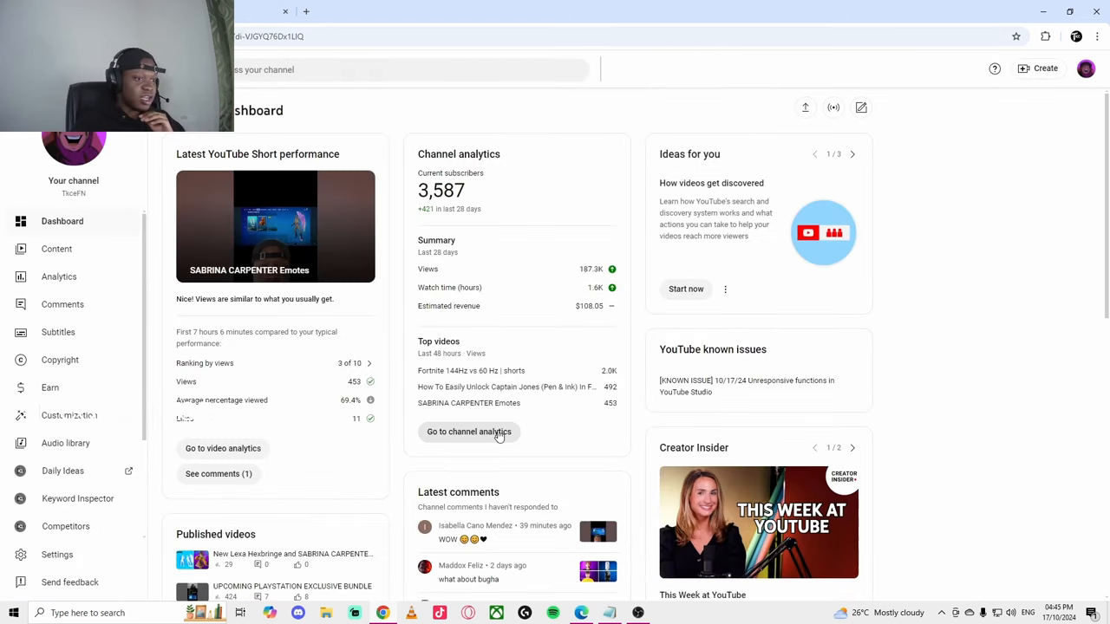
pyautogui.click(468, 431)
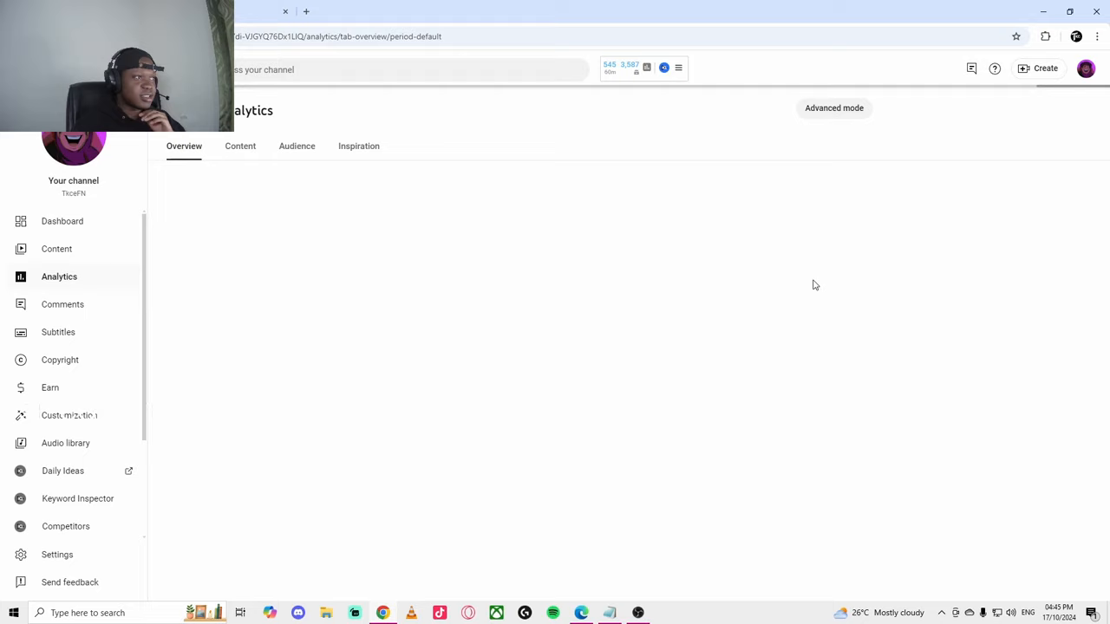